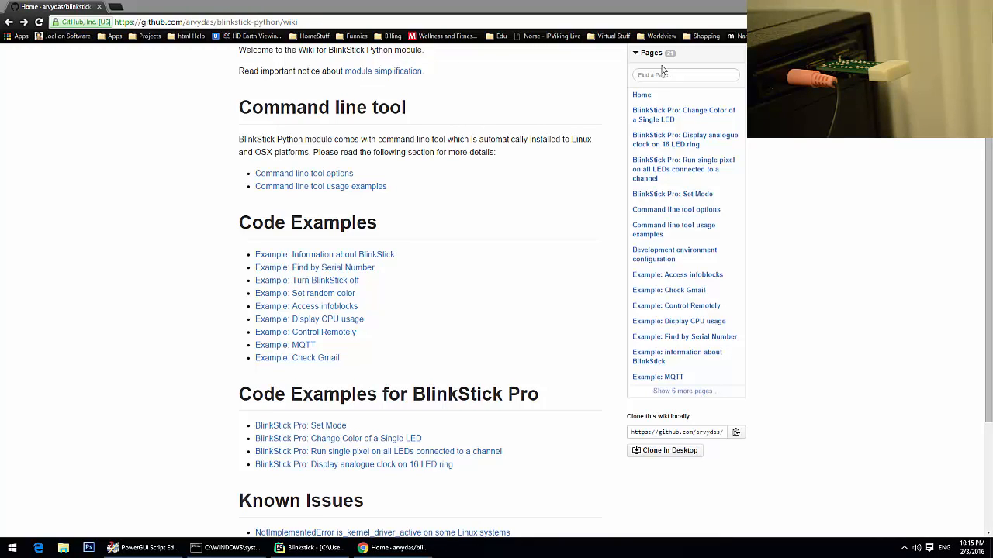
pyautogui.moveTo(642, 67)
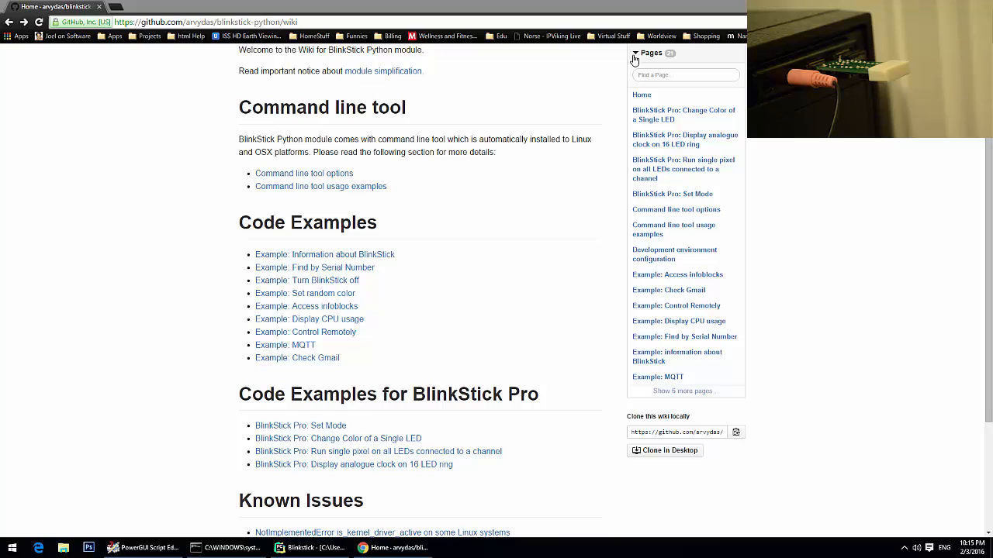
# - Switch to PyCharm and show the empty Blinky.py tab of the Blinkstick project
pyautogui.write('pyth')
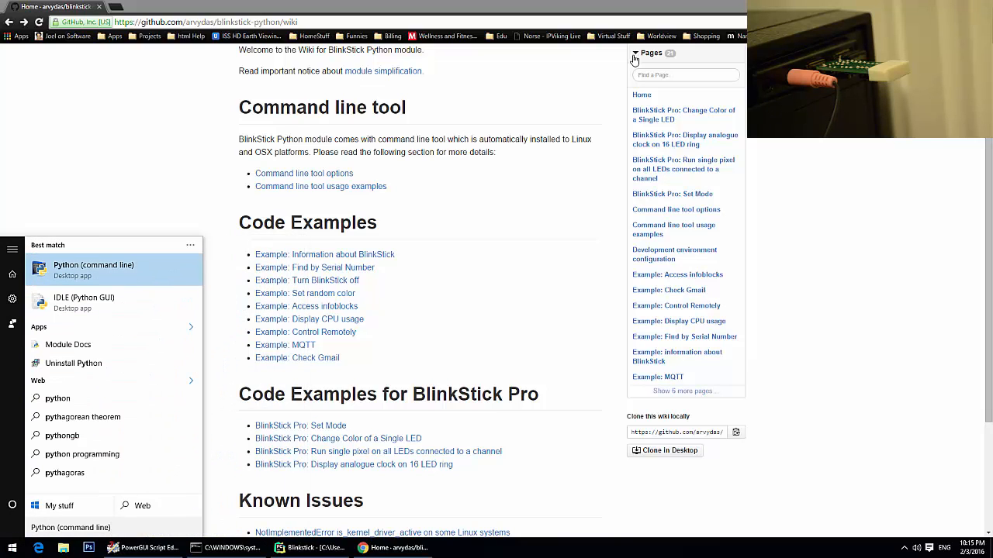
pyautogui.moveTo(93, 302)
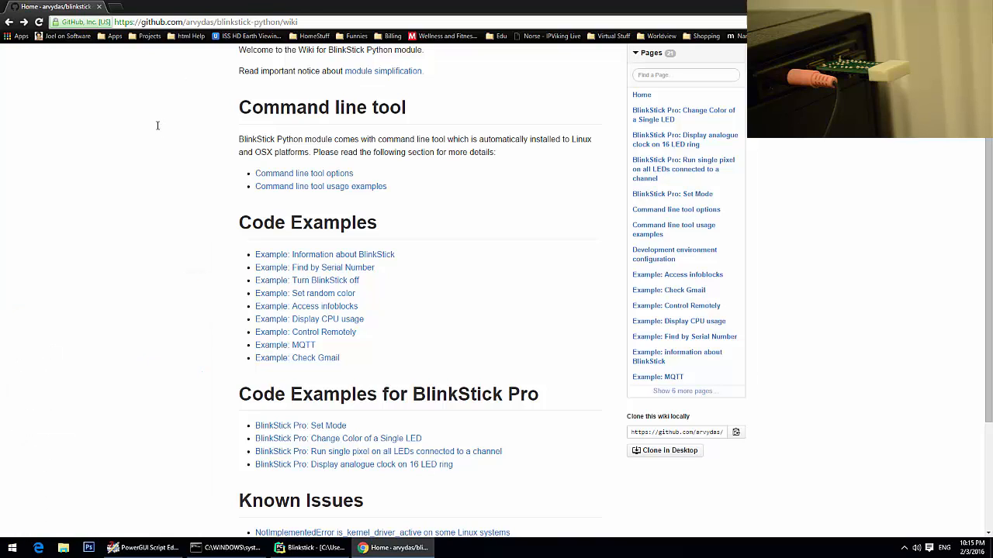
pyautogui.moveTo(148, 163)
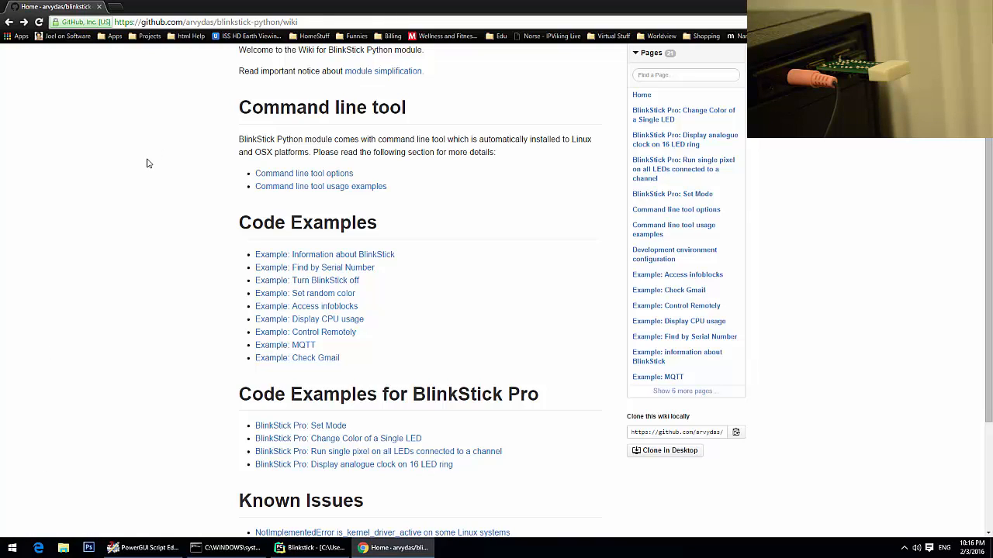
pyautogui.moveTo(142, 153)
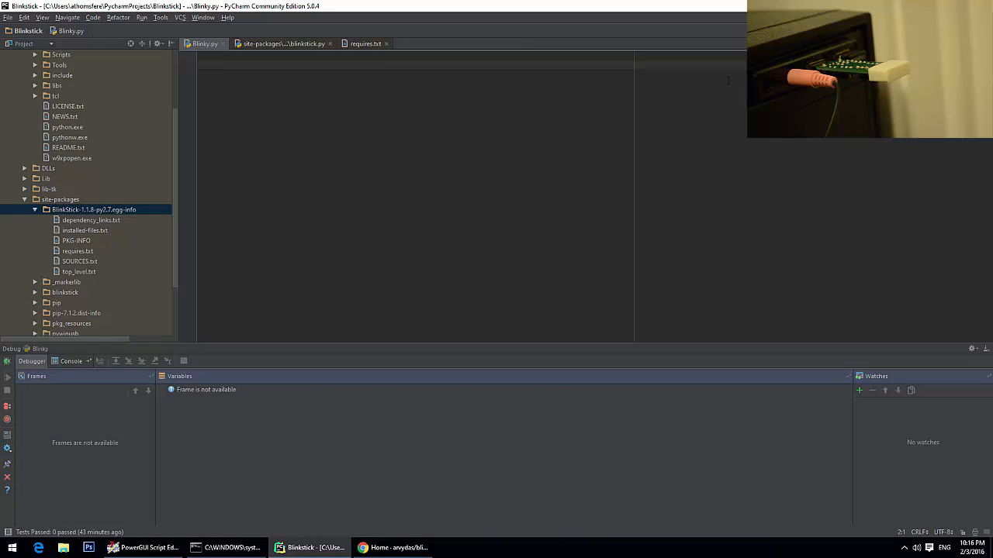
pyautogui.moveTo(420, 456)
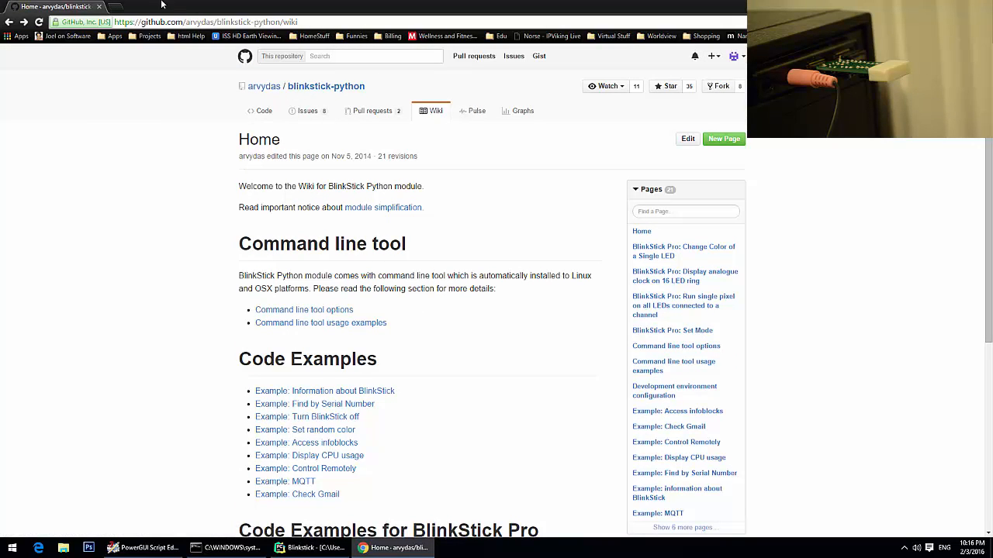
pyautogui.moveTo(186, 35)
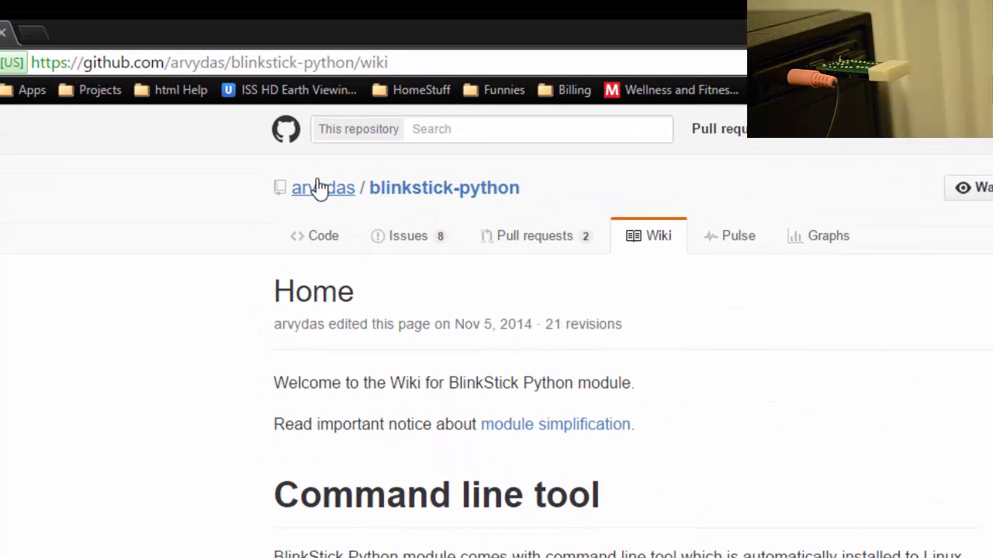
pyautogui.moveTo(339, 235)
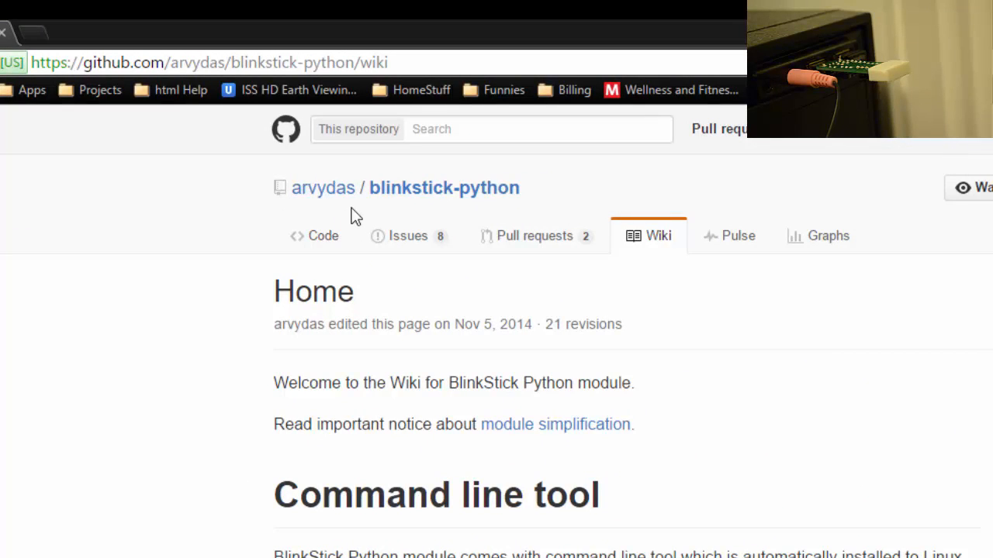
pyautogui.moveTo(432, 221)
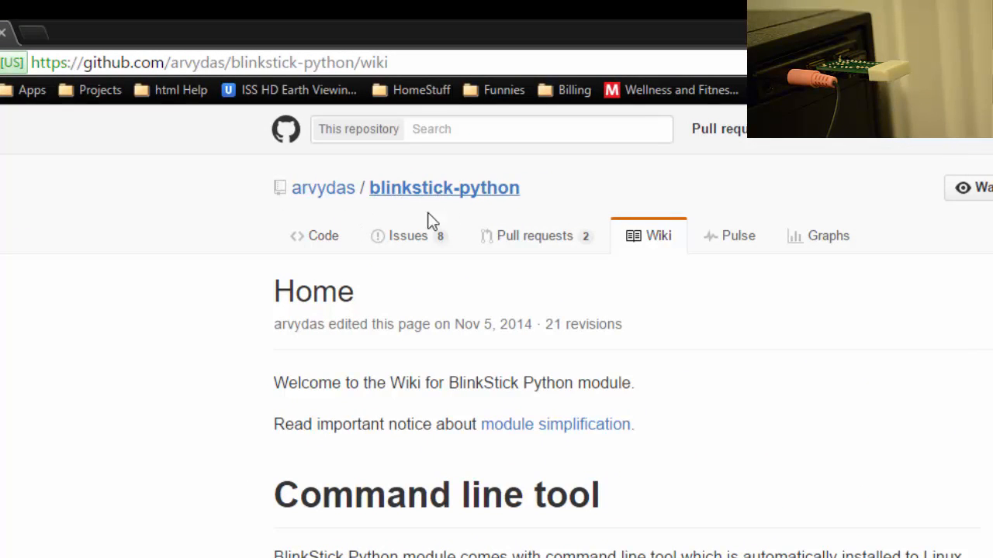
pyautogui.moveTo(318, 419)
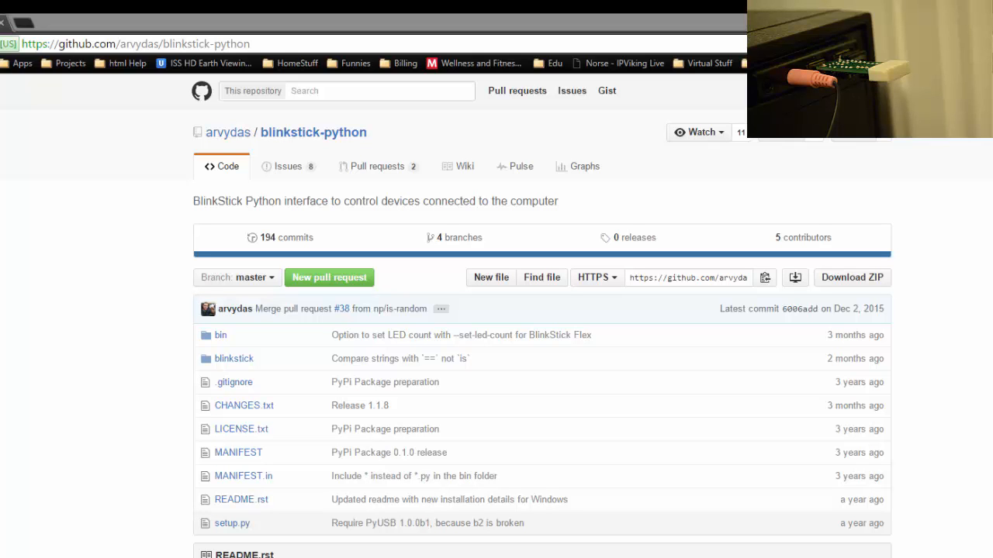
# - Scroll down the blinkstick-python repository's file list on GitHub
pyautogui.scroll(-3)
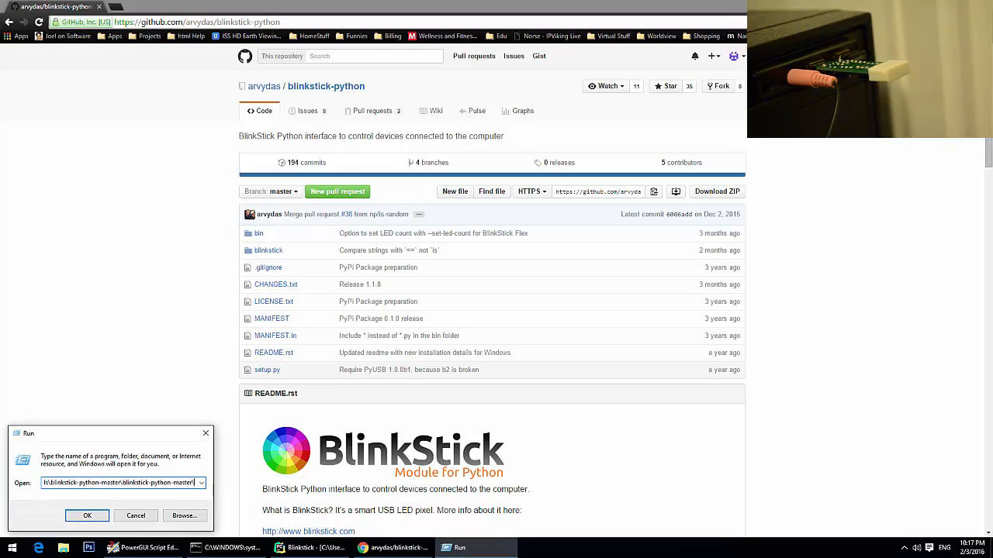
# - Pip-install BlinkStick 1.1.8 and pywinusb from the blinkstick-python-master folder
pyautogui.click(87, 515)
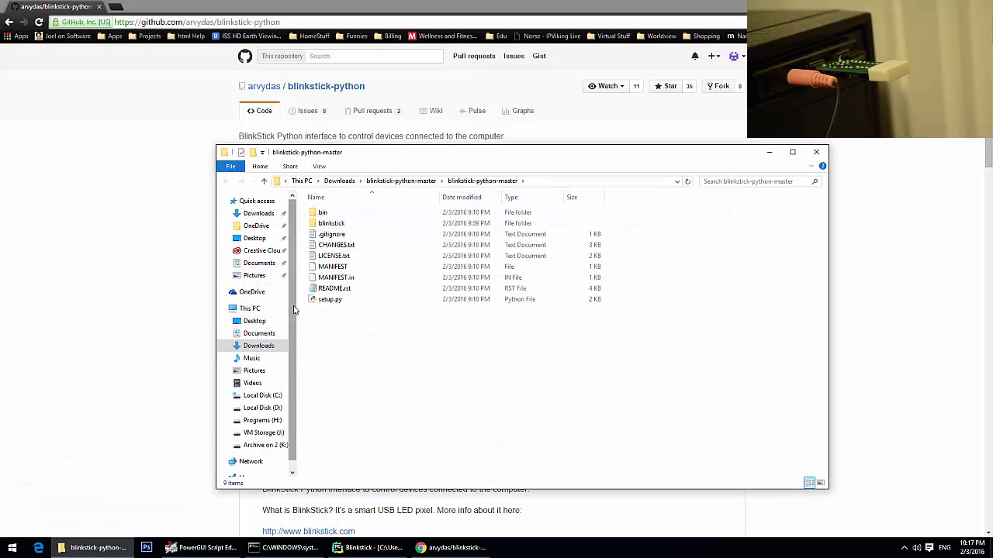
pyautogui.click(330, 299)
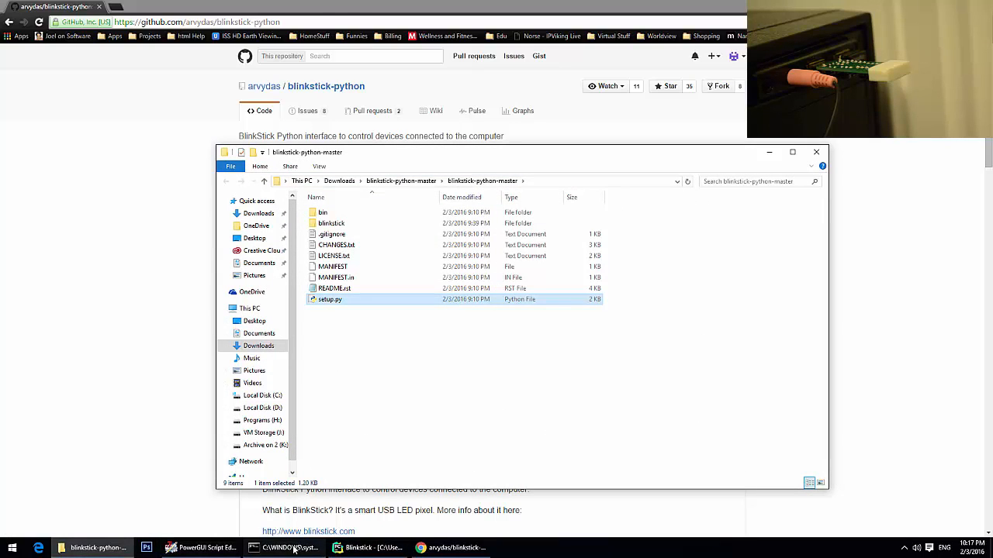
pyautogui.click(285, 547)
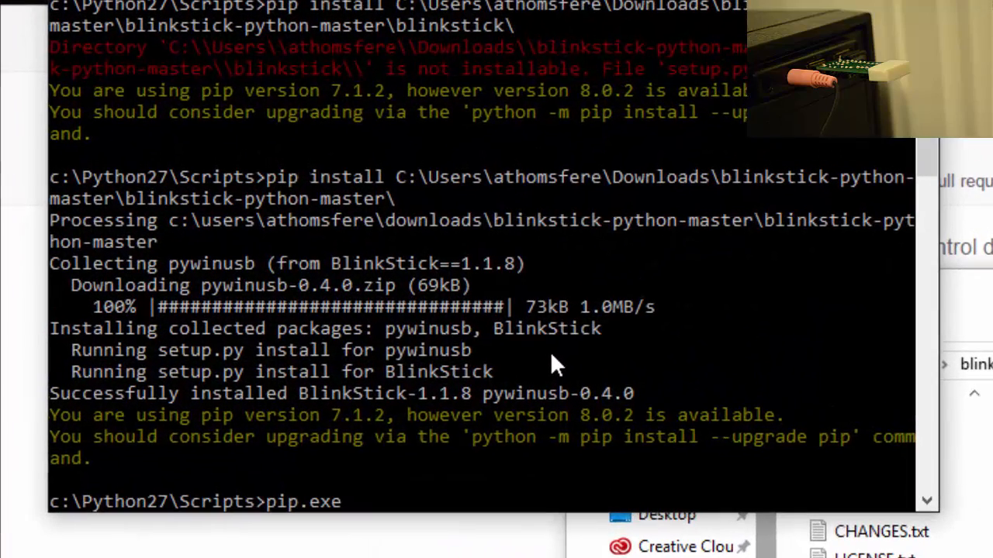
pyautogui.write('install')
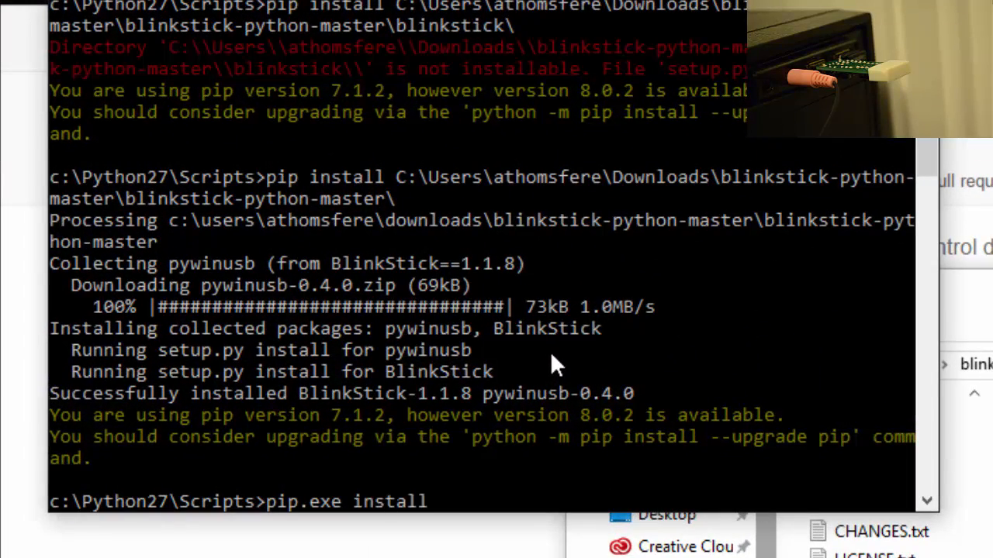
pyautogui.rightClick(555, 364)
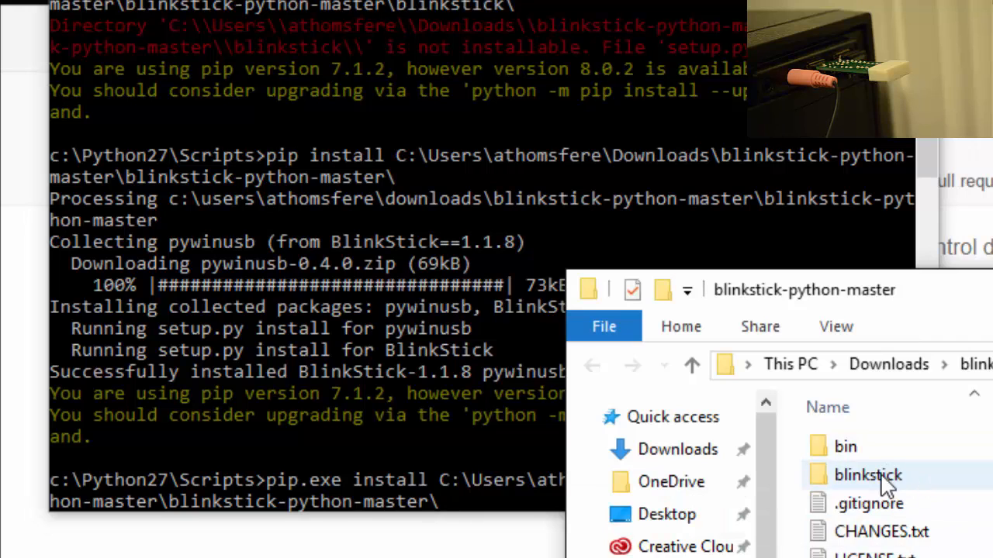
pyautogui.doubleClick(867, 475)
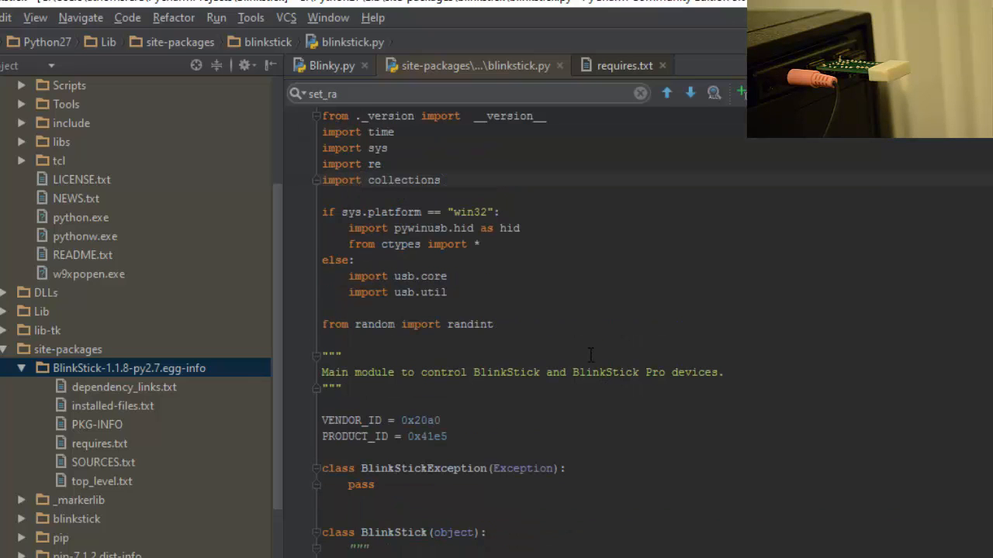
# - Search blinkstick.py for 'win', try import completion, then return to Blinky.py
pyautogui.scroll(-3)
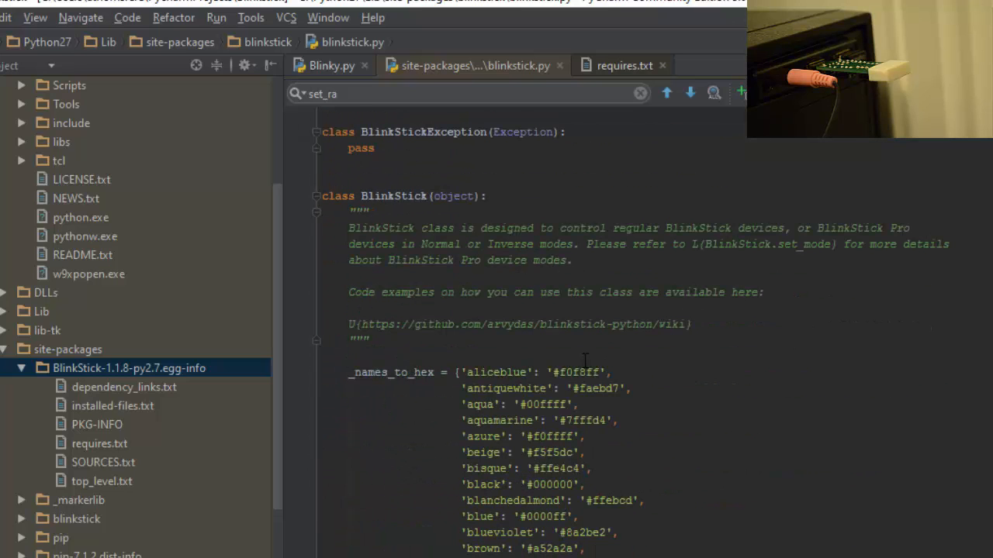
pyautogui.write('win')
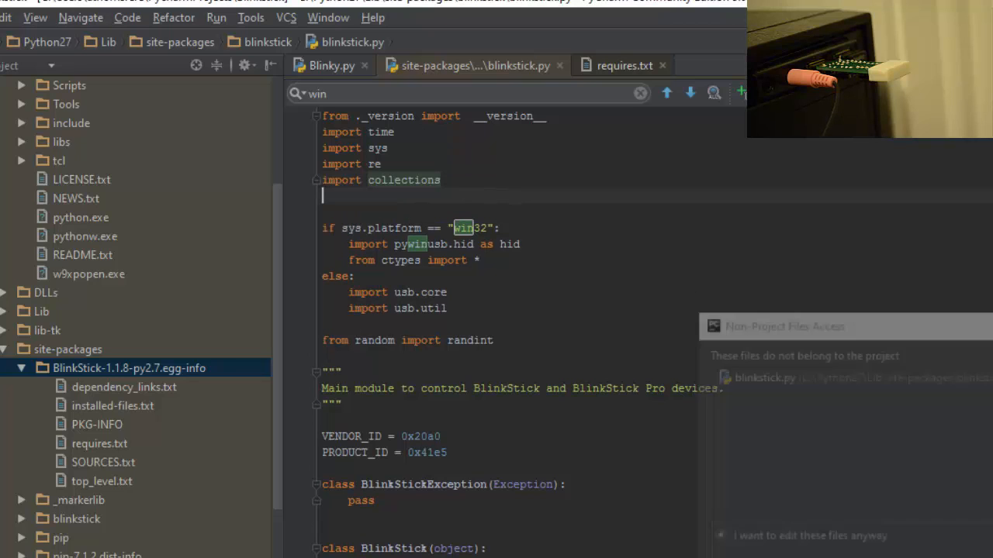
pyautogui.write('impo')
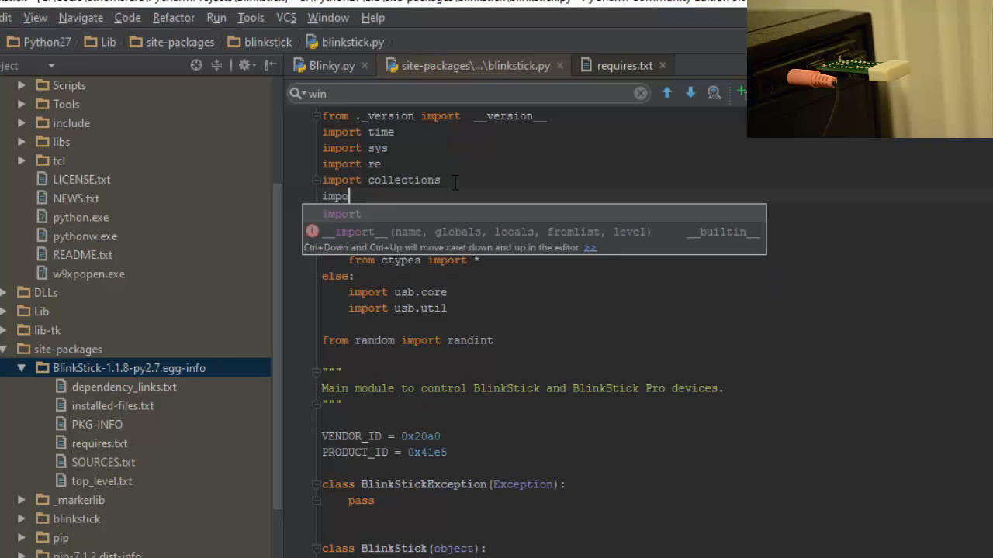
pyautogui.write('win')
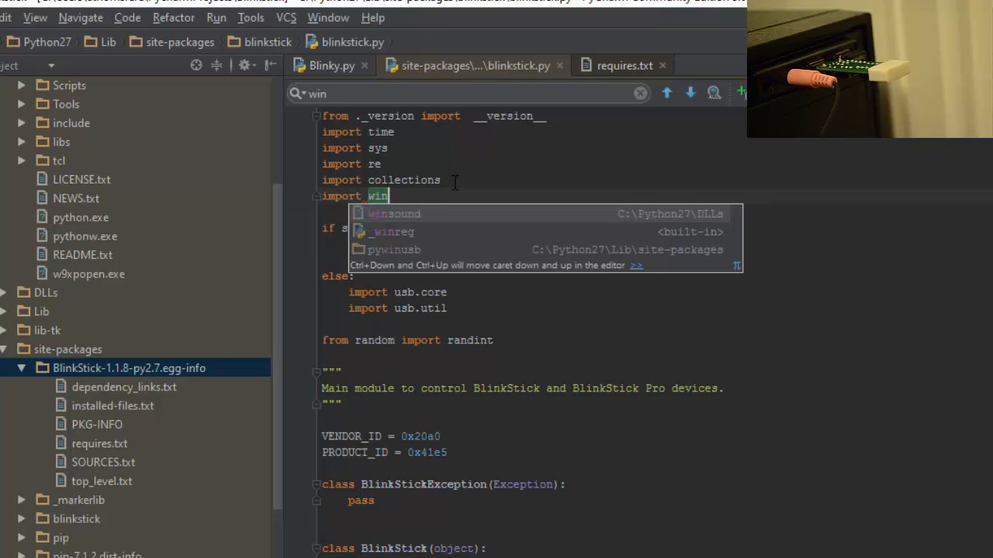
pyautogui.press('escape')
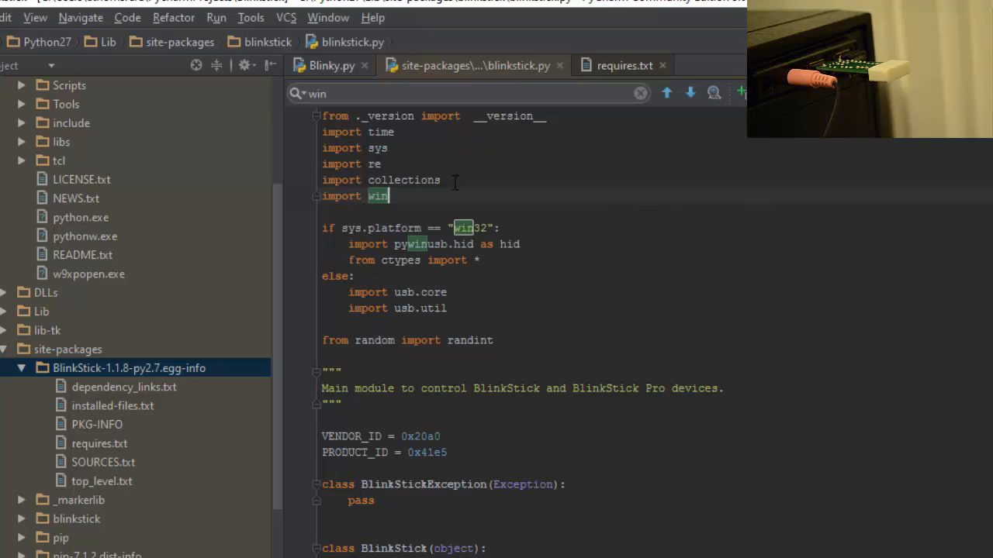
pyautogui.write('p')
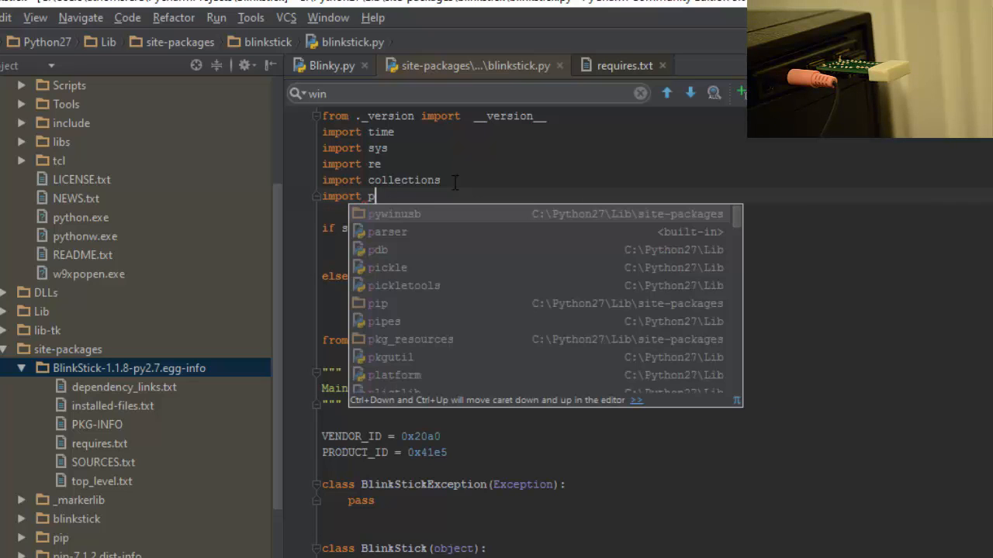
pyautogui.write('y')
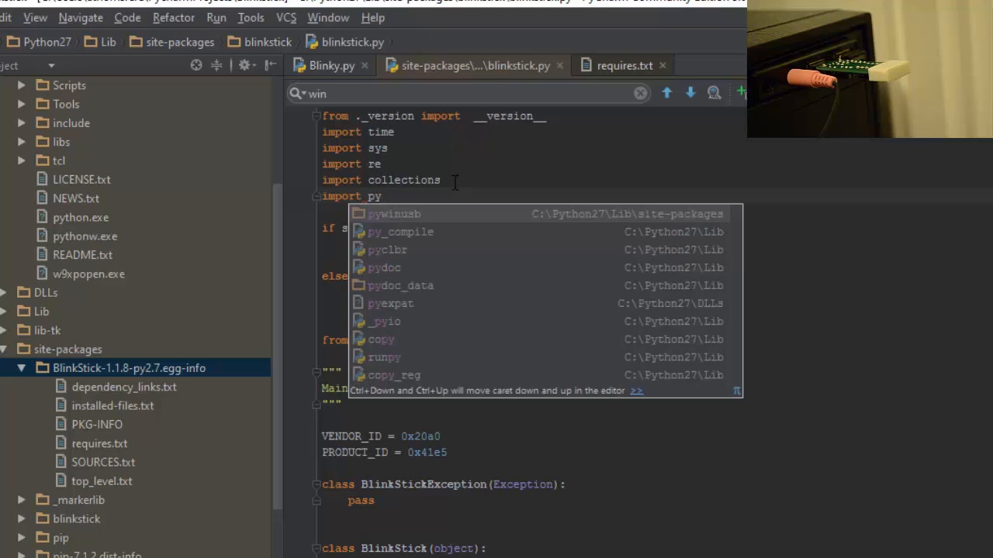
pyautogui.click(394, 213)
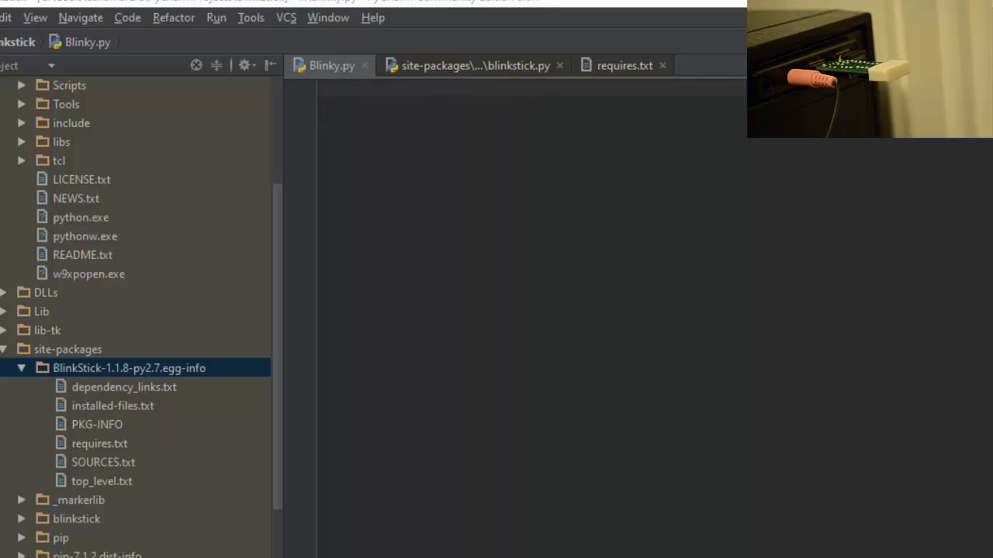
pyautogui.moveTo(649, 124)
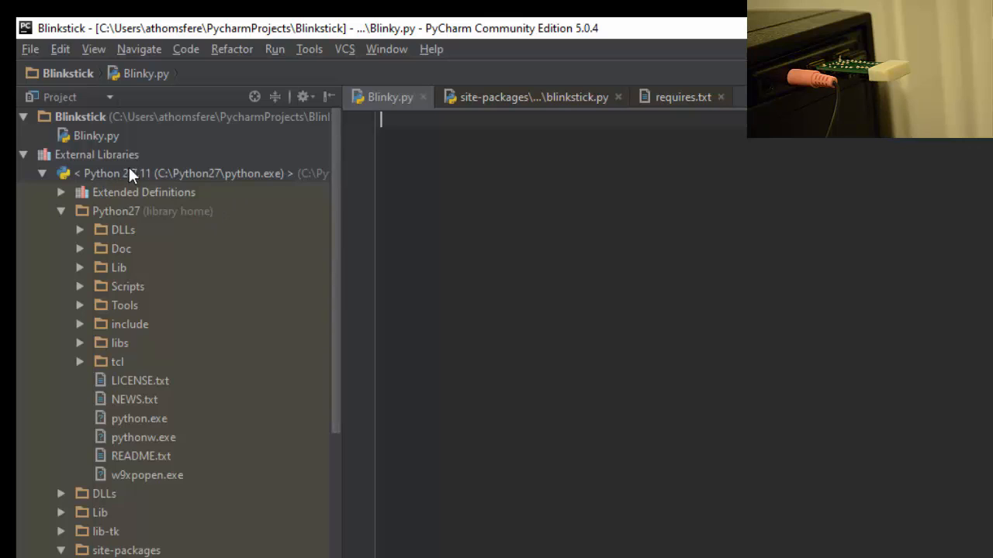
pyautogui.click(96, 135)
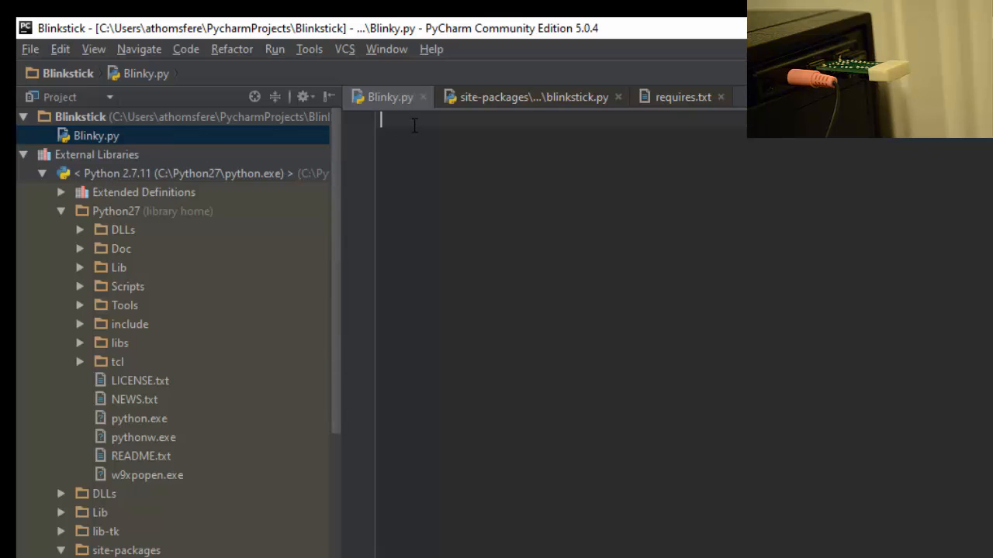
pyautogui.write('i')
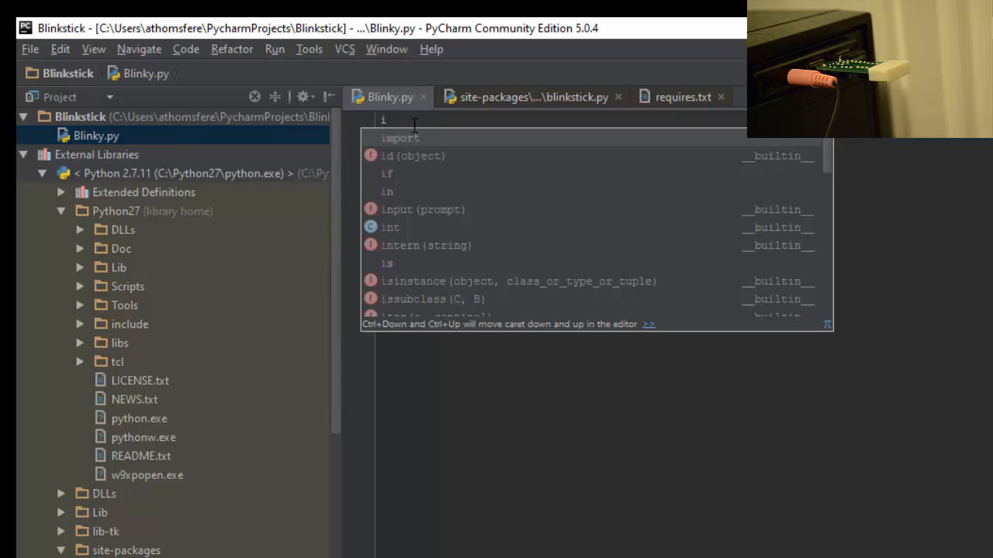
pyautogui.moveTo(939, 177)
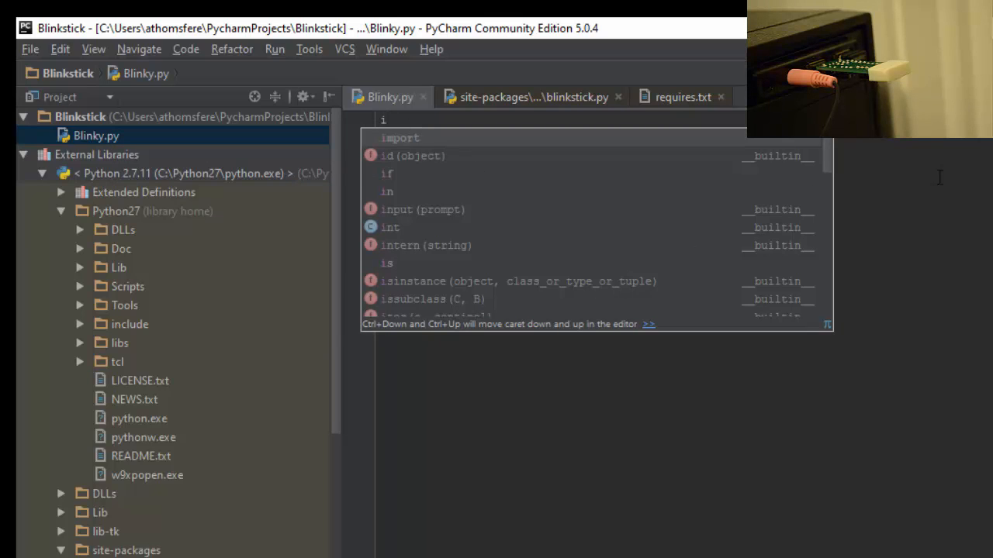
pyautogui.press('Escape')
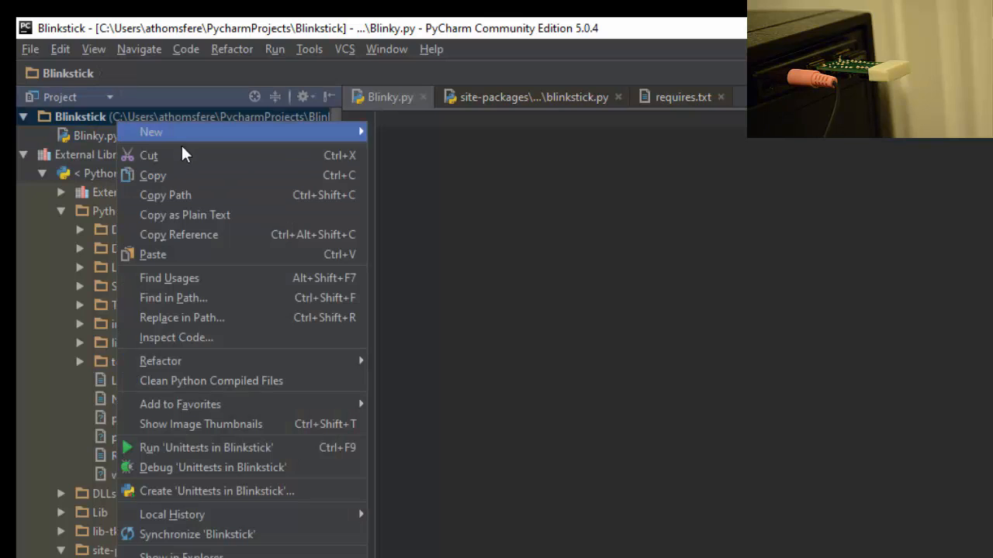
pyautogui.moveTo(225, 361)
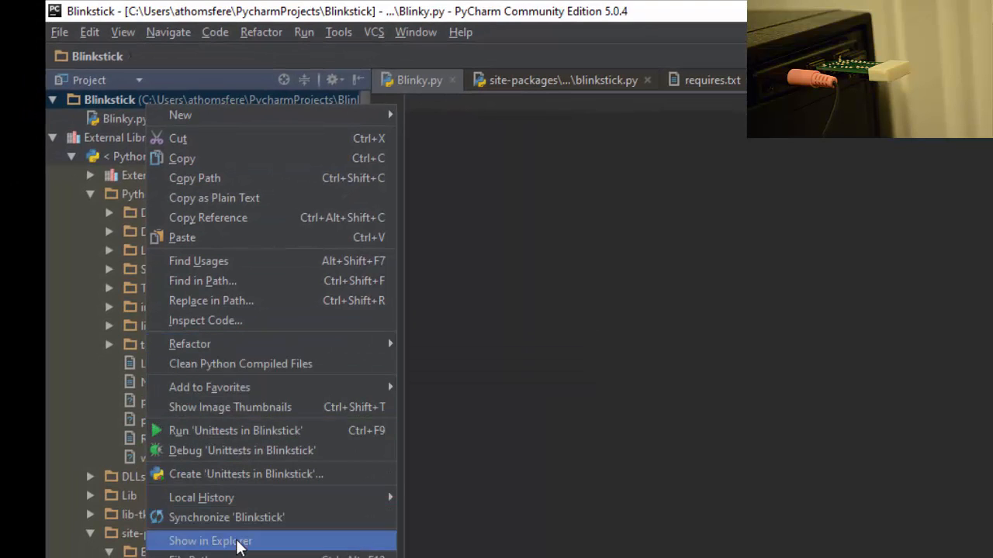
pyautogui.moveTo(245, 138)
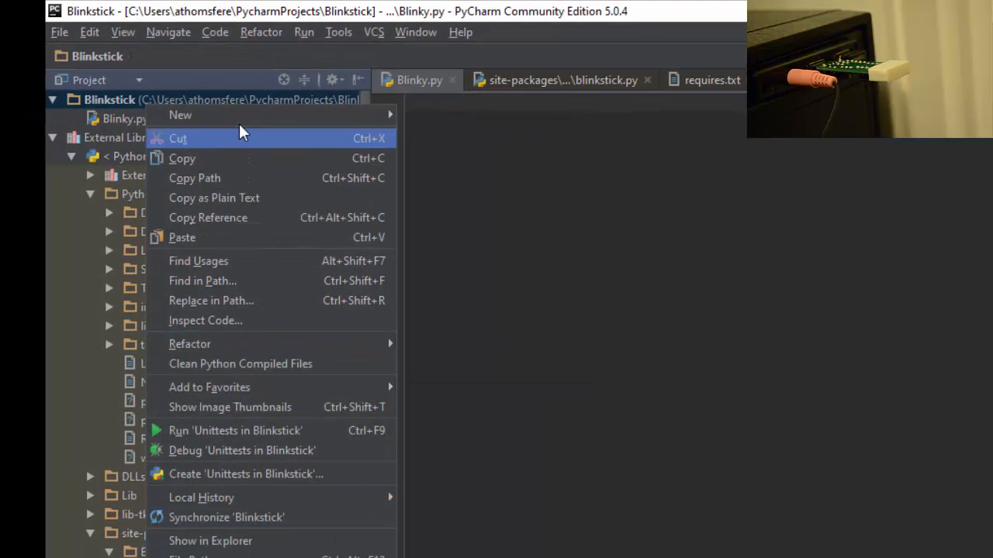
pyautogui.moveTo(180, 114)
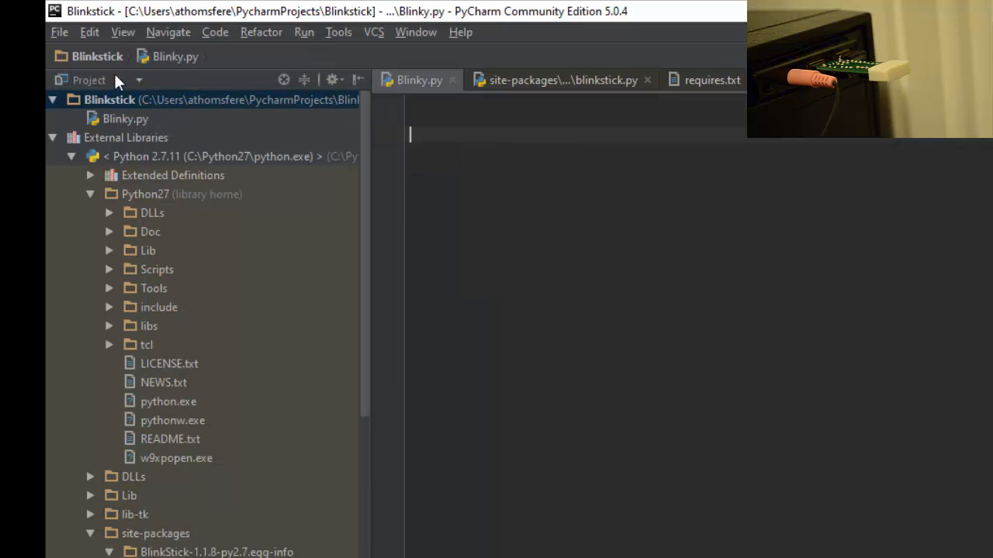
pyautogui.rightClick(109, 99)
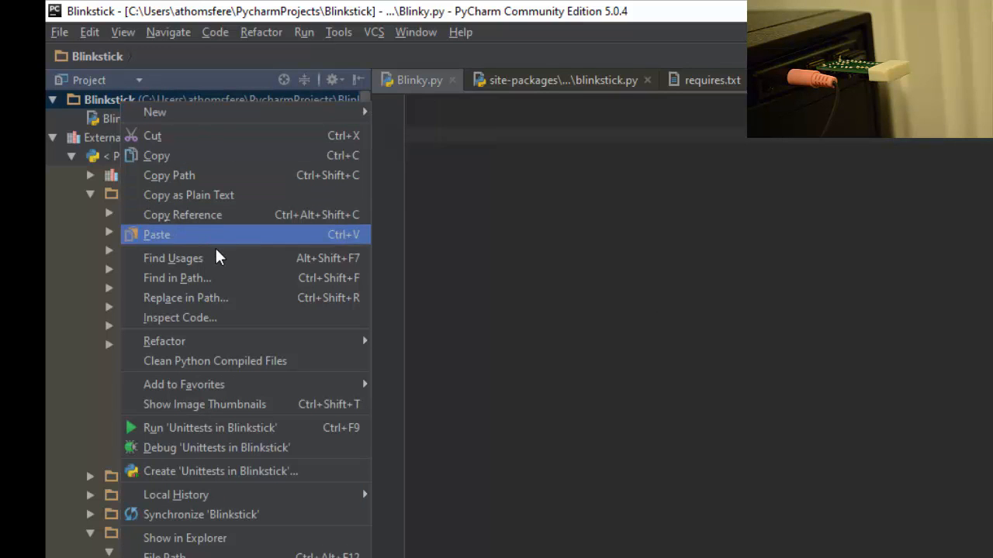
pyautogui.moveTo(217, 448)
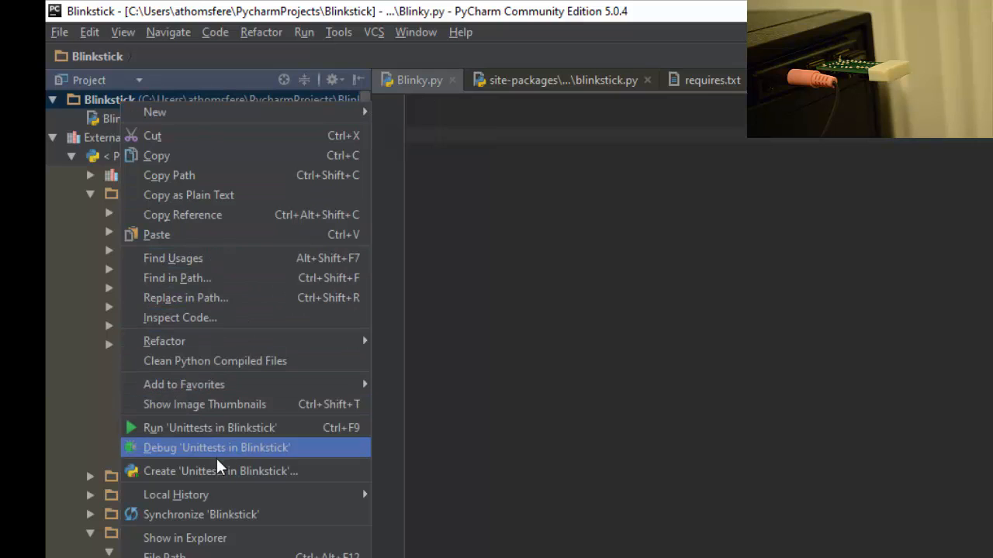
pyautogui.moveTo(176, 495)
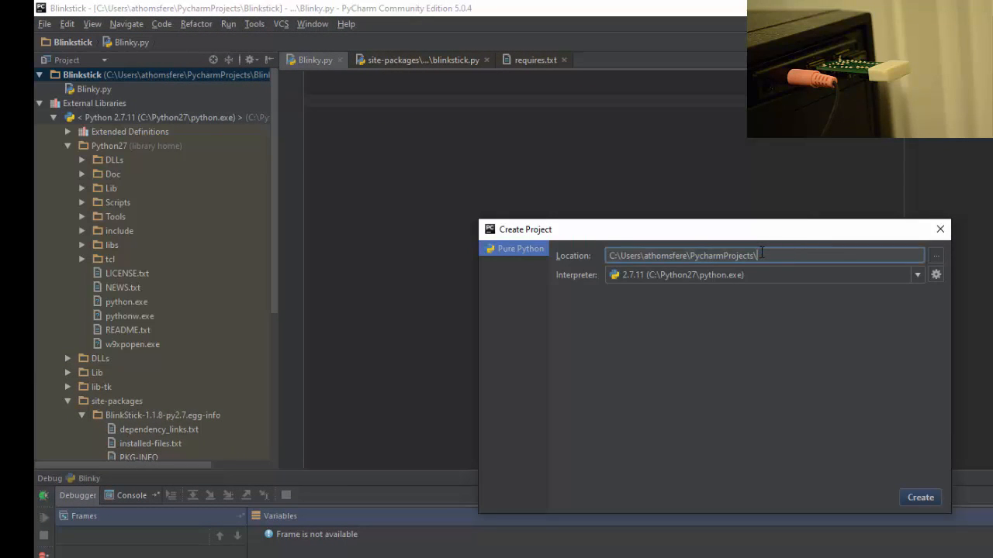
# - Create the blinky2 project and open it in the current window
pyautogui.write('Blinky2')
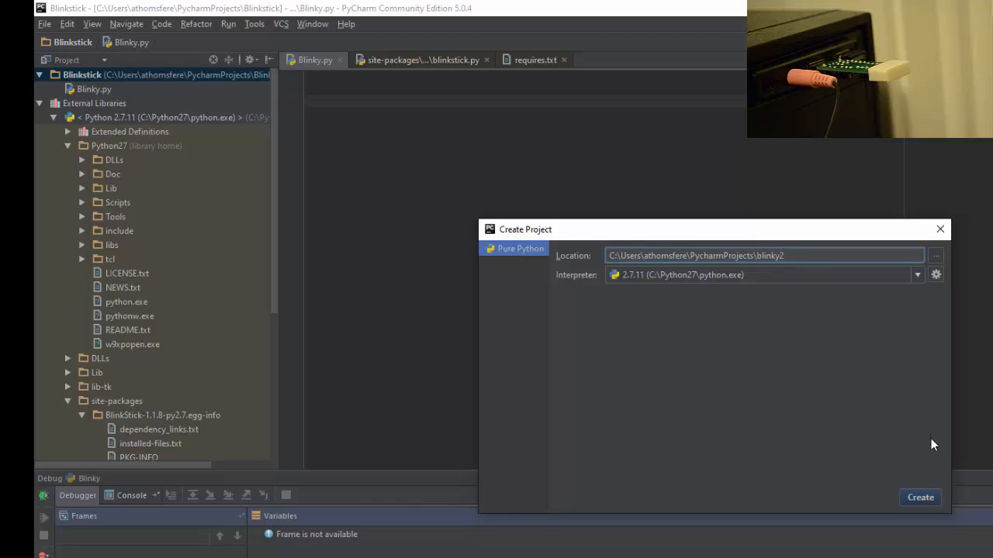
pyautogui.click(920, 497)
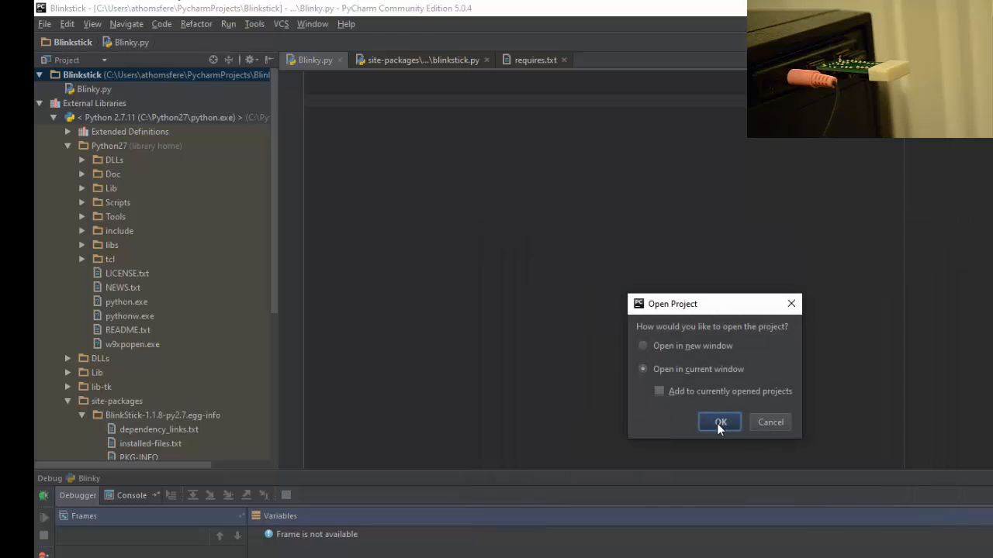
pyautogui.click(719, 422)
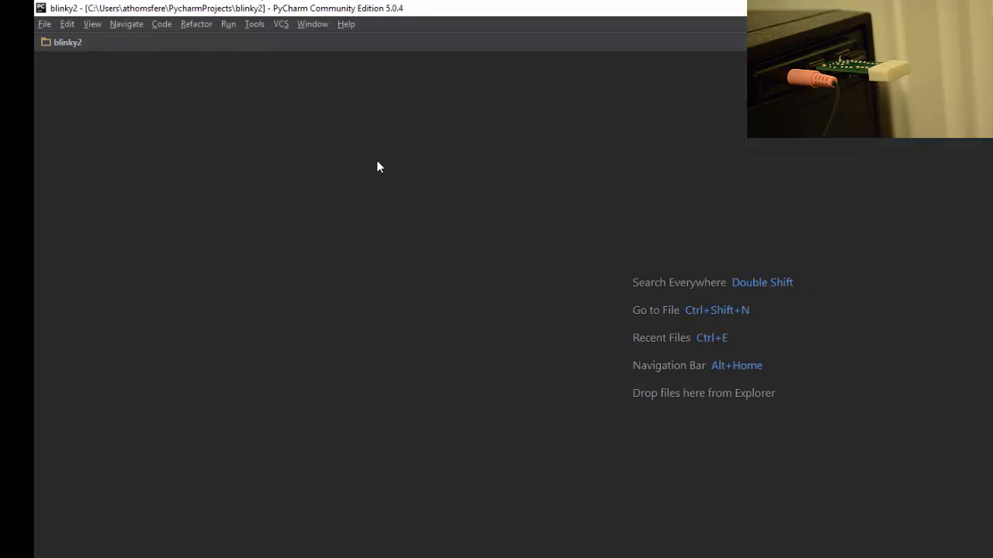
# - Add a new Python file named blinky to the blinky2 project
pyautogui.click(68, 42)
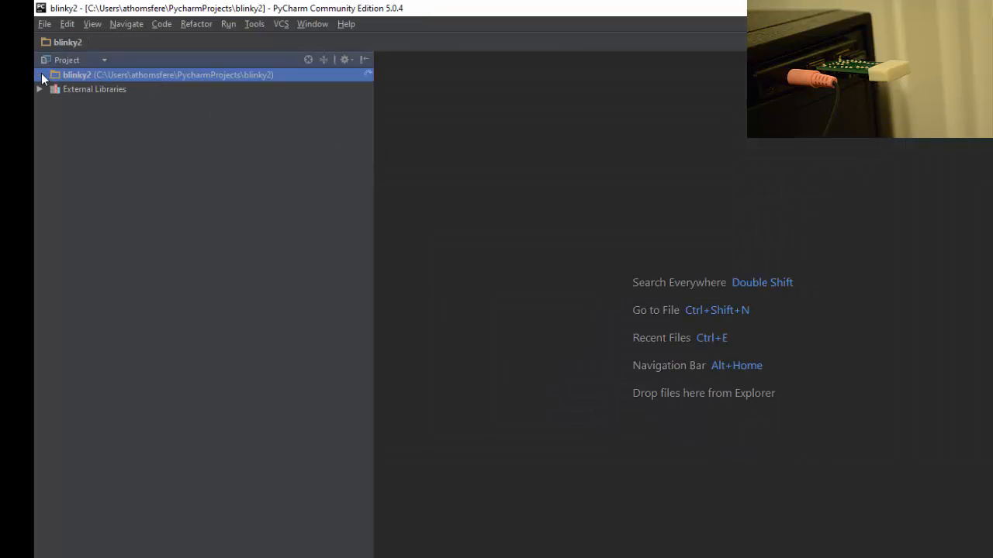
pyautogui.rightClick(76, 75)
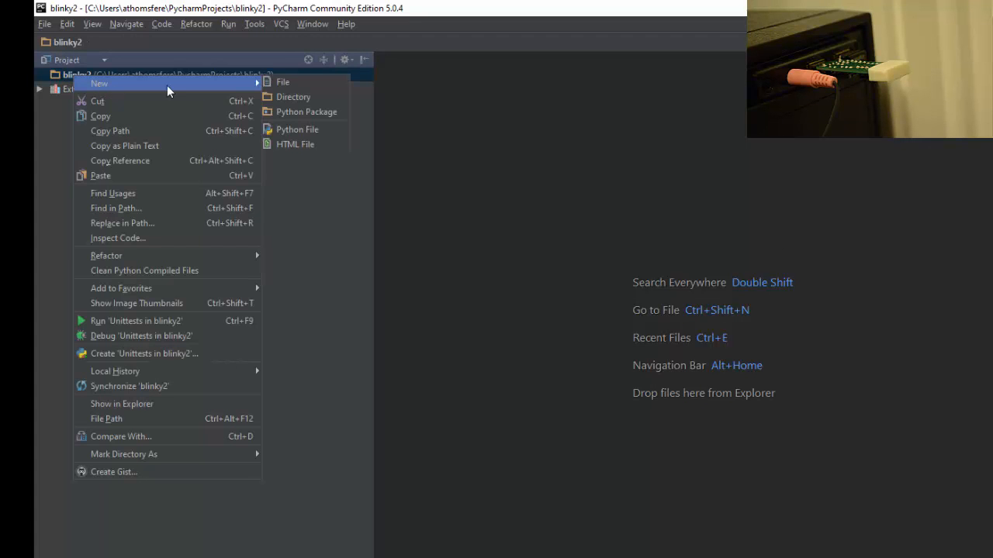
pyautogui.click(297, 128)
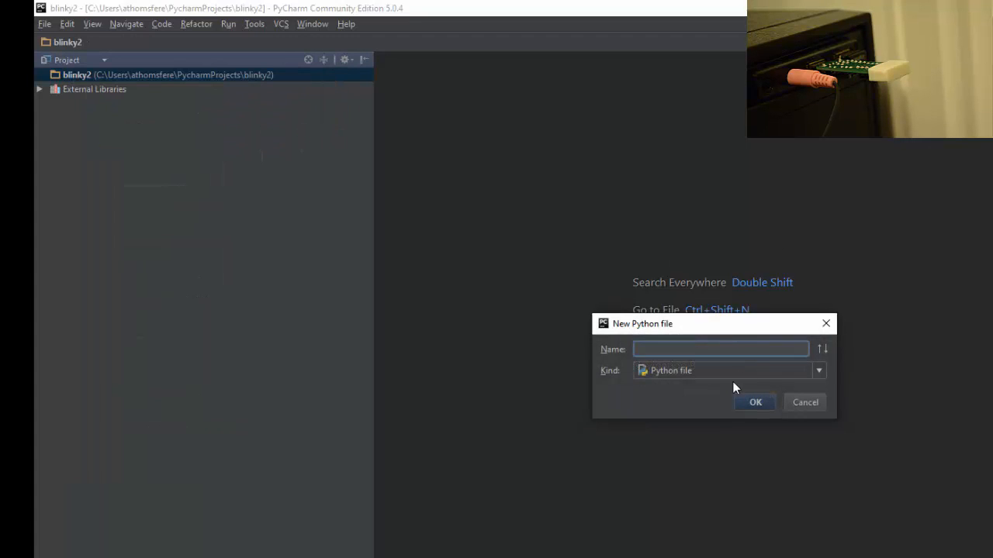
pyautogui.write('bli')
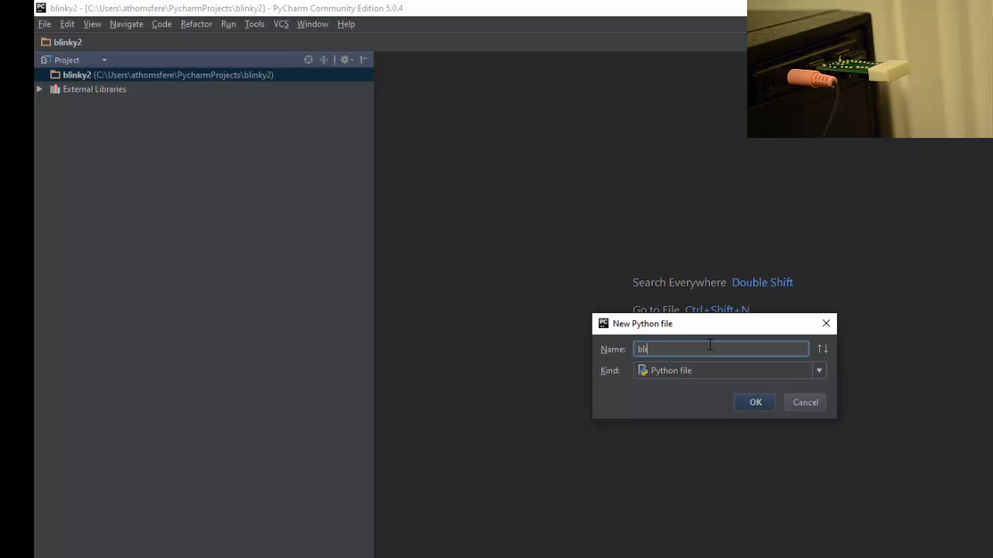
pyautogui.click(755, 402)
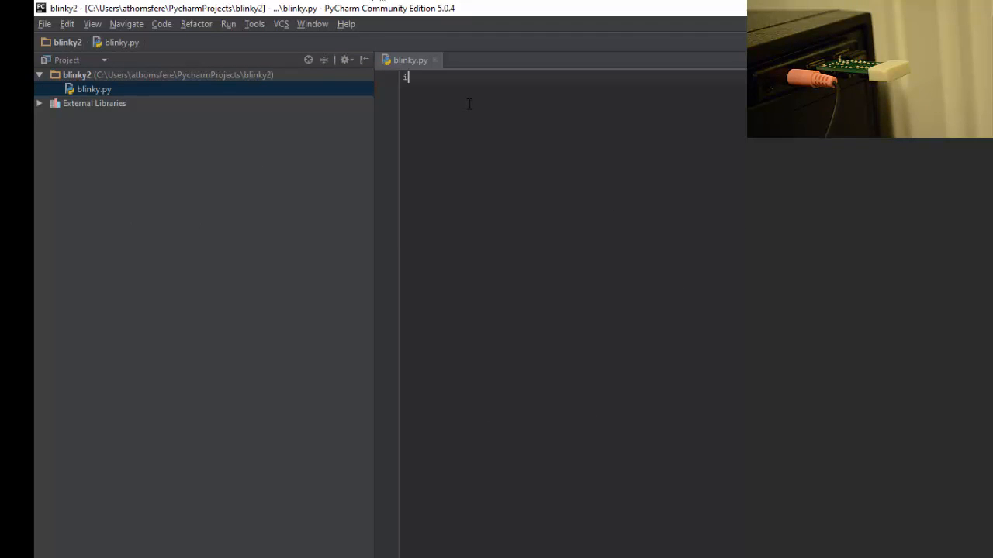
# - Write the 'import blinkstick' line at the top of blinky.py
pyautogui.write('import')
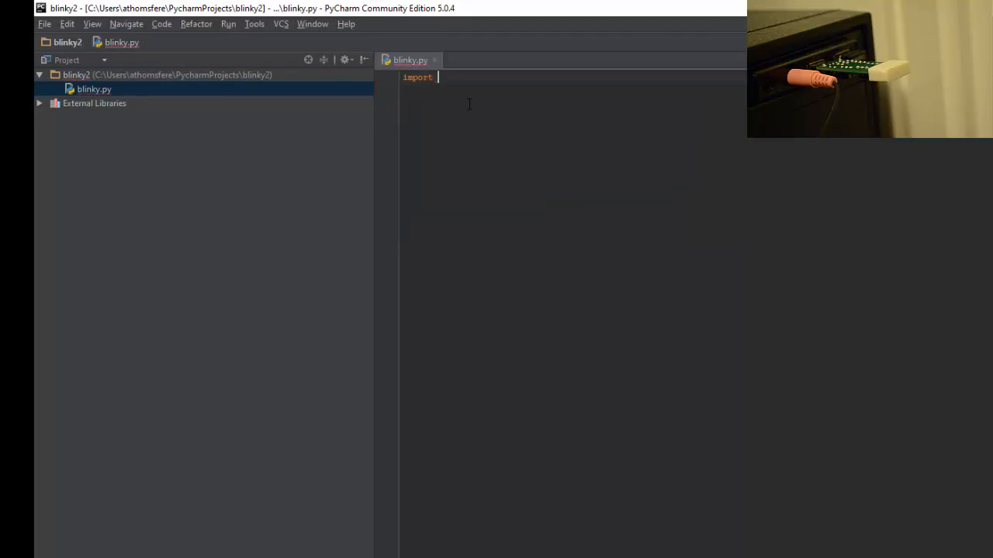
pyautogui.write('blinkstick from')
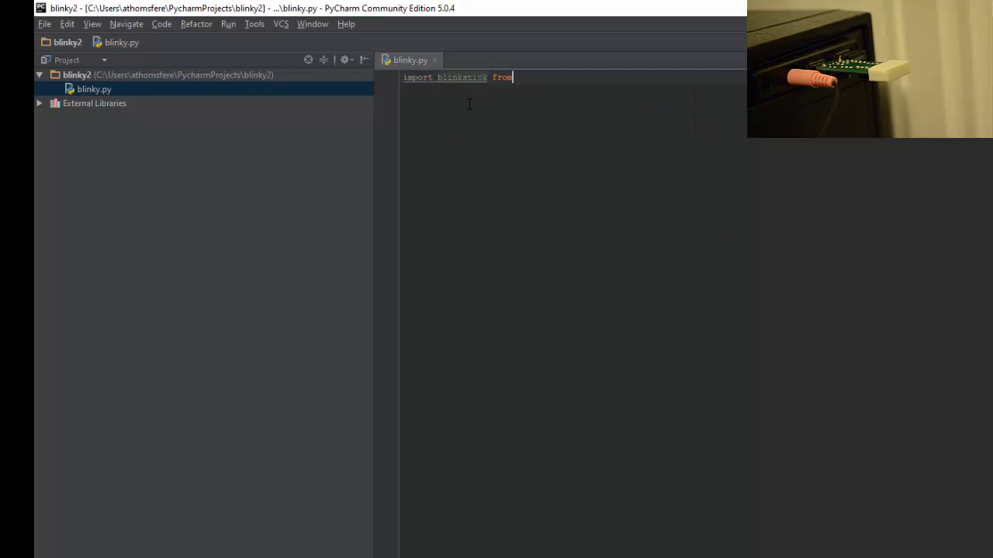
pyautogui.write('blinkstick')
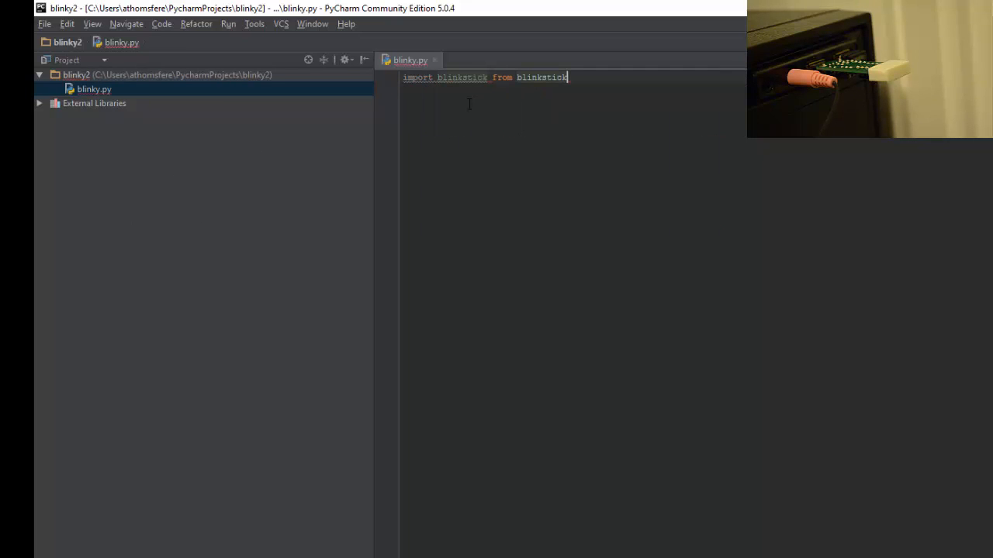
pyautogui.press('enter')
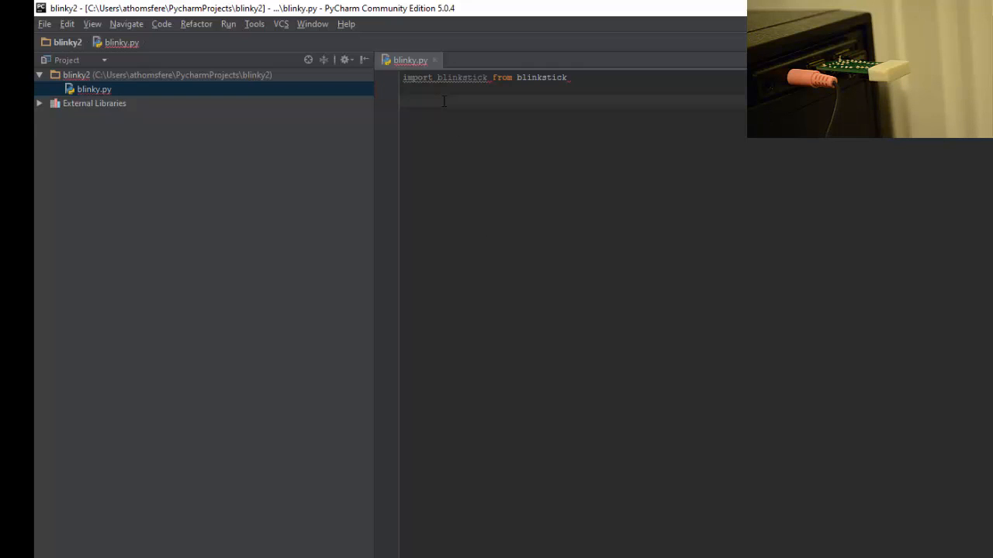
# - Add the line bstick = blinkstick.find_all() below the import
pyautogui.write('bst')
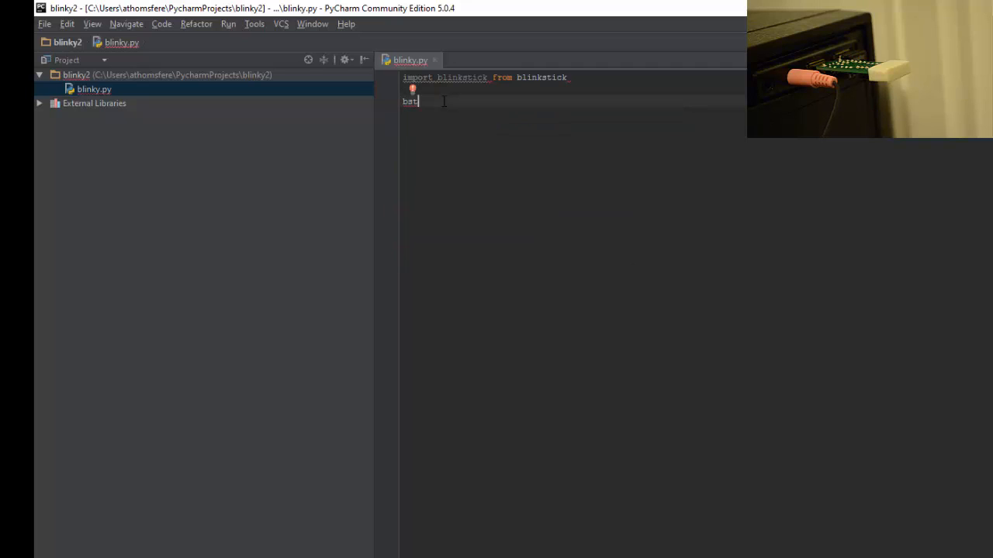
pyautogui.write('stick')
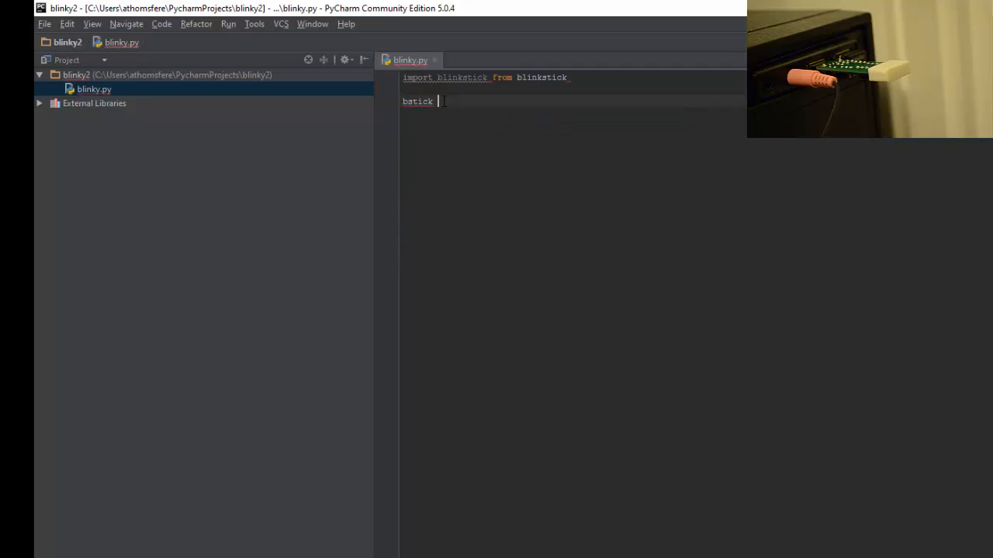
pyautogui.write('=')
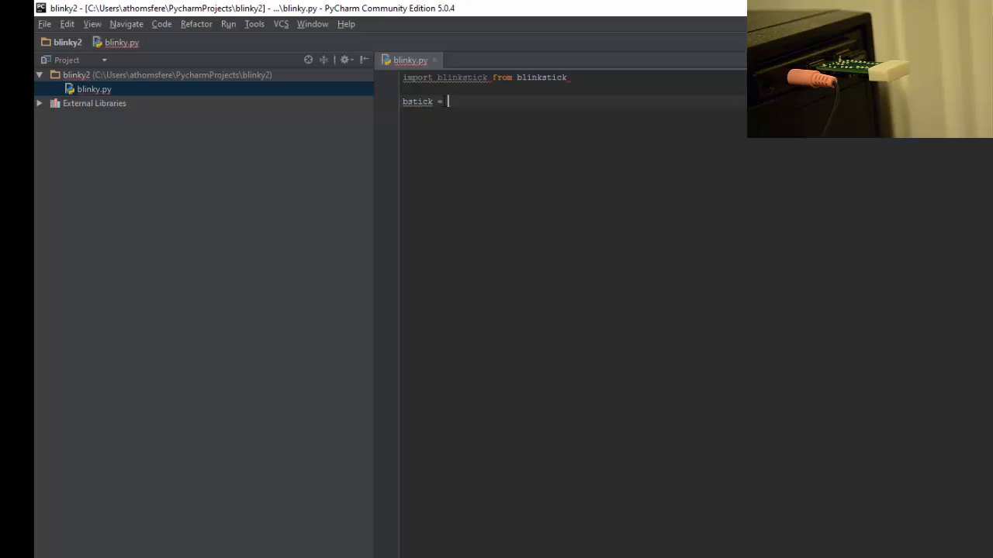
pyautogui.write('blinkstick.')
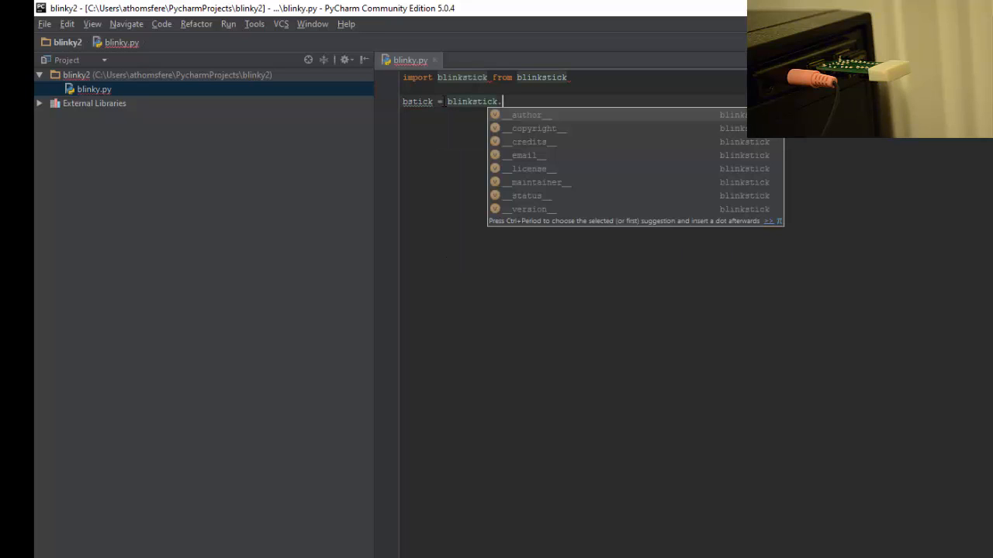
pyautogui.write('find_a')
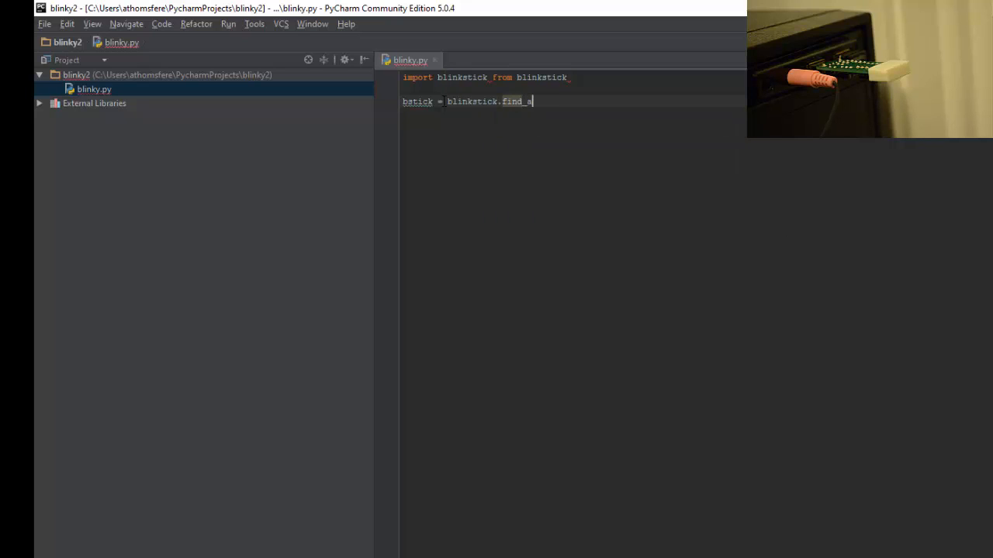
pyautogui.write('ll()')
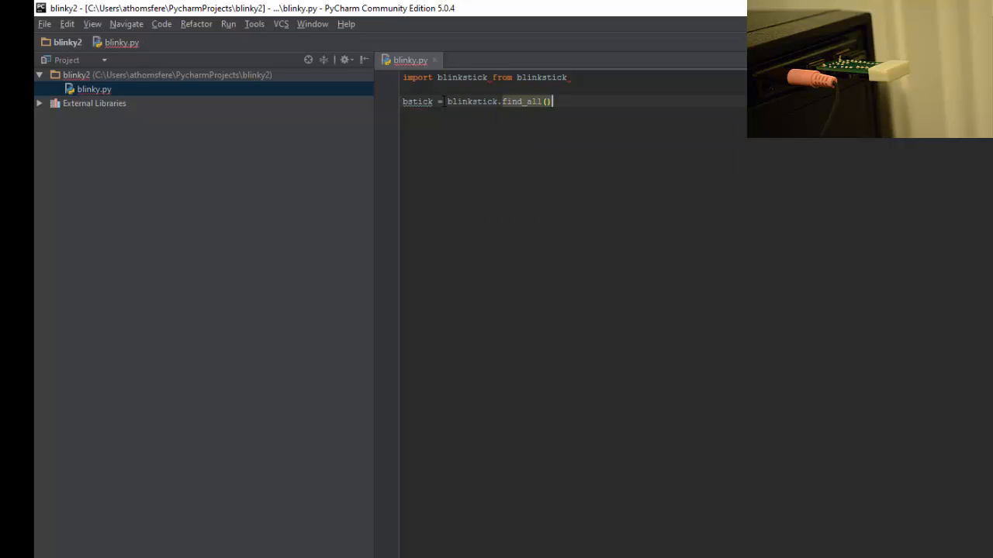
pyautogui.press('enter')
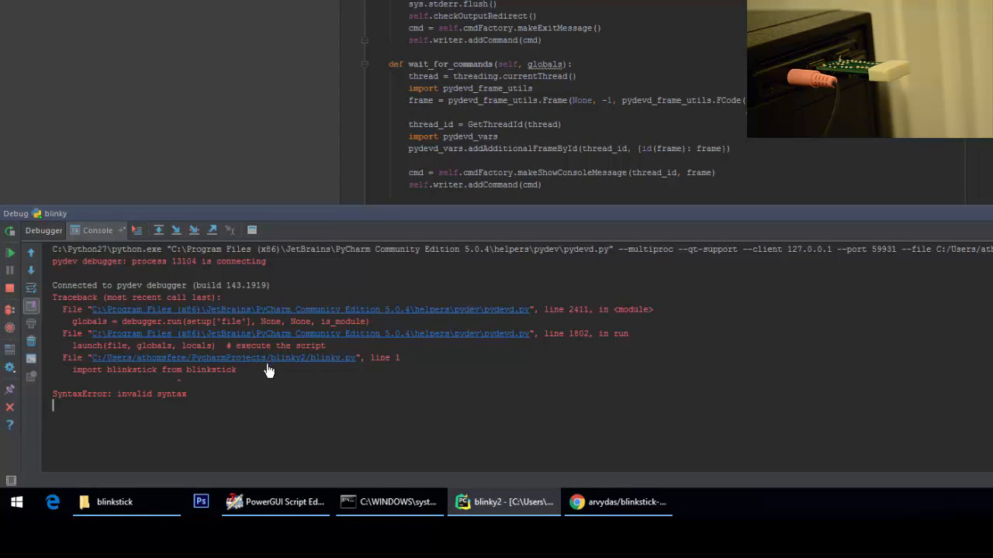
pyautogui.moveTo(298, 317)
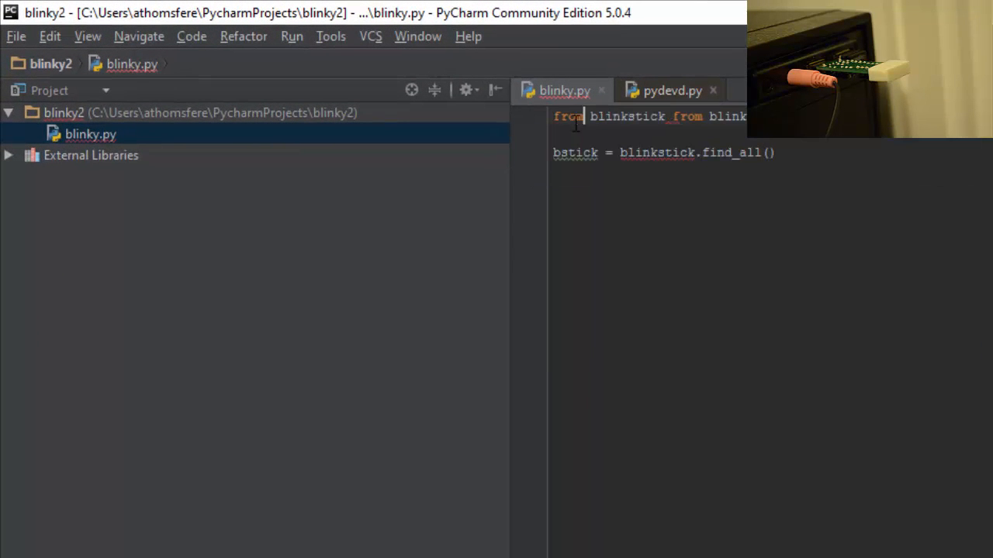
# - Rewrite line 1 of blinky.py as 'from blinkstick import blinkstick'
pyautogui.doubleClick(687, 116)
pyautogui.write('import')
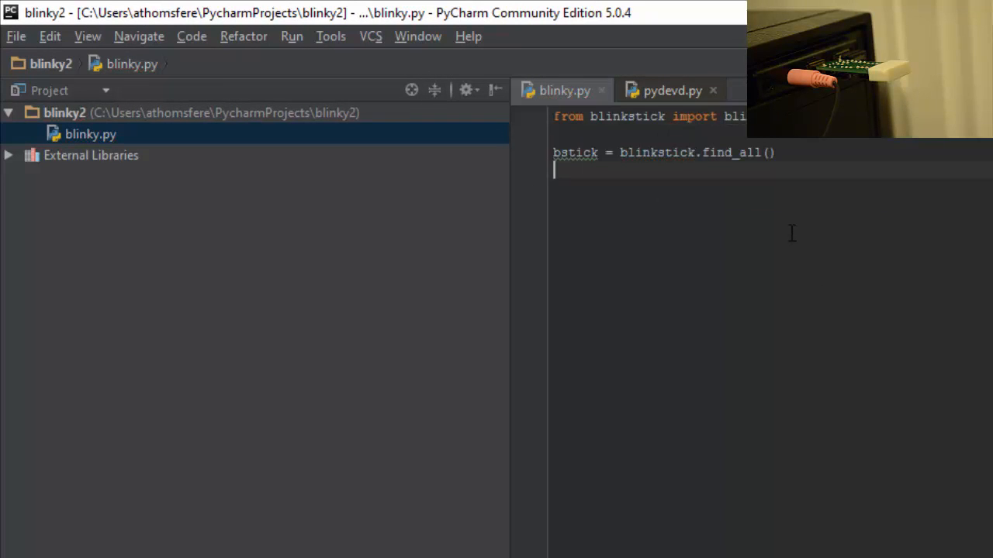
pyautogui.moveTo(729, 254)
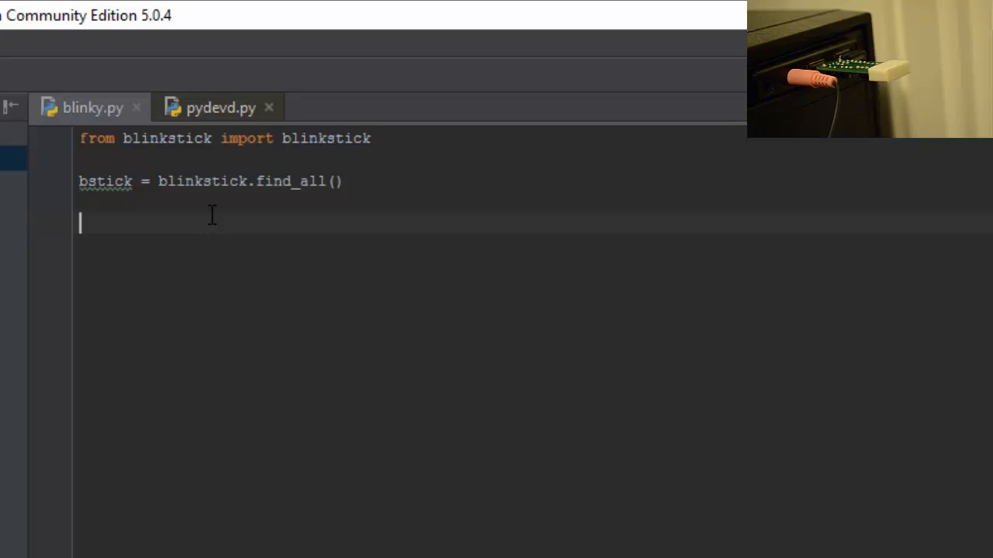
# - Start a for loop over the found BlinkSticks in blinky.py
pyautogui.write('for')
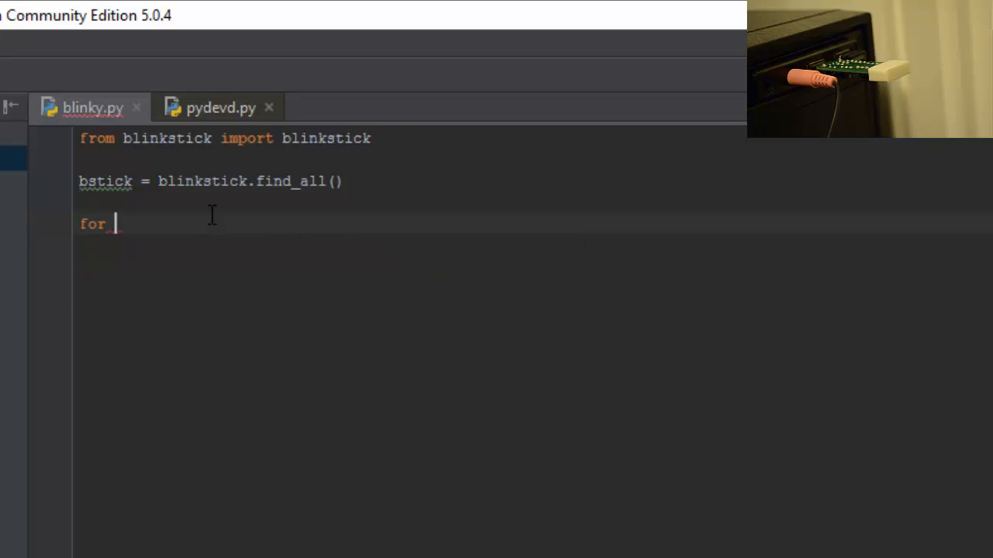
pyautogui.write('bstick')
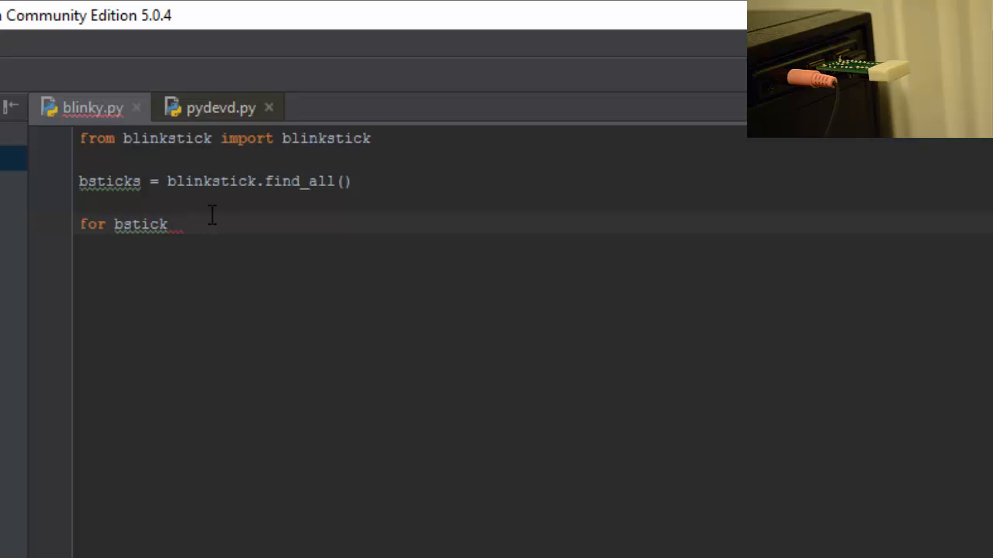
pyautogui.write('in bsticks')
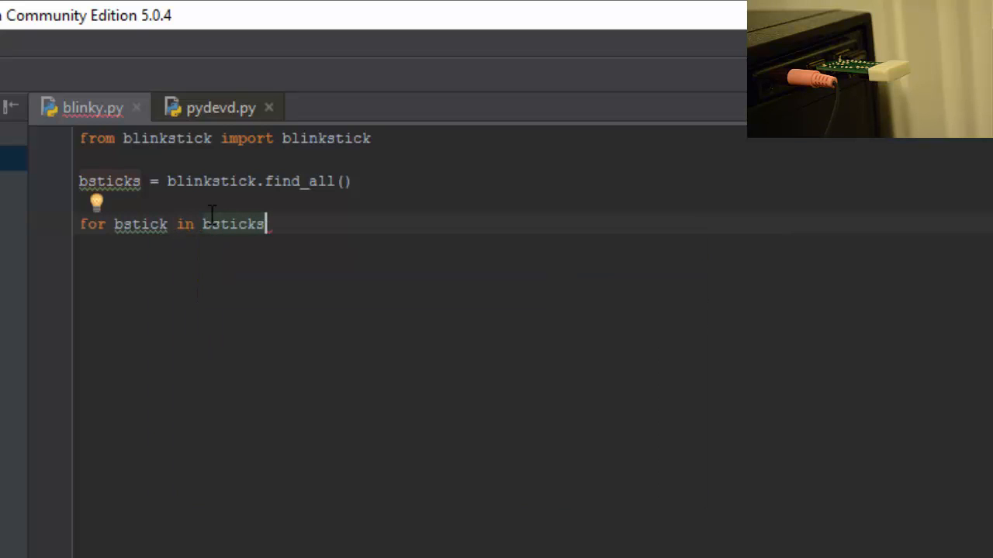
pyautogui.write(':')
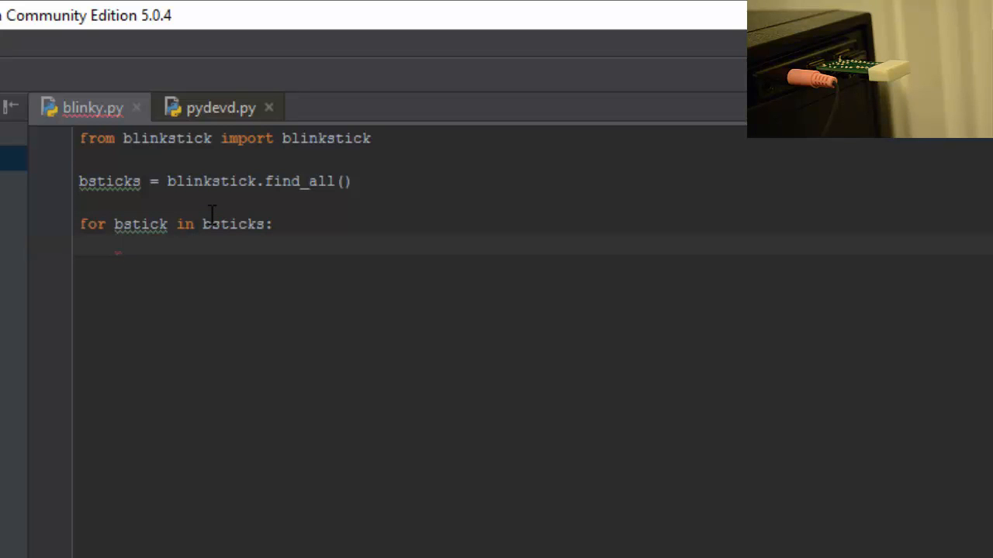
# - Inside the loop, print bstick.get_serial()
pyautogui.write('print')
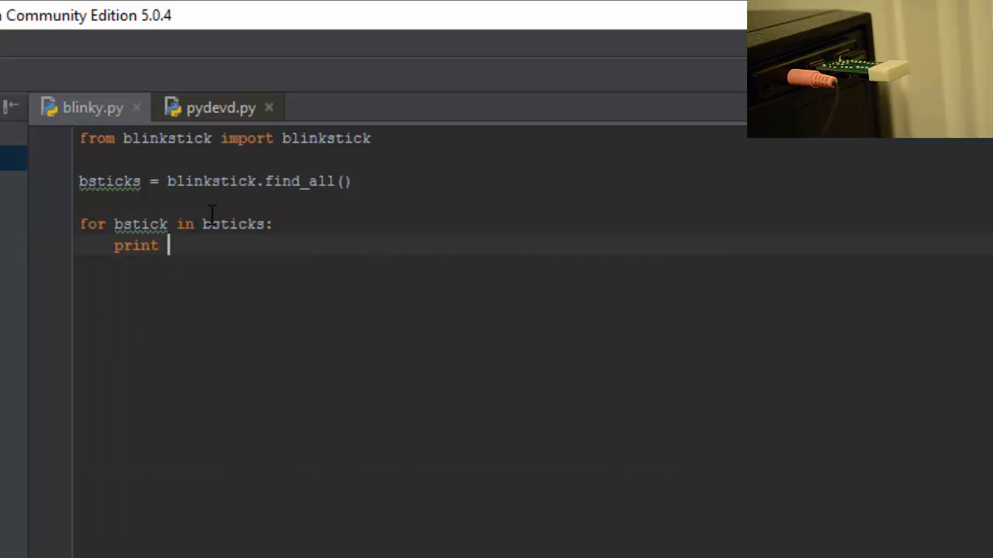
pyautogui.write('bstick.')
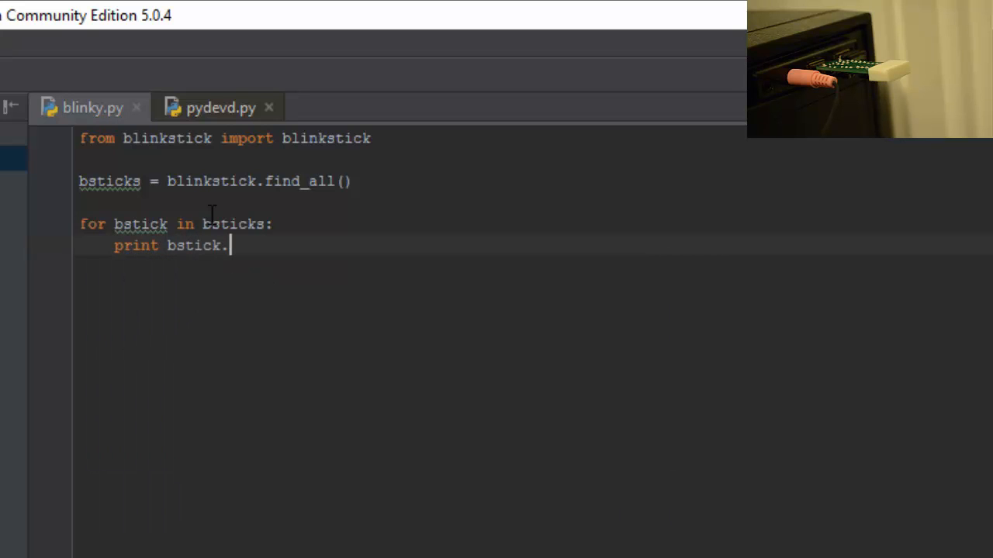
pyautogui.write('G')
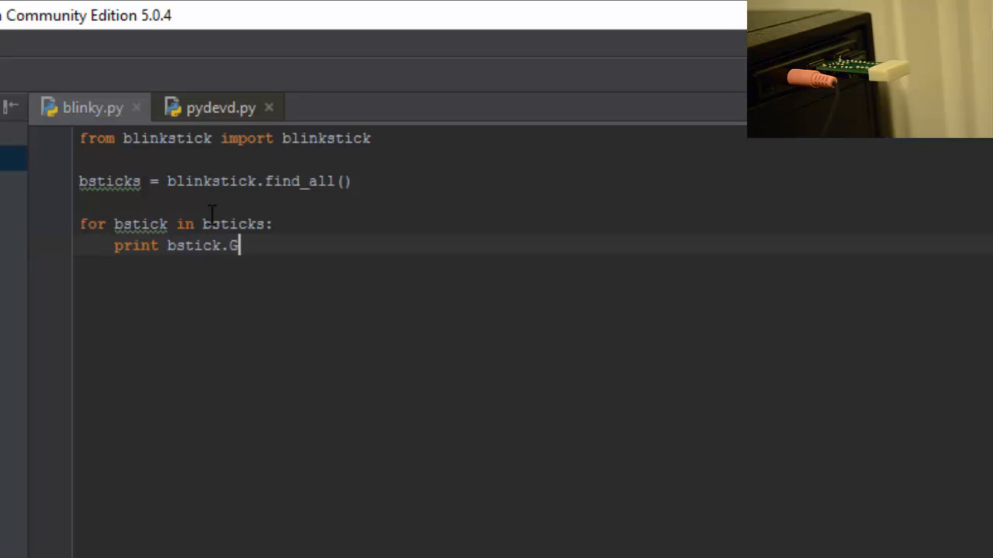
pyautogui.write('et_seri')
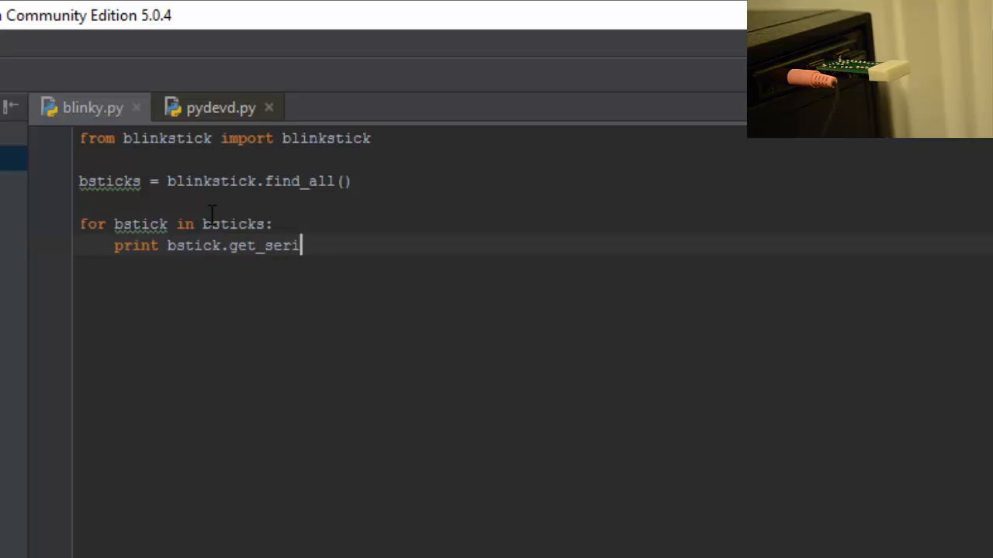
pyautogui.write('al()')
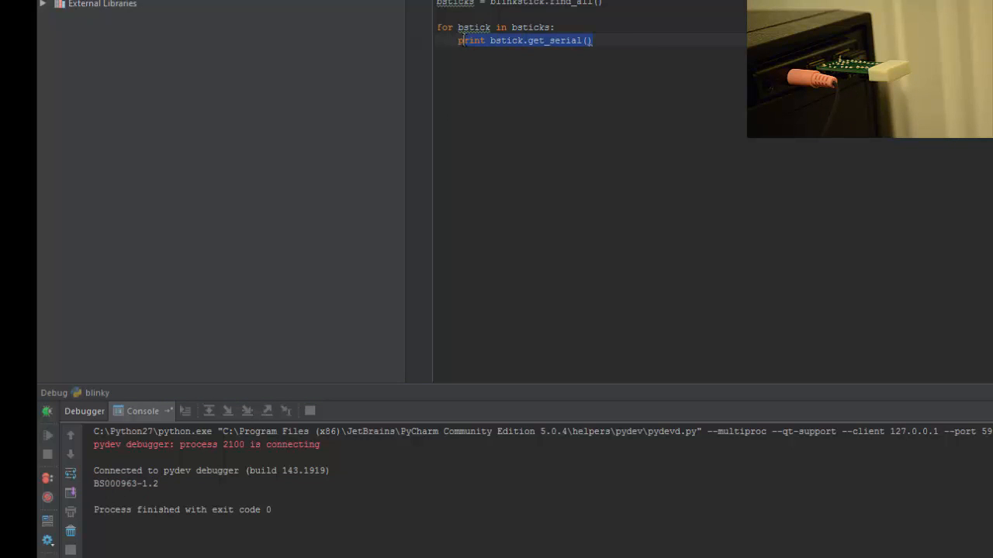
# - Expand External Libraries for Python 2.7.11 to Binary Skeletons and search 'bli'
pyautogui.click(102, 4)
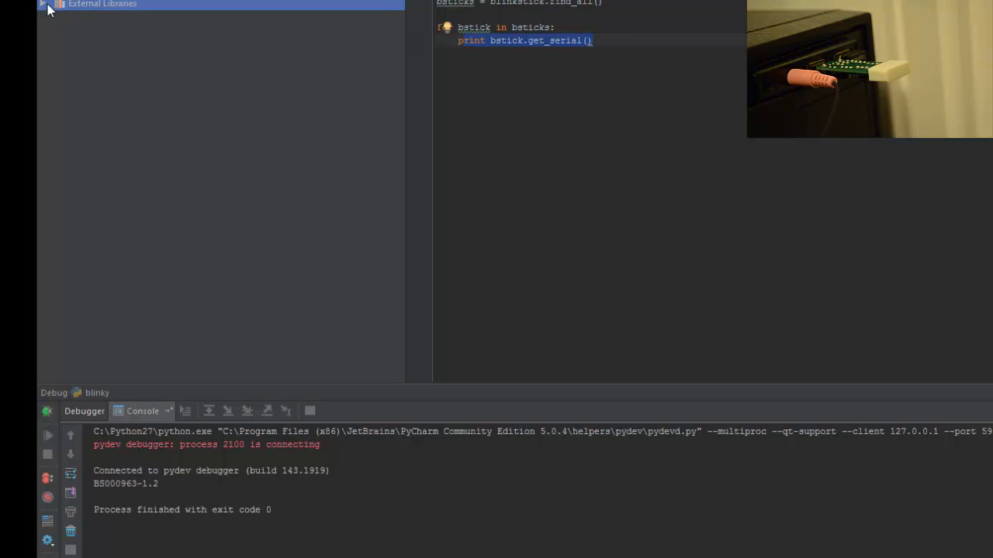
pyautogui.click(49, 7)
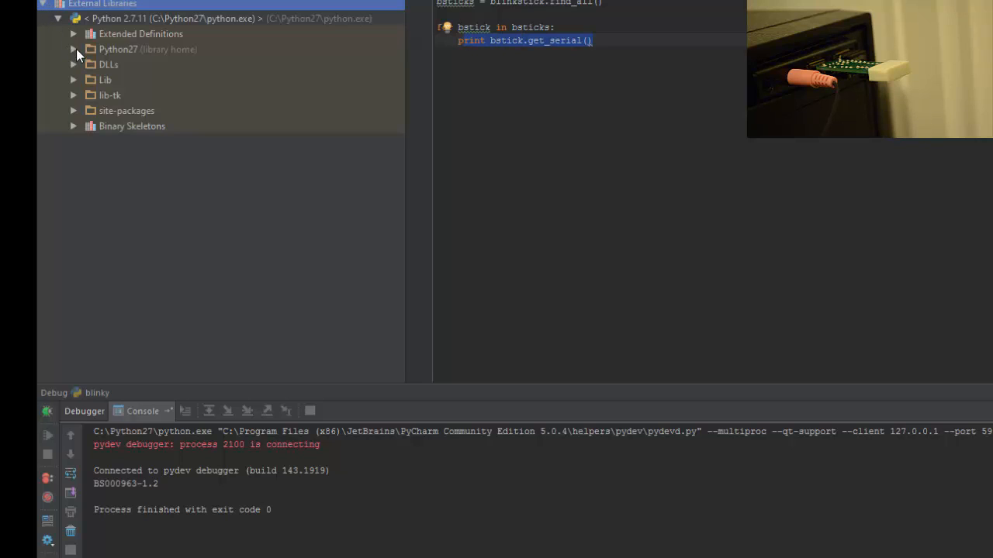
pyautogui.moveTo(78, 107)
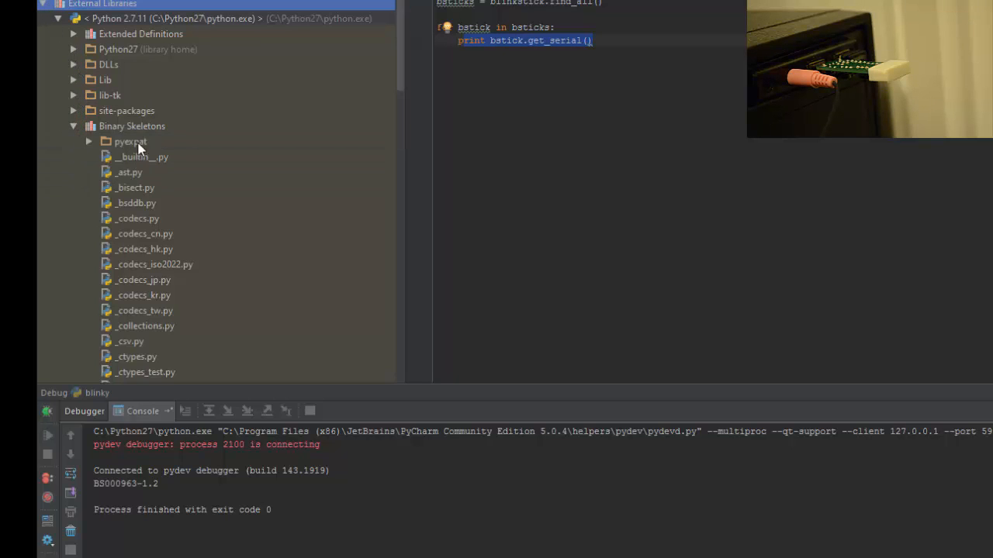
pyautogui.click(130, 142)
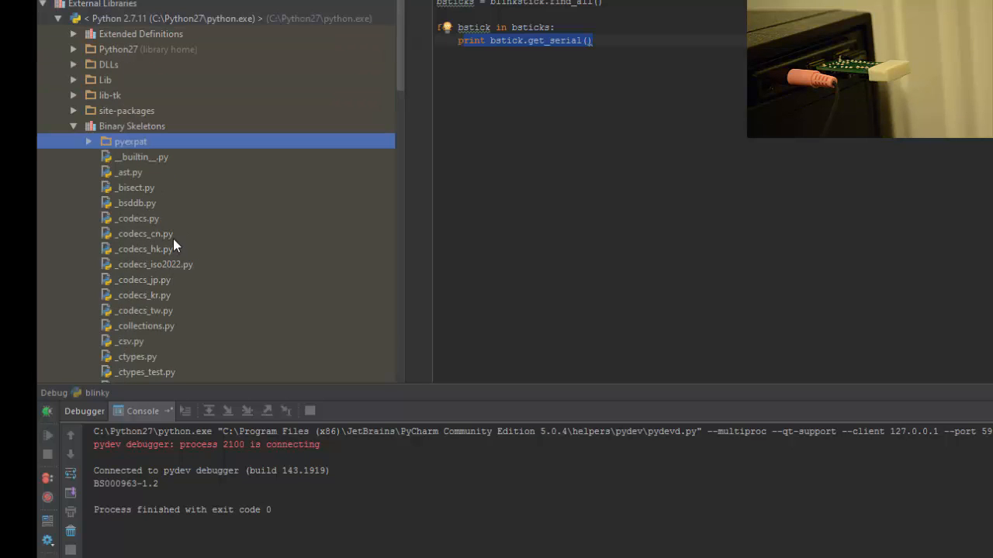
pyautogui.write('bli')
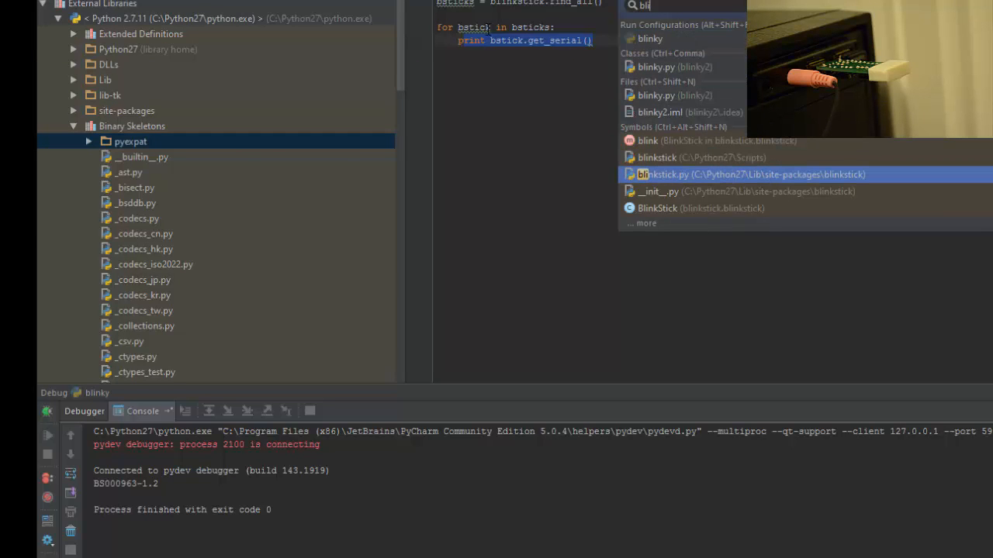
# - Open site-packages blinkstick.py, close pydevd.py, and scroll through the colour-name dictionary
pyautogui.click(744, 174)
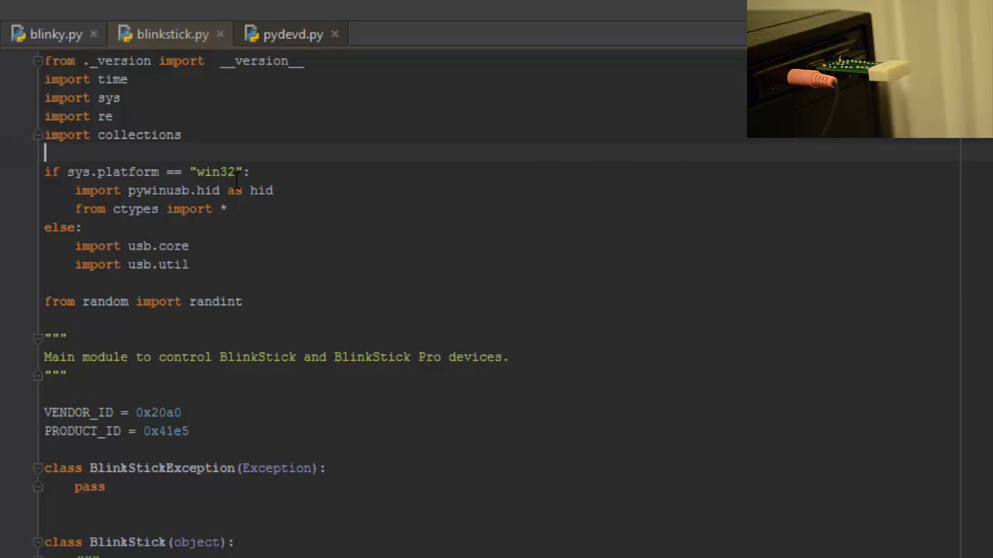
pyautogui.moveTo(219, 110)
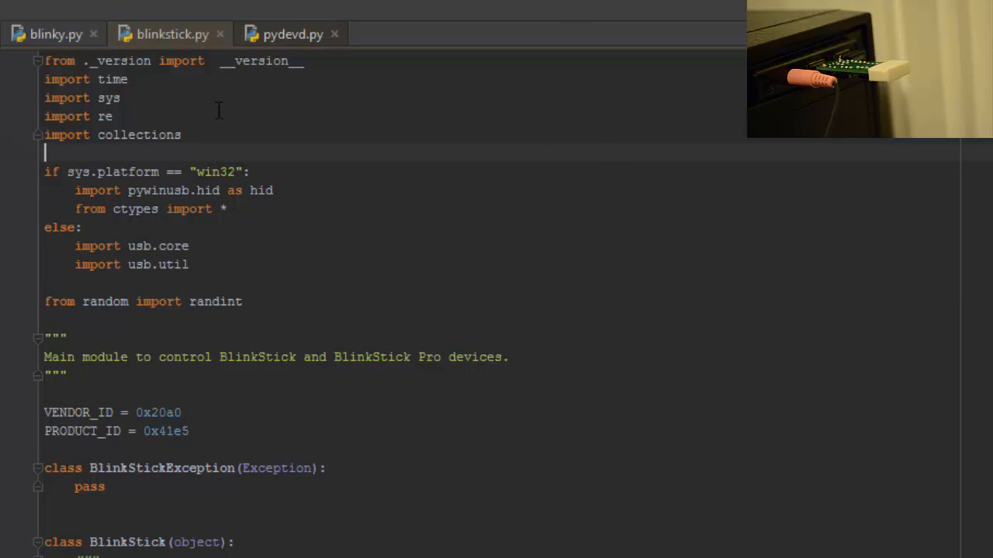
pyautogui.click(292, 34)
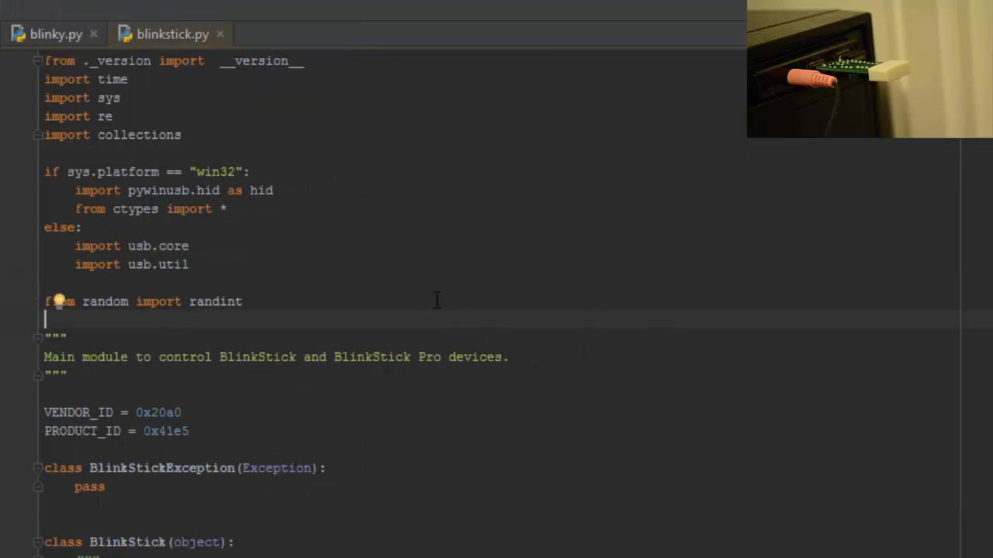
pyautogui.scroll(-3)
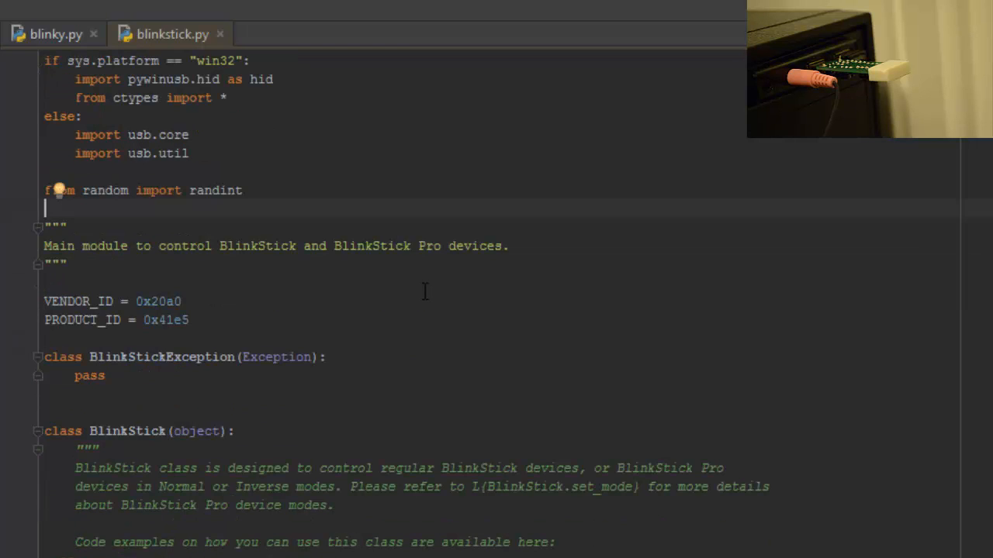
pyautogui.scroll(-3)
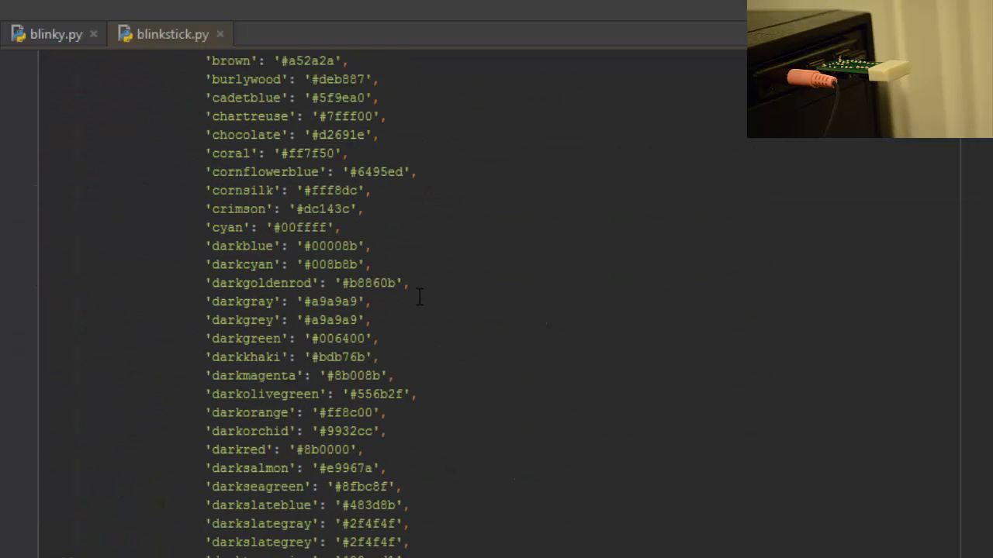
pyautogui.scroll(-3)
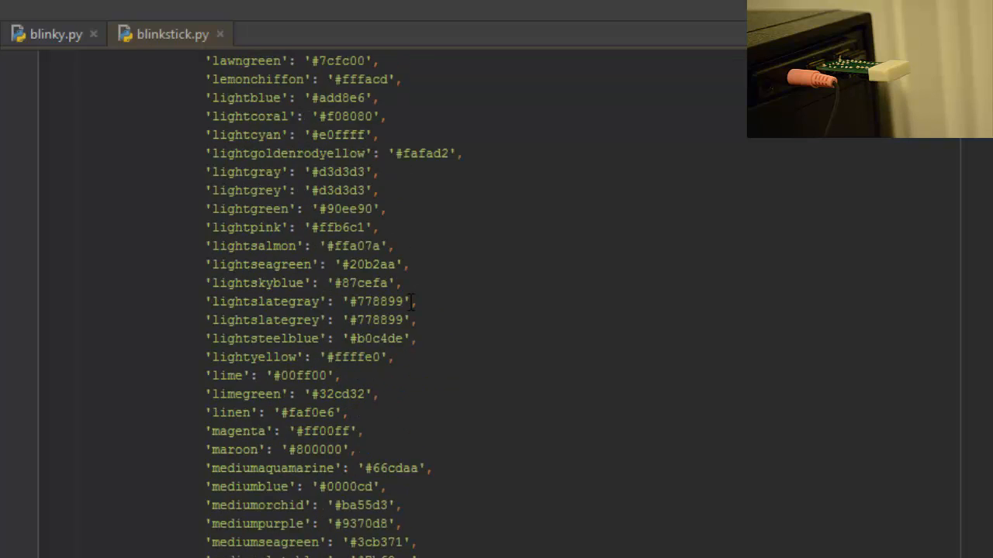
pyautogui.scroll(-3)
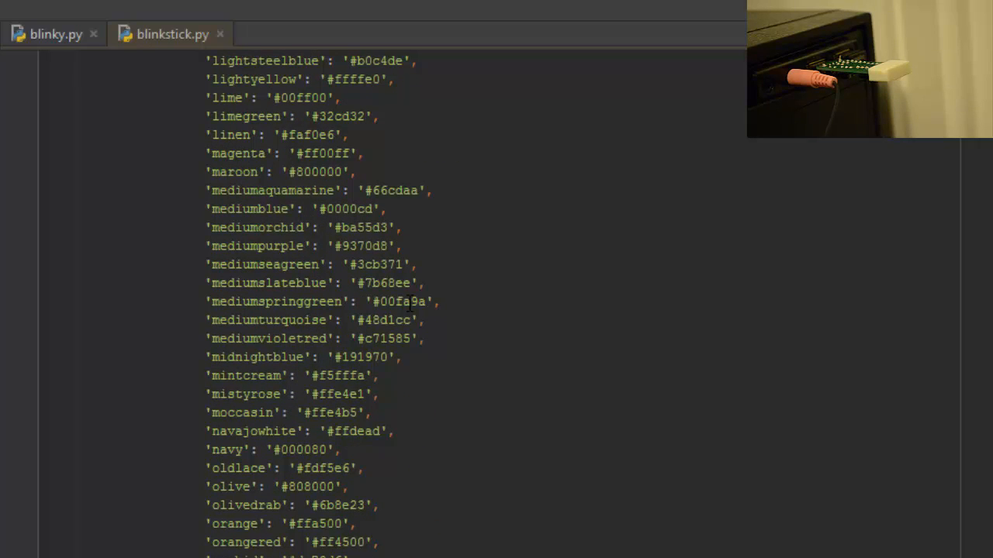
pyautogui.scroll(-3)
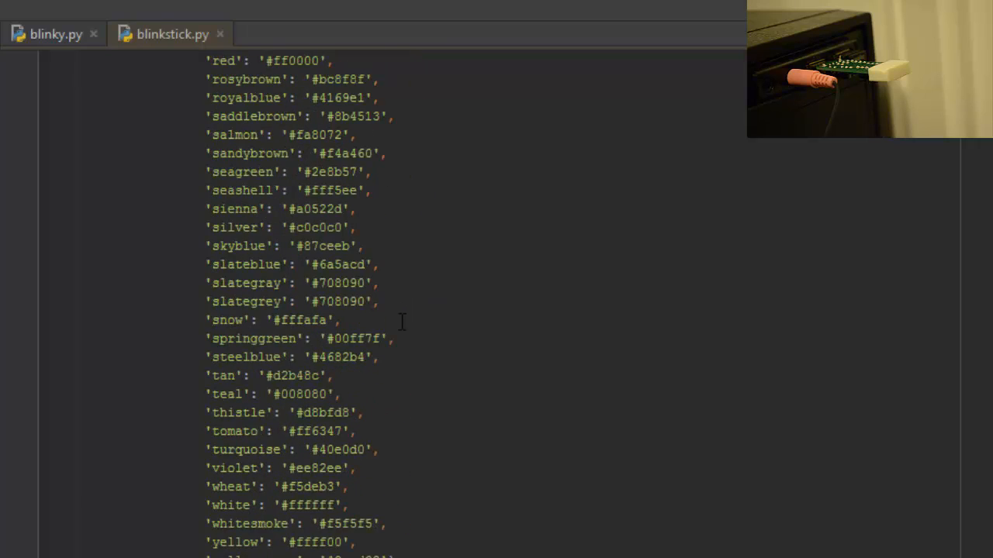
pyautogui.scroll(-3)
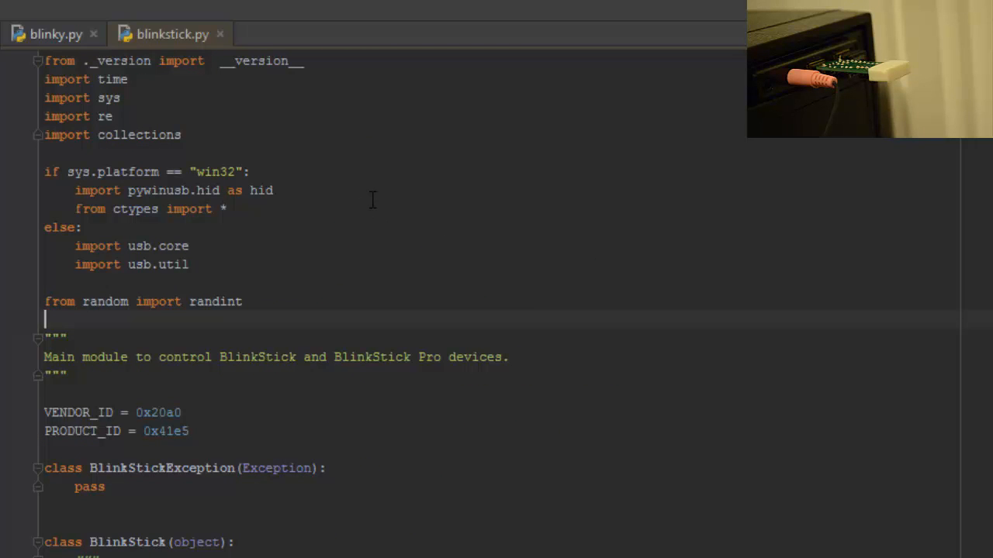
pyautogui.moveTo(314, 196)
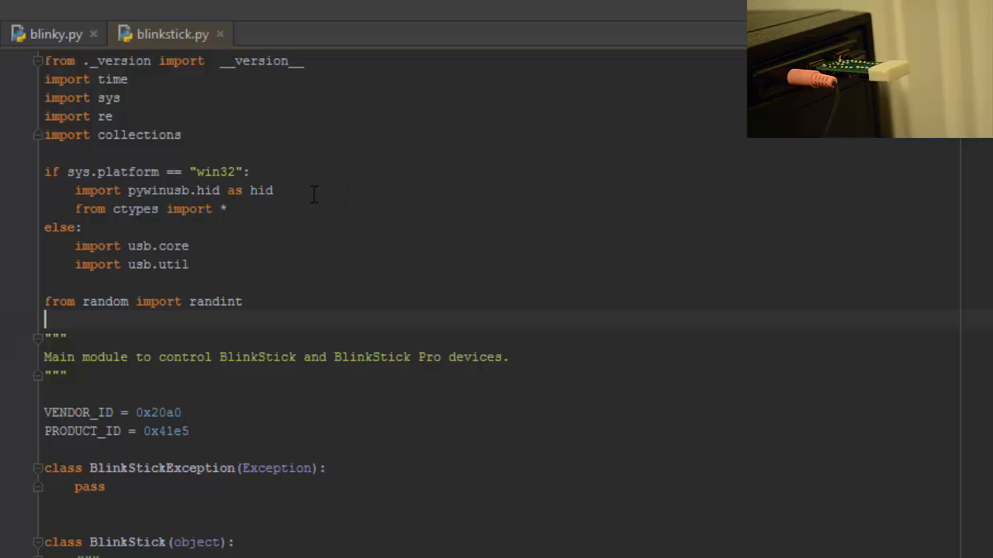
pyautogui.scroll(-3)
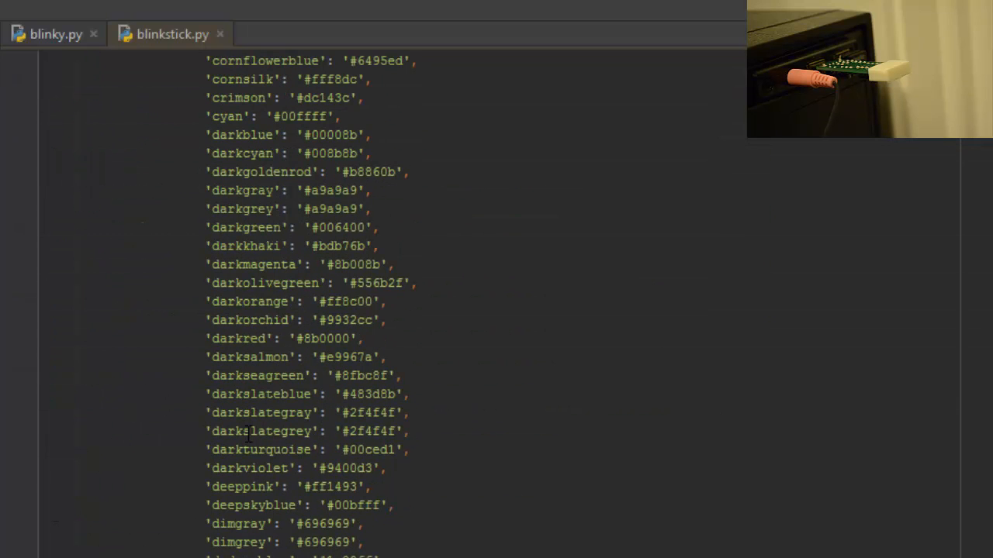
pyautogui.moveTo(271, 512)
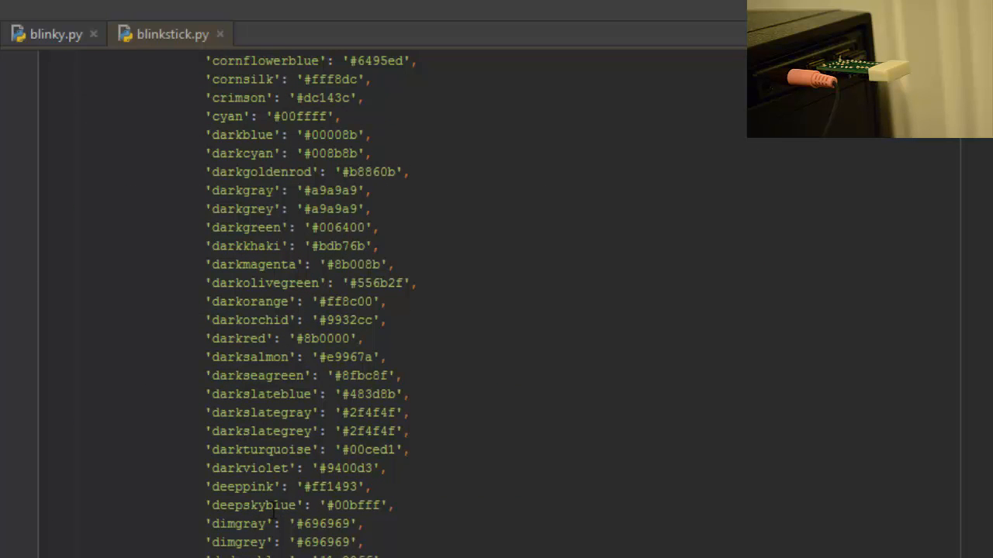
# - Back in blinky.py, add comments #deepskyblue and #indigo beneath the serial-printing loop
pyautogui.doubleClick(254, 505)
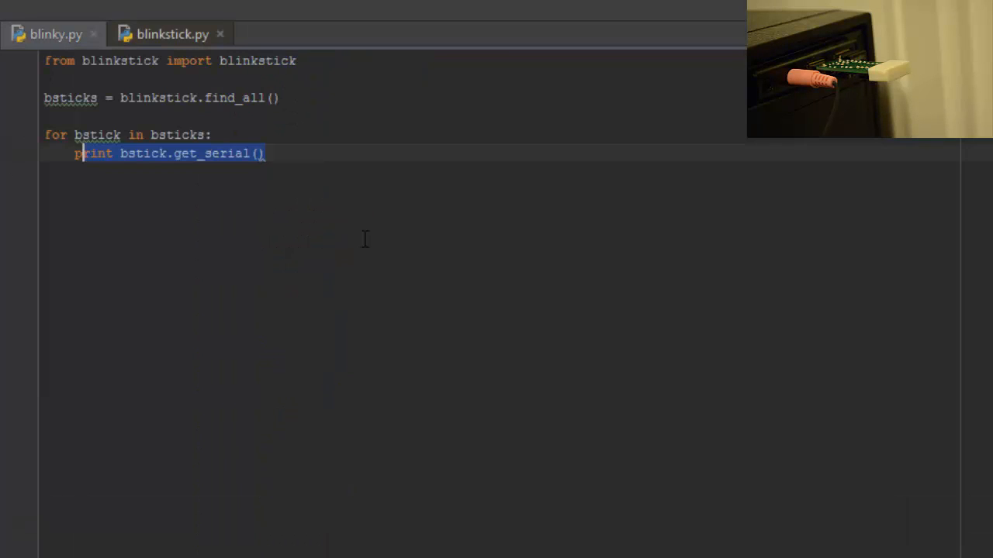
pyautogui.click(238, 115)
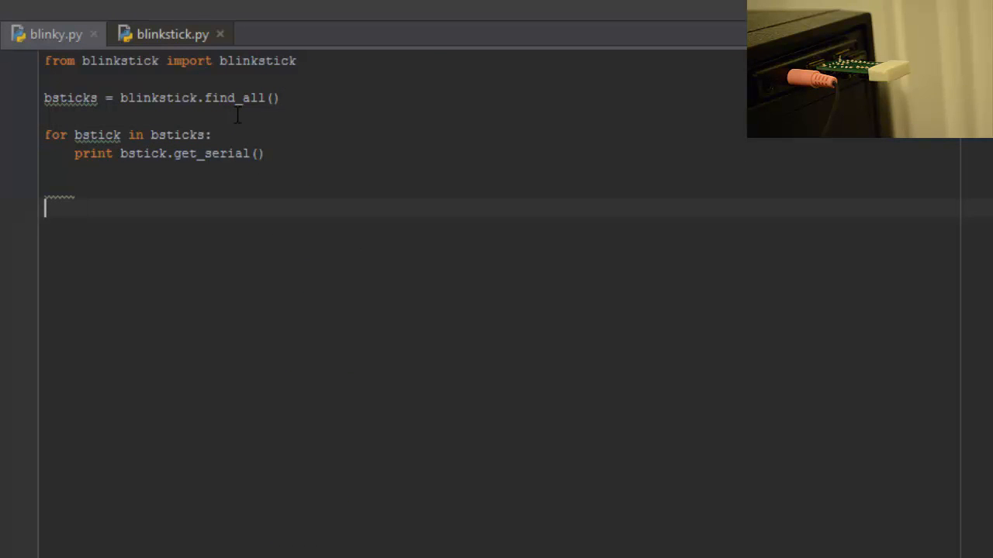
pyautogui.write('#deepskyblue')
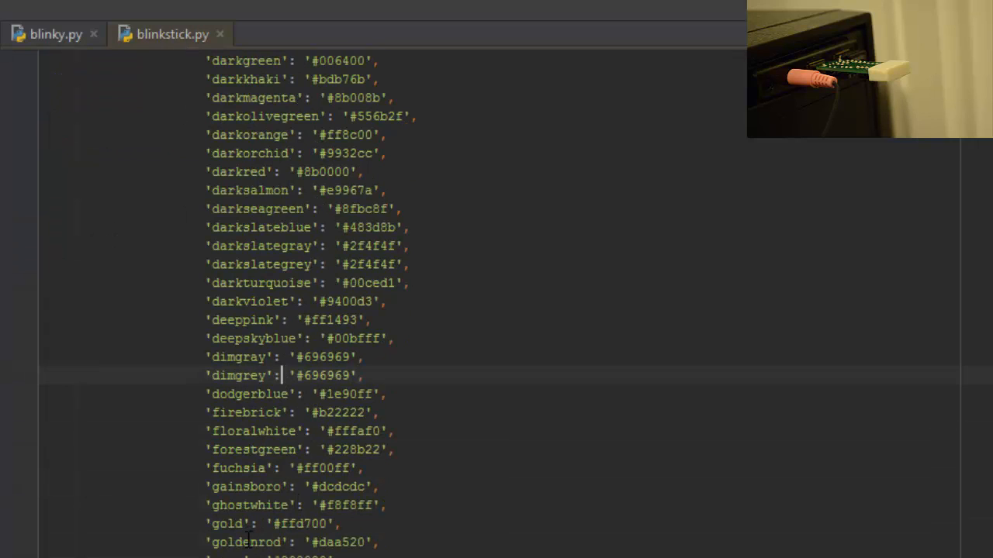
pyautogui.scroll(-3)
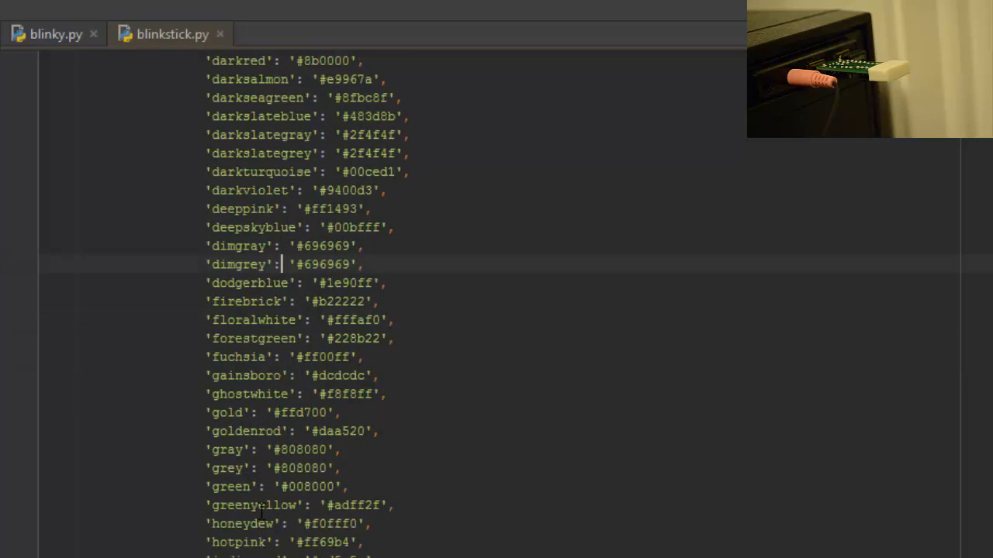
pyautogui.scroll(-3)
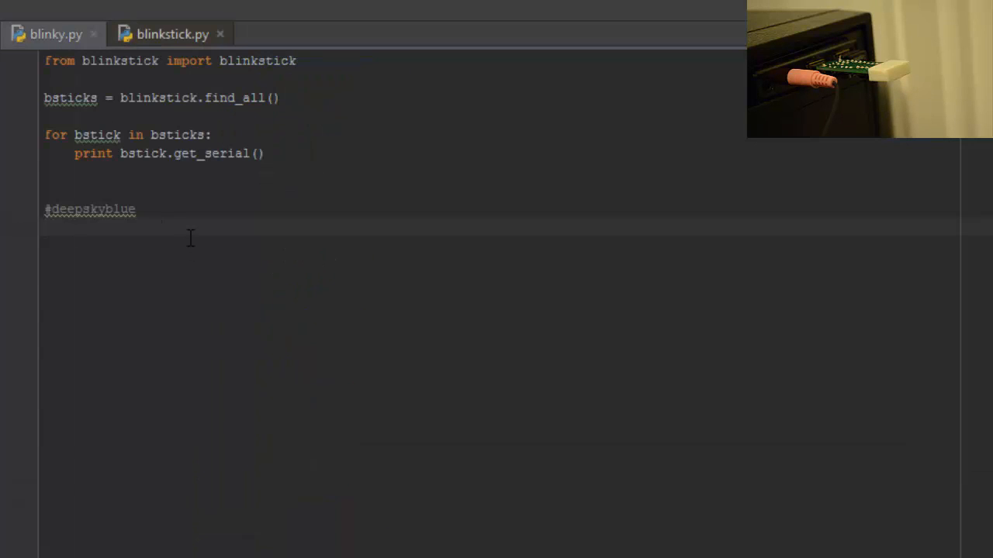
pyautogui.write('#indigo')
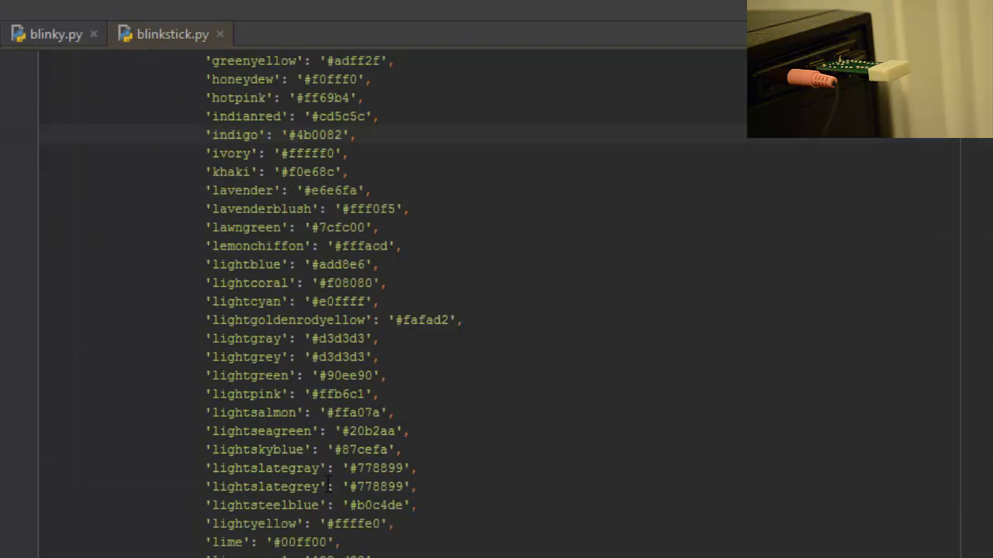
pyautogui.scroll(-3)
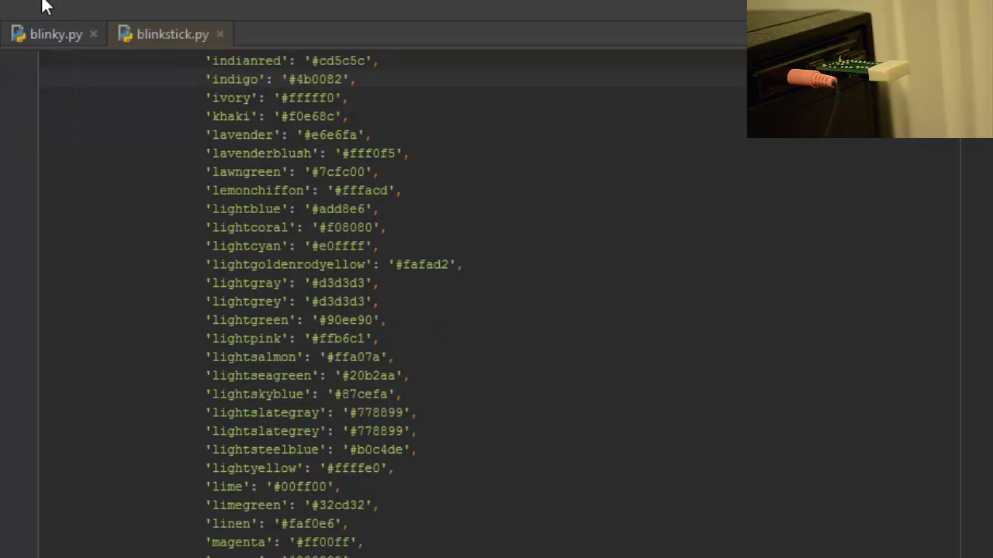
pyautogui.click(56, 34)
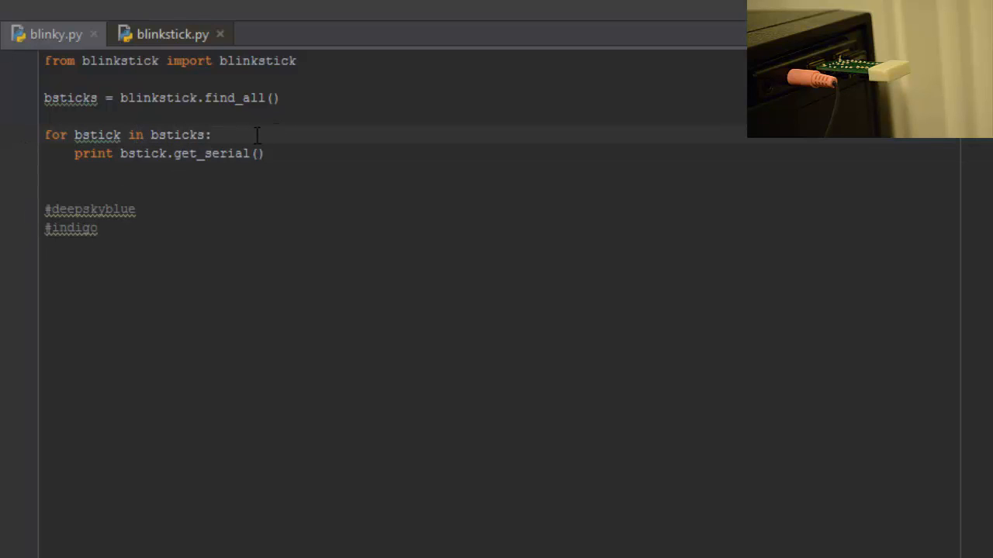
pyautogui.moveTo(239, 135)
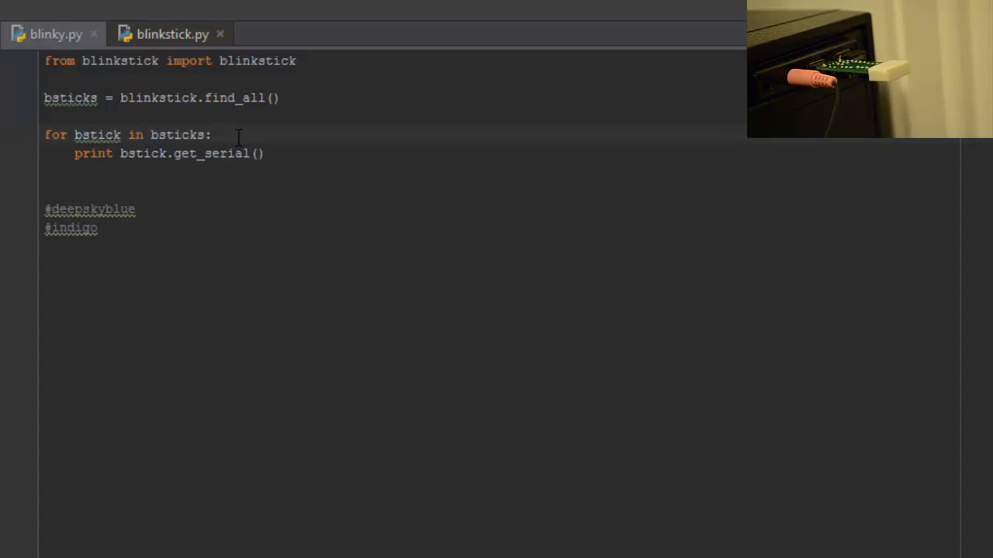
# - Put the cursor after the serial print statement inside the for loop
pyautogui.click(215, 134)
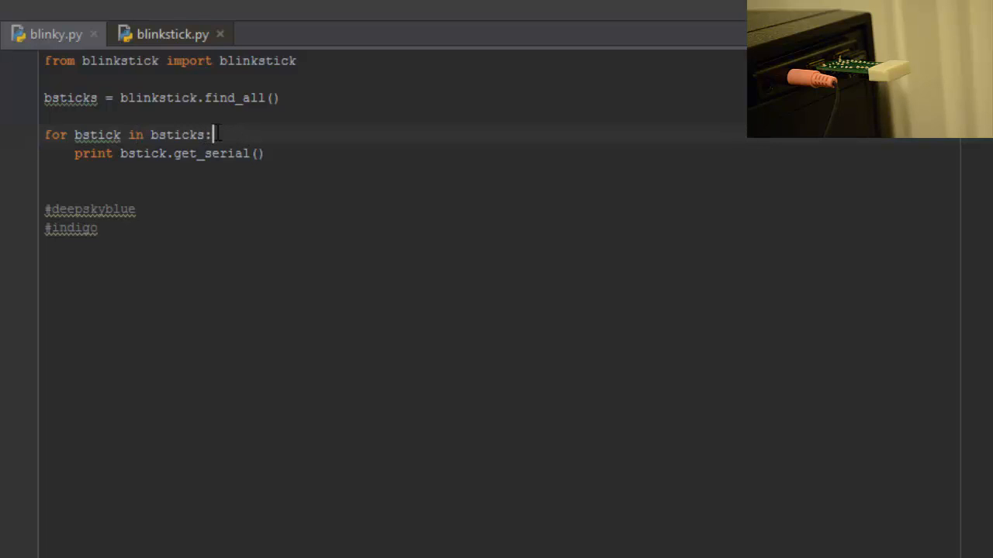
pyautogui.click(75, 153)
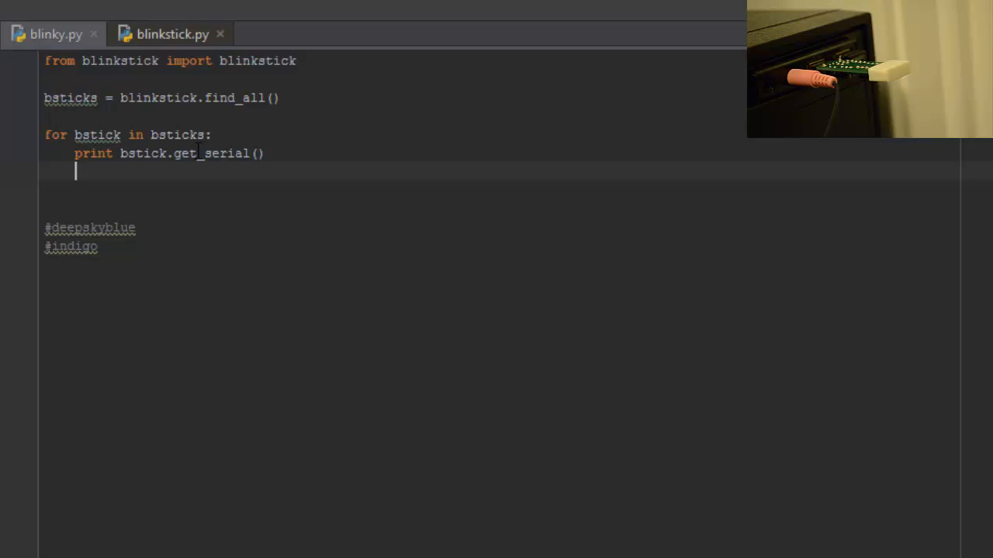
# - Add bstick.set_random_color() on the new line inside the for loop
pyautogui.write('b')
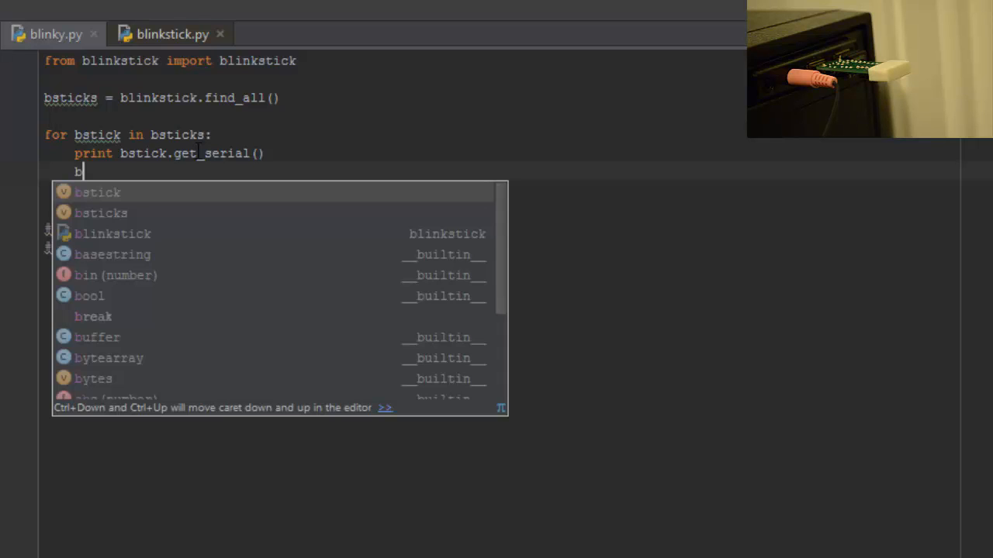
pyautogui.write('stick')
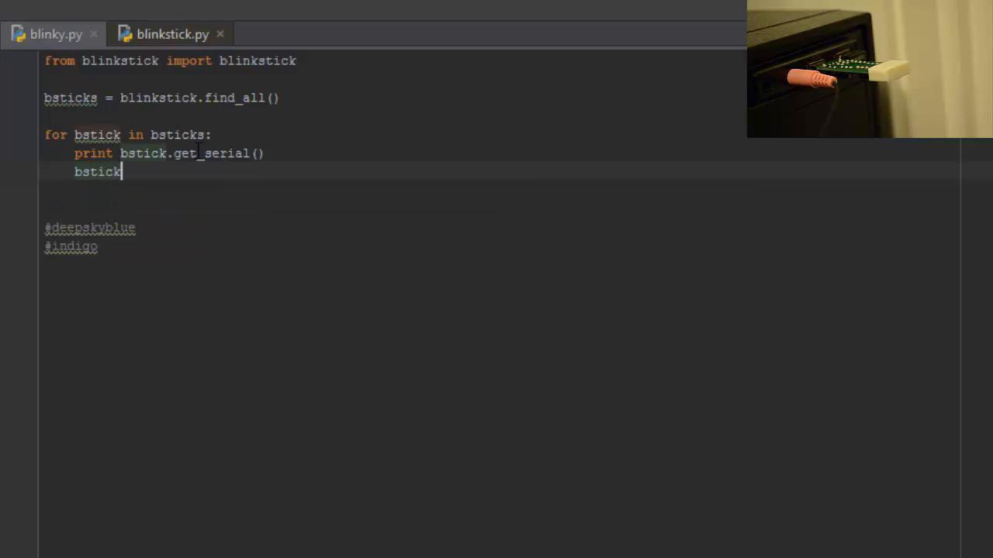
pyautogui.write('.set_')
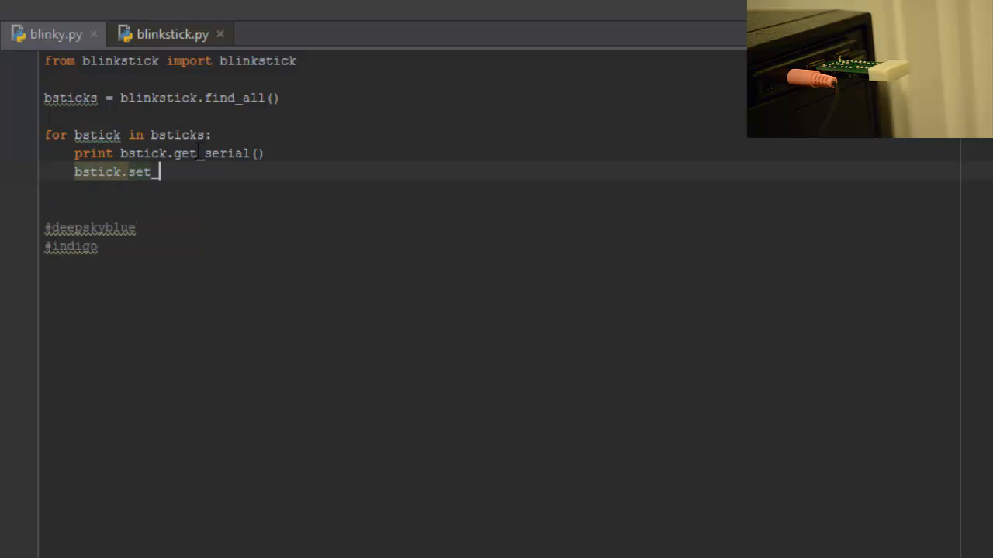
pyautogui.write('random')
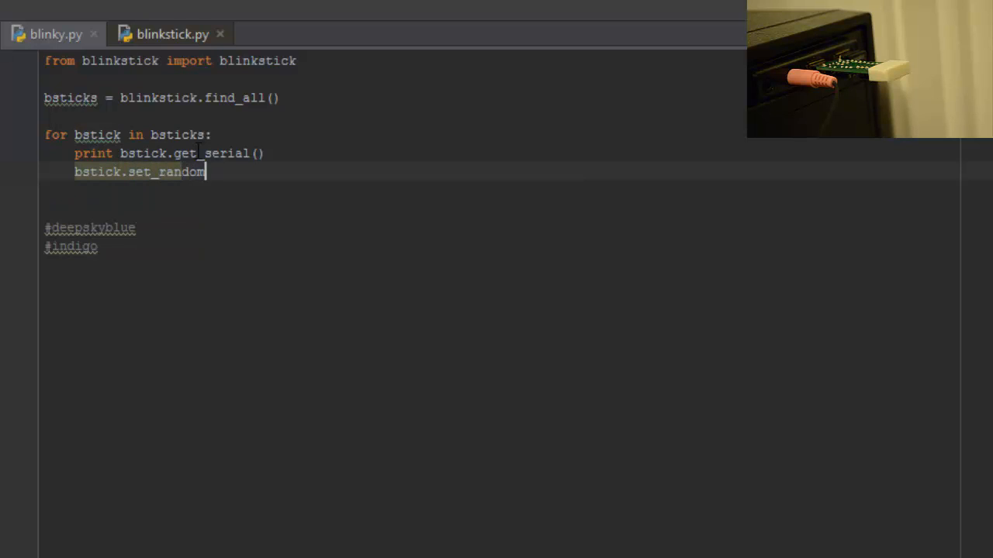
pyautogui.write('_color(')
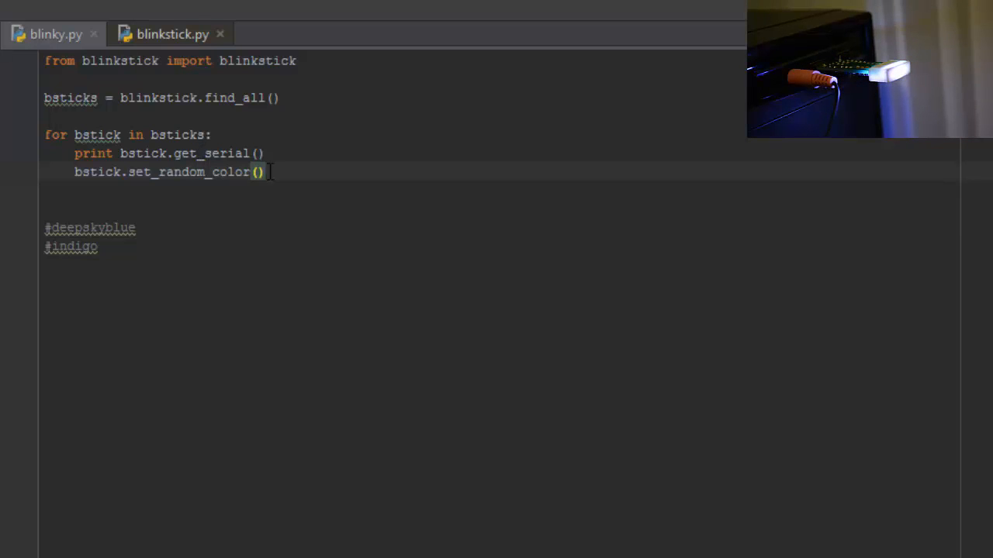
# - Replace the set_random_color line with bstick.turn_off()
pyautogui.tripleClick(171, 172)
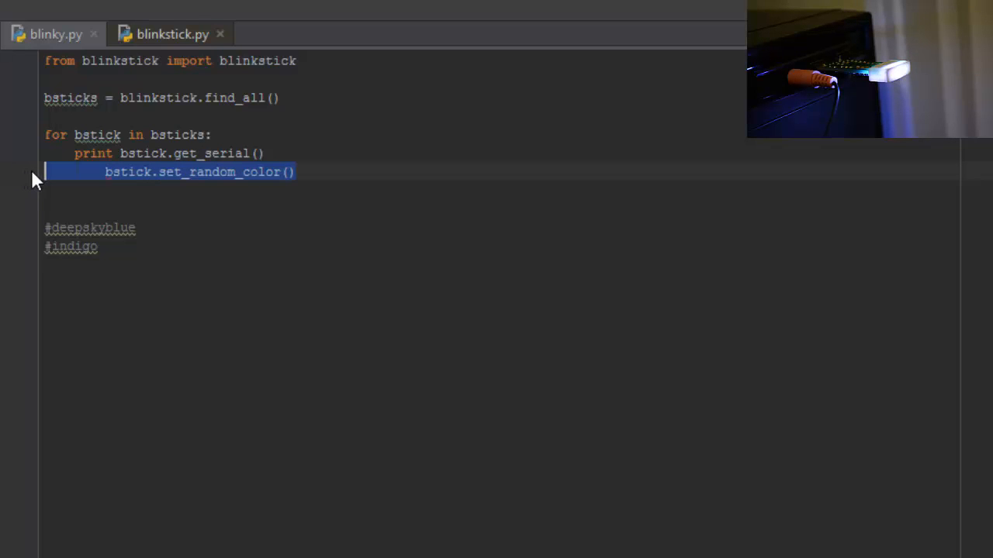
pyautogui.press('Delete')
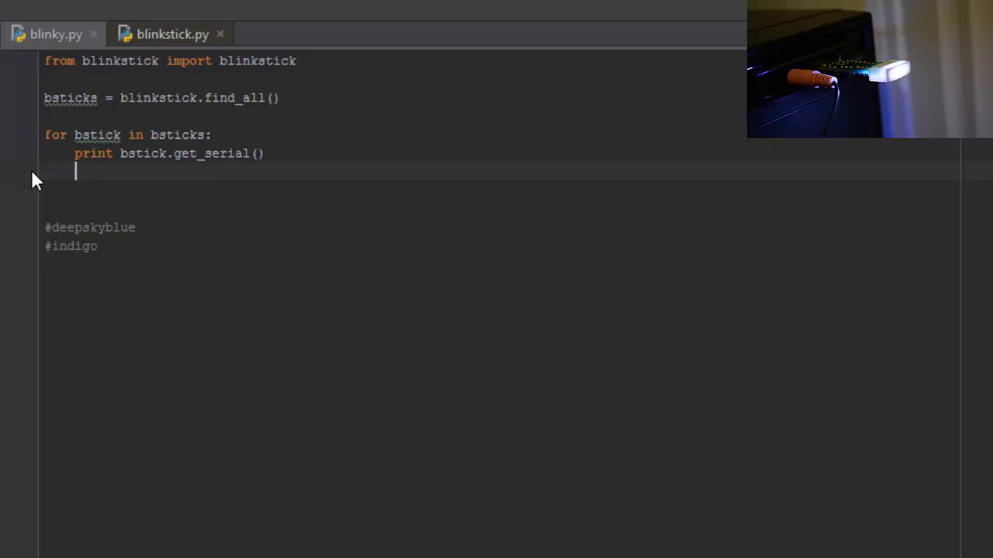
pyautogui.write('bstick.')
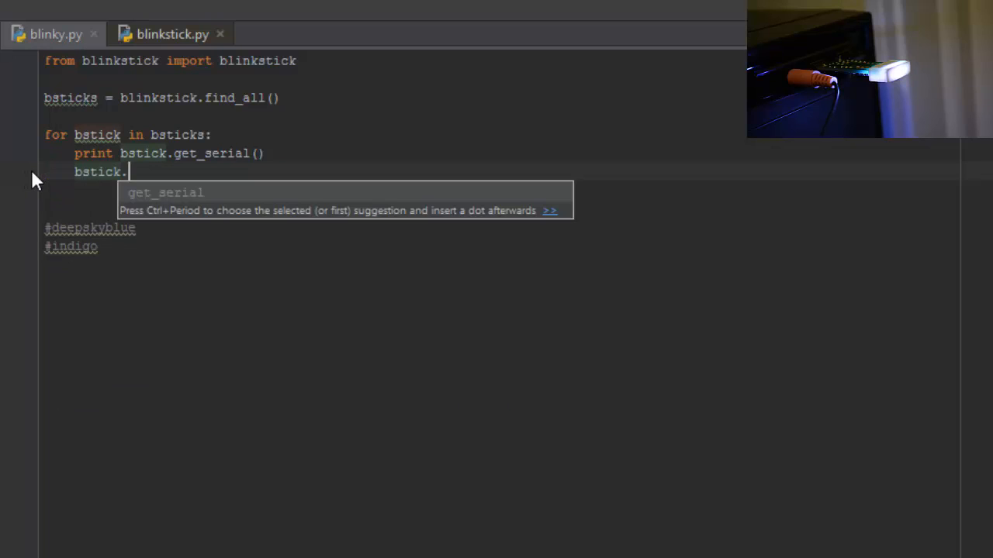
pyautogui.write('t')
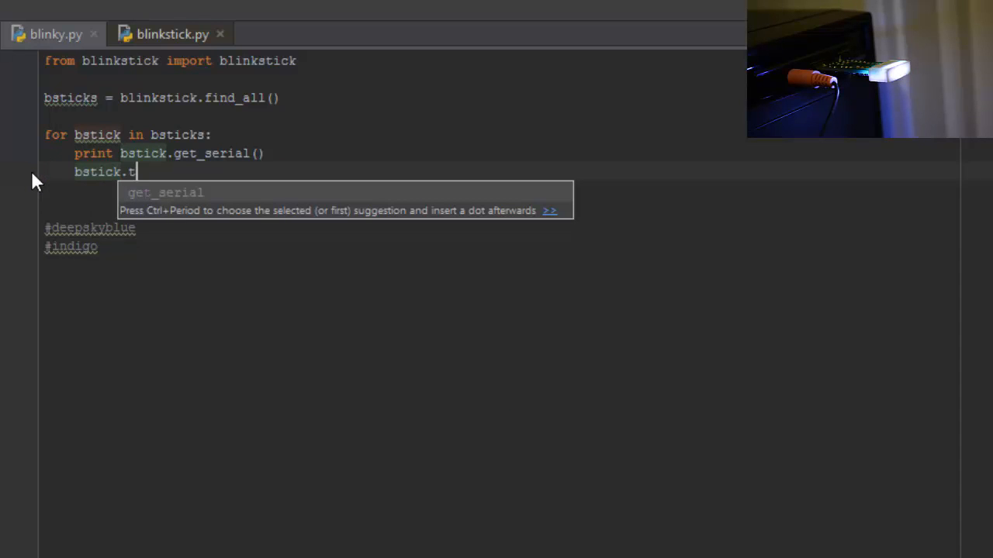
pyautogui.write('urn_of')
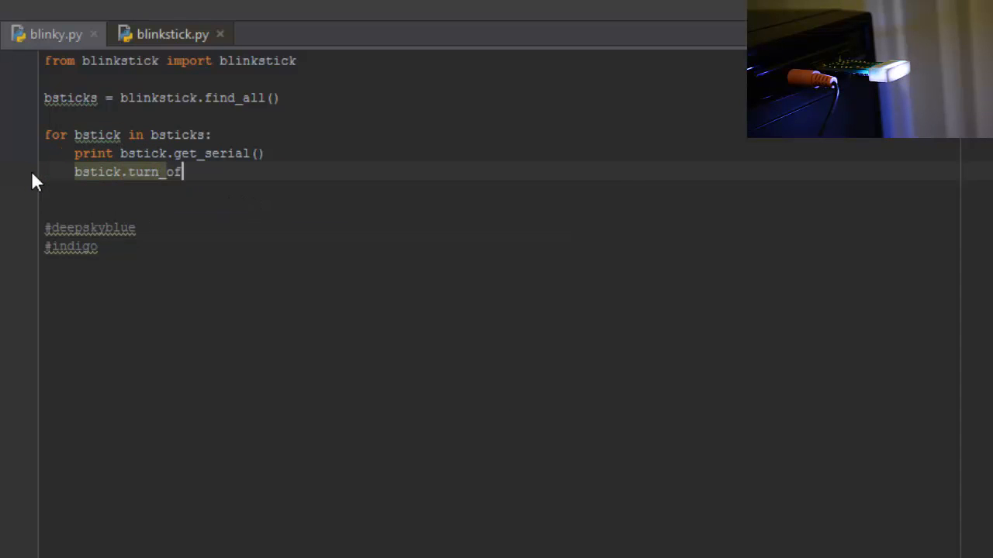
pyautogui.write('f()')
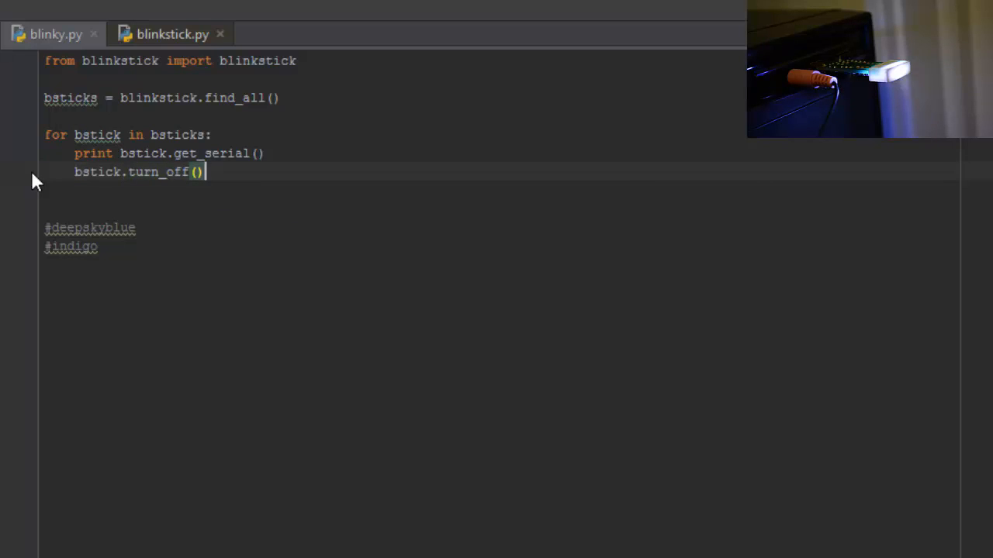
pyautogui.moveTo(341, 385)
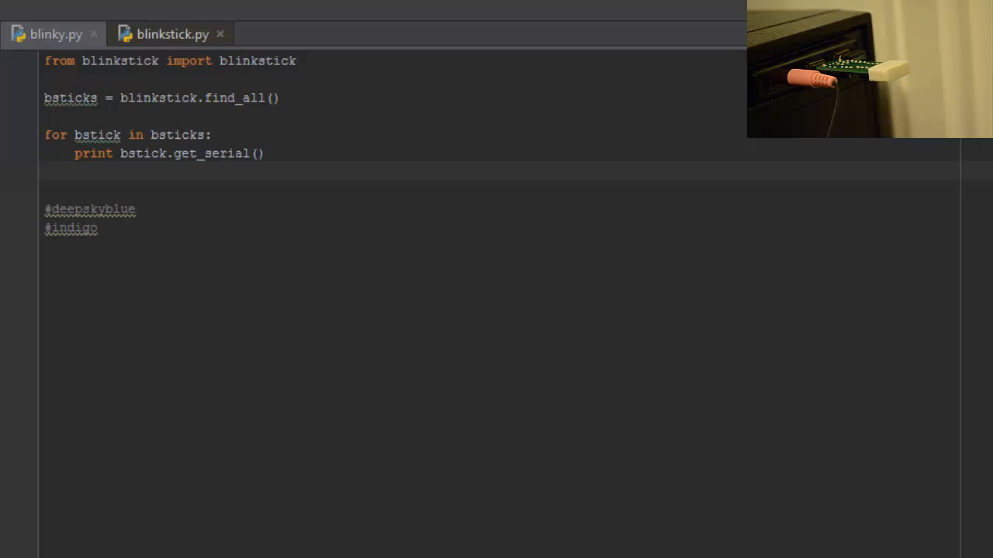
pyautogui.click(172, 34)
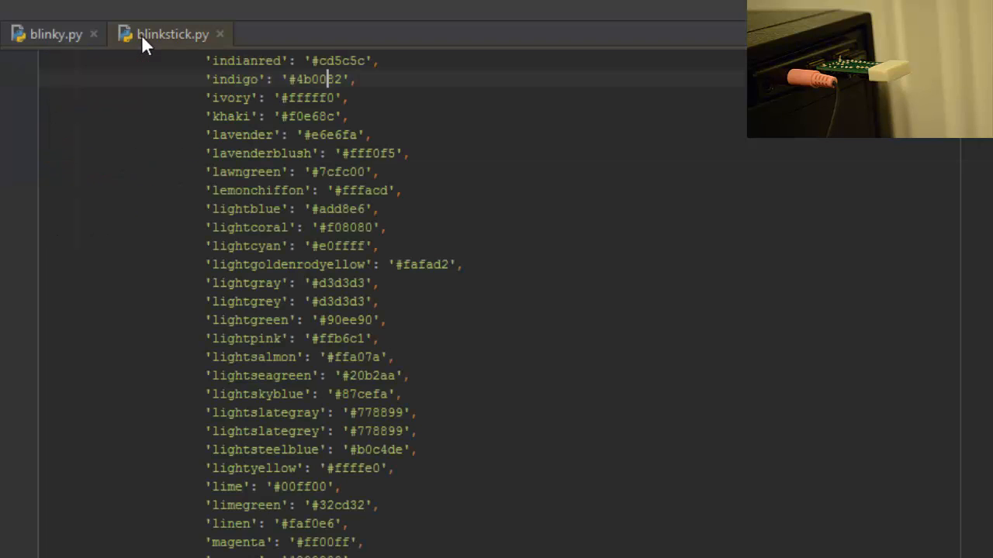
pyautogui.press('ctrl+f')
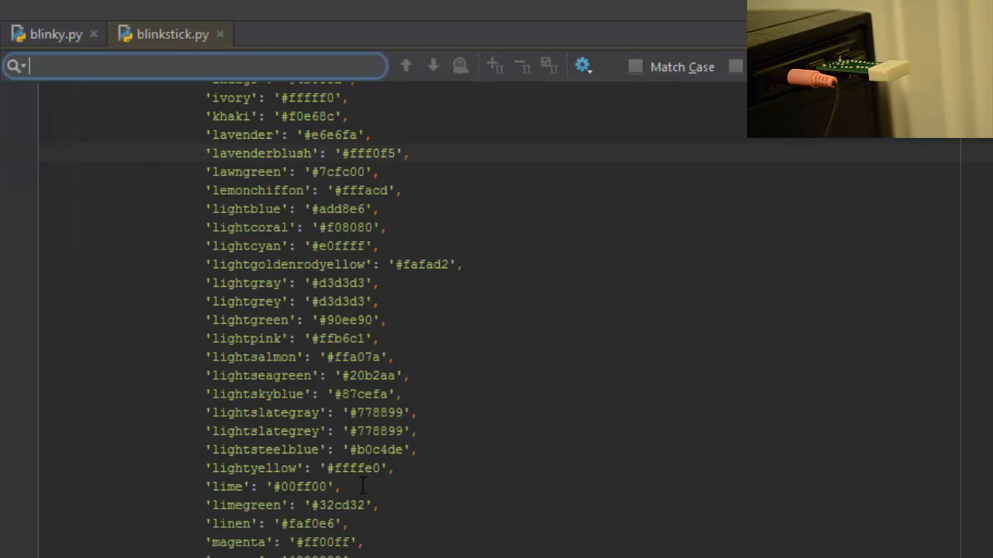
pyautogui.write('set_col')
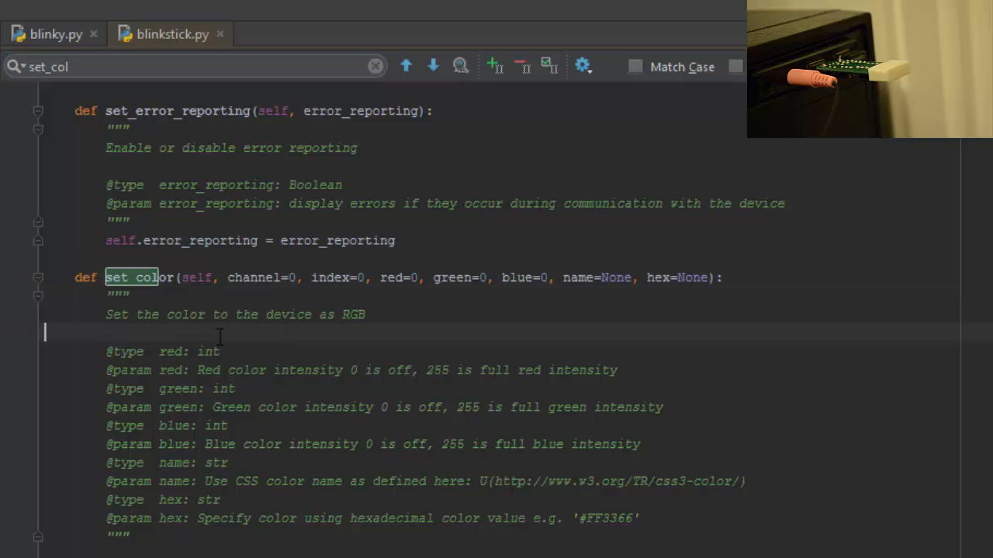
pyautogui.moveTo(260, 285)
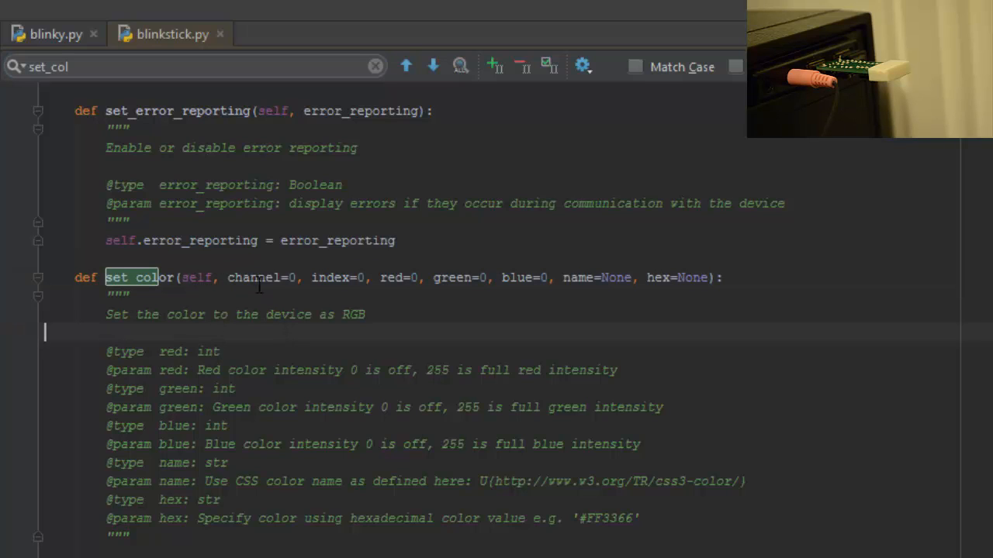
pyautogui.doubleClick(254, 278)
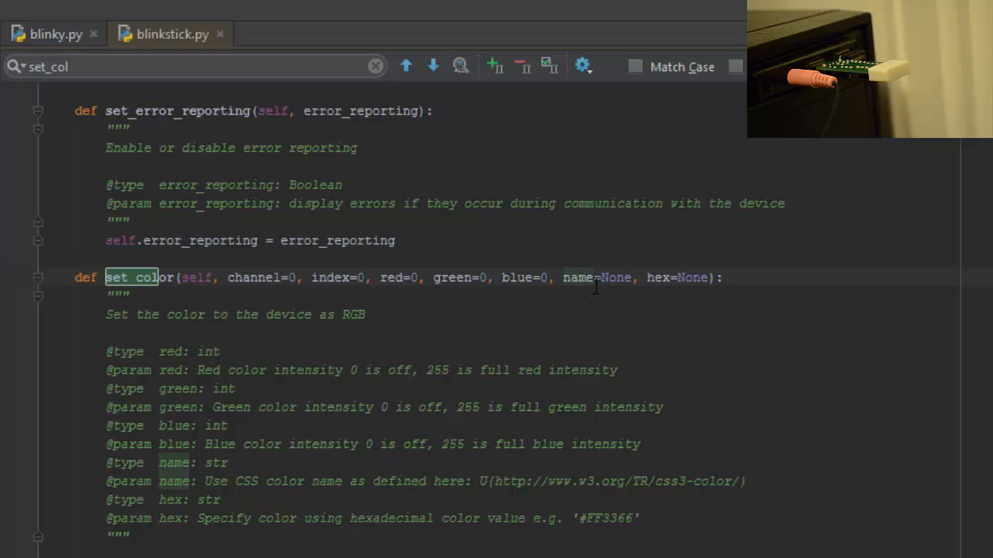
pyautogui.moveTo(594, 283)
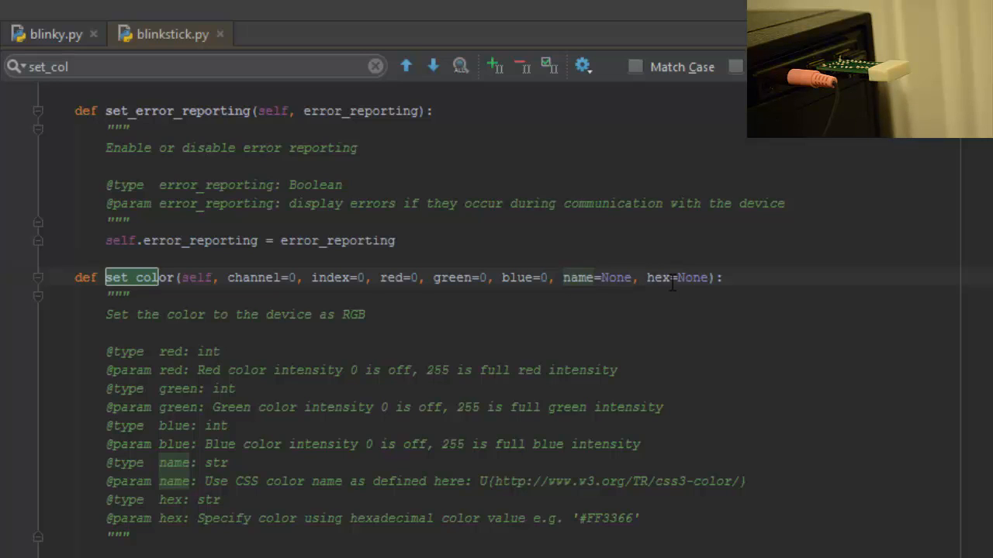
pyautogui.moveTo(640, 283)
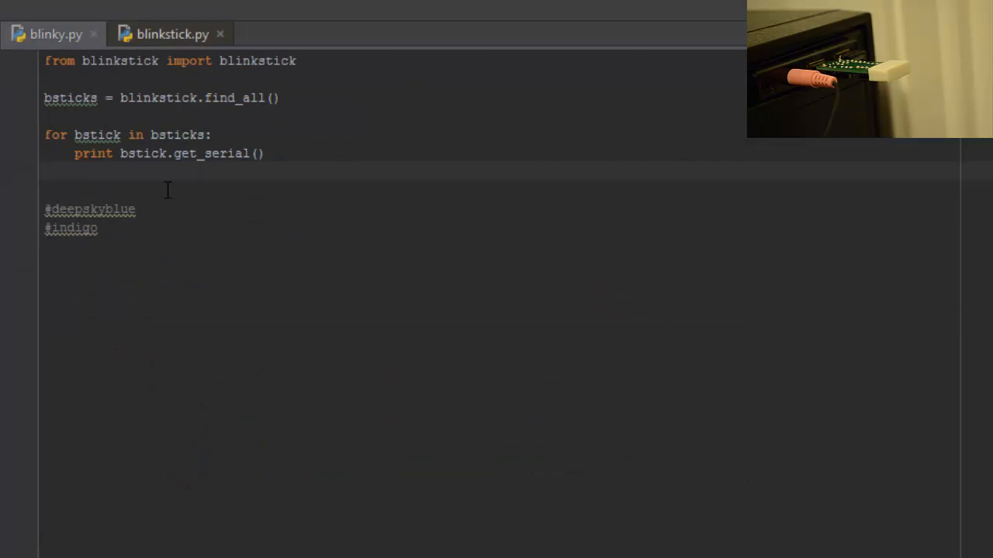
pyautogui.write('b')
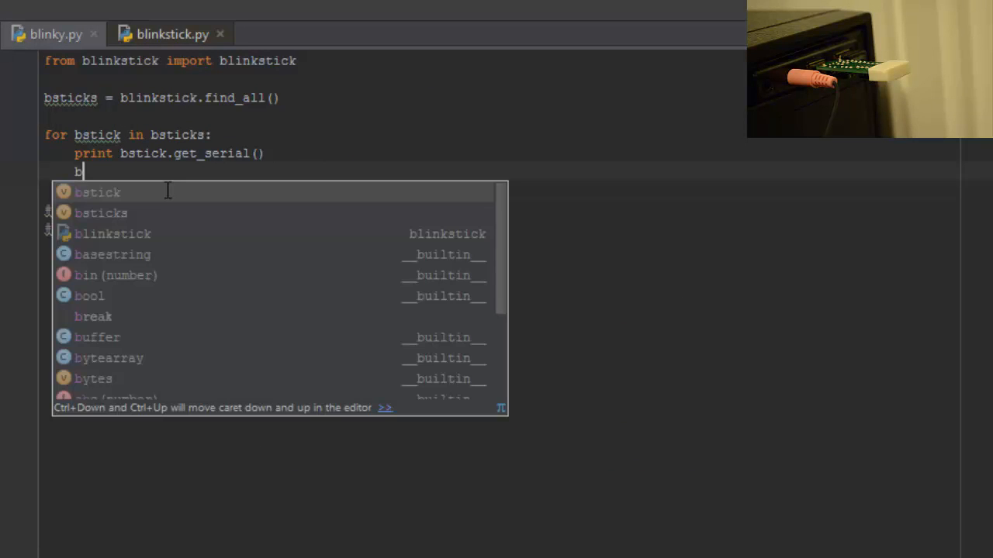
pyautogui.write('stick.se')
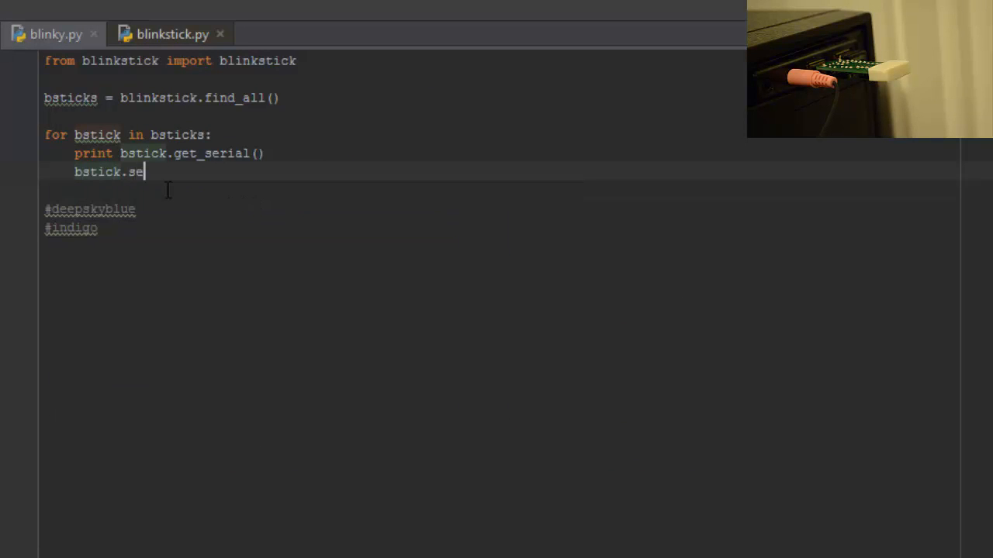
pyautogui.write('t_col')
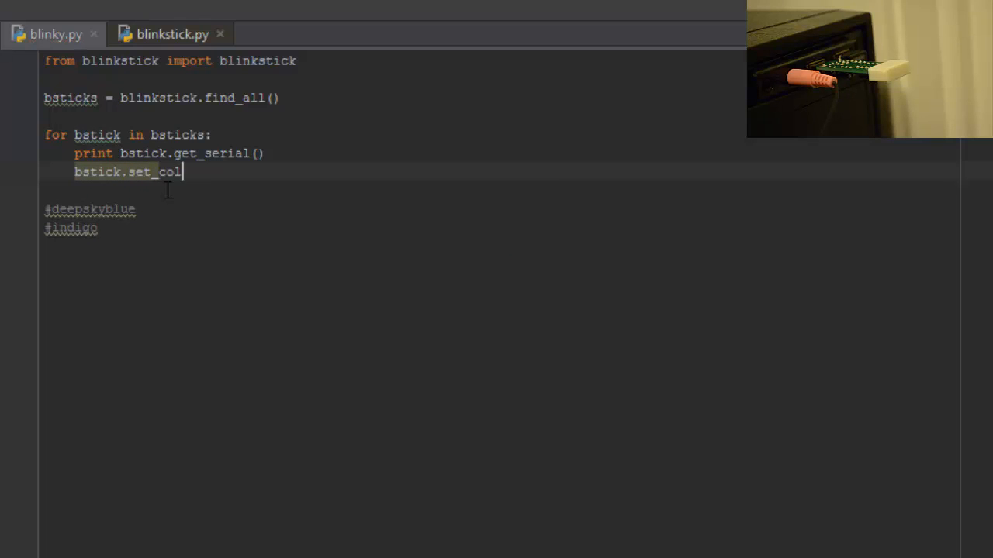
pyautogui.write('or()')
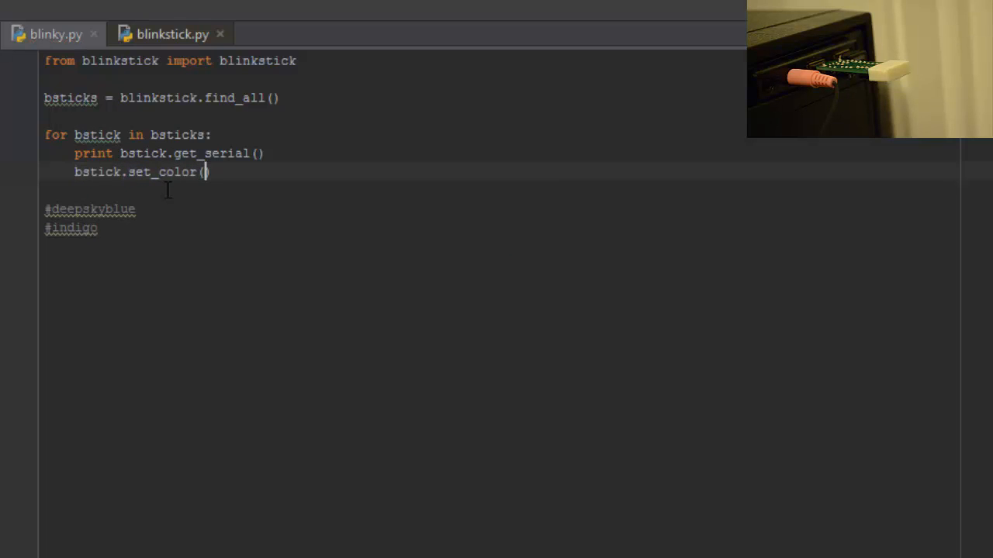
pyautogui.doubleClick(89, 209)
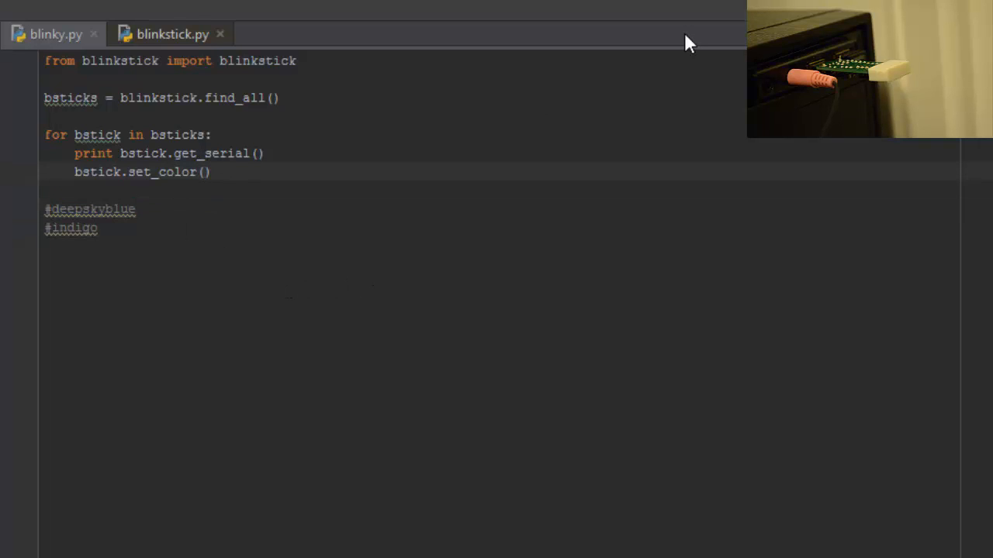
pyautogui.write('name=')
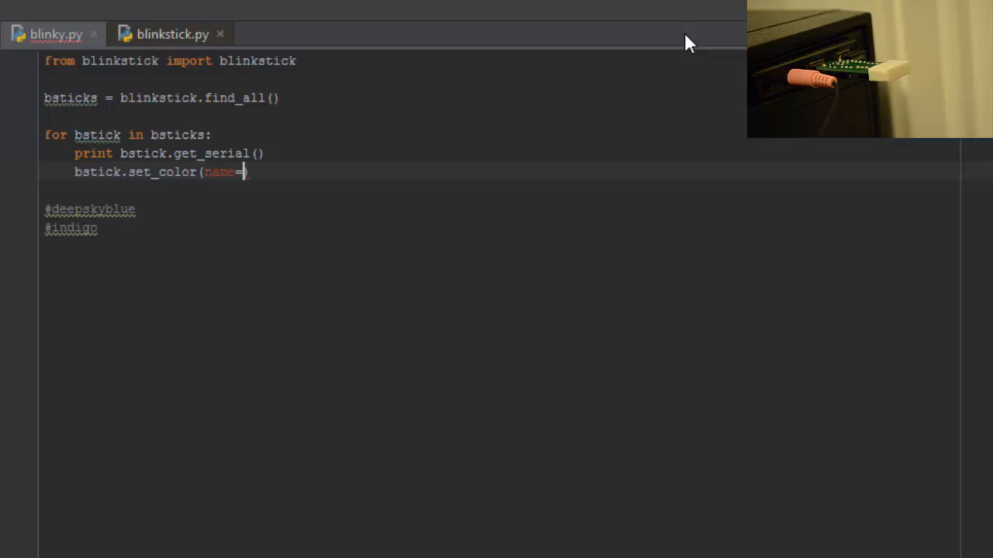
pyautogui.write("'deepskyblue'")
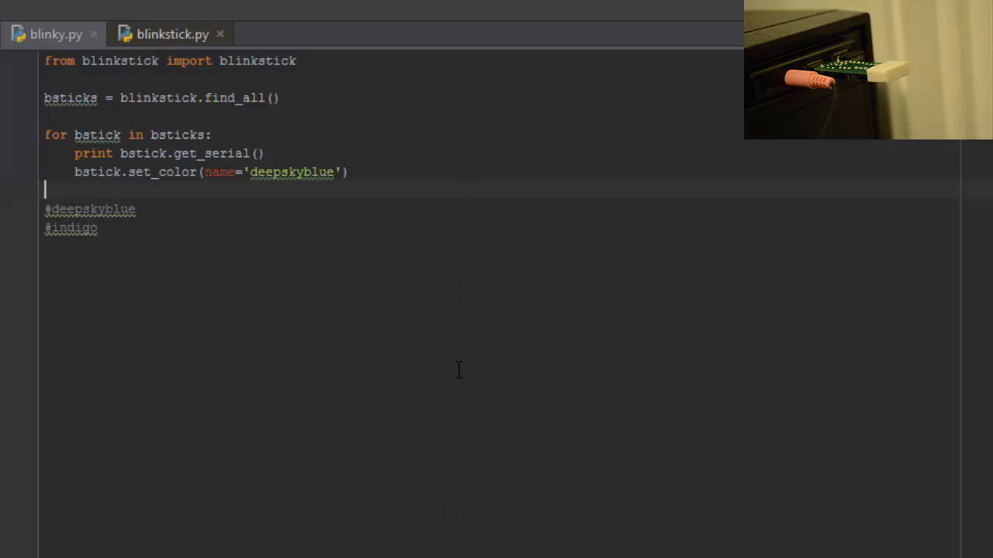
pyautogui.moveTo(284, 406)
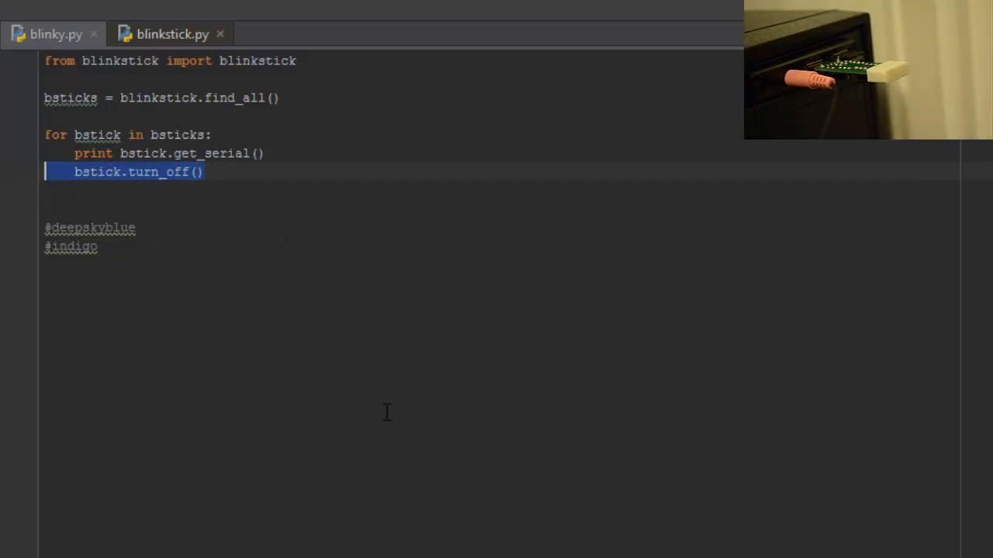
pyautogui.press('Delete')
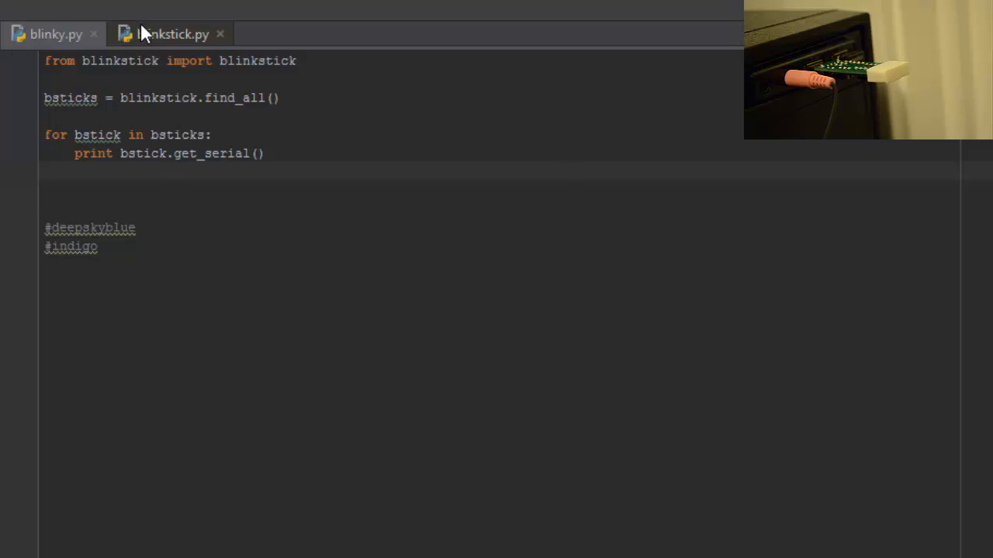
pyautogui.write('set_col')
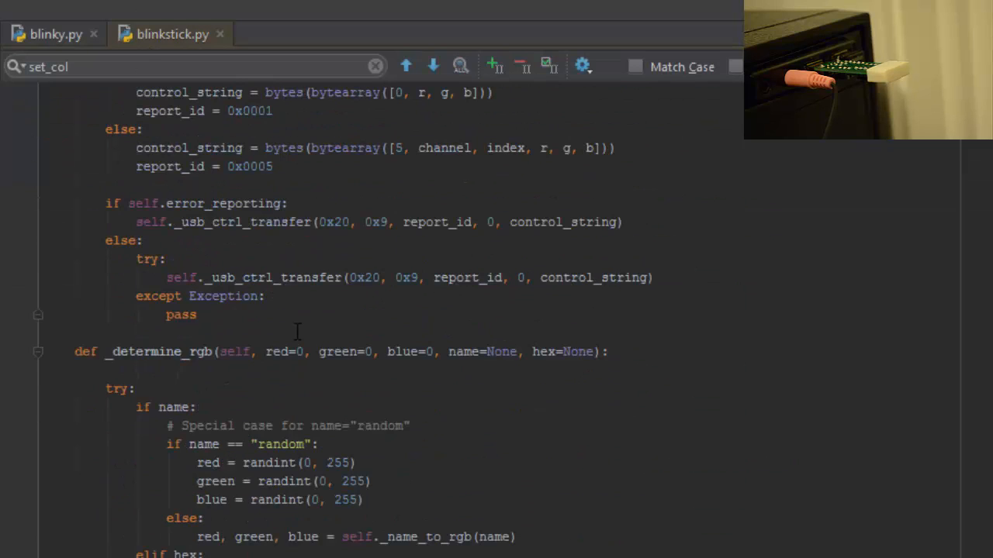
pyautogui.scroll(-3)
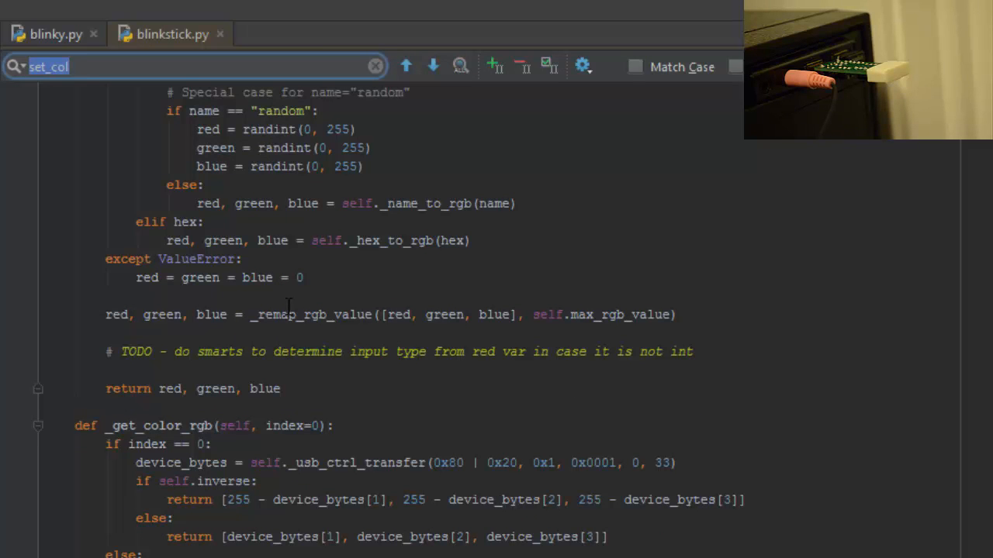
pyautogui.write('pulse')
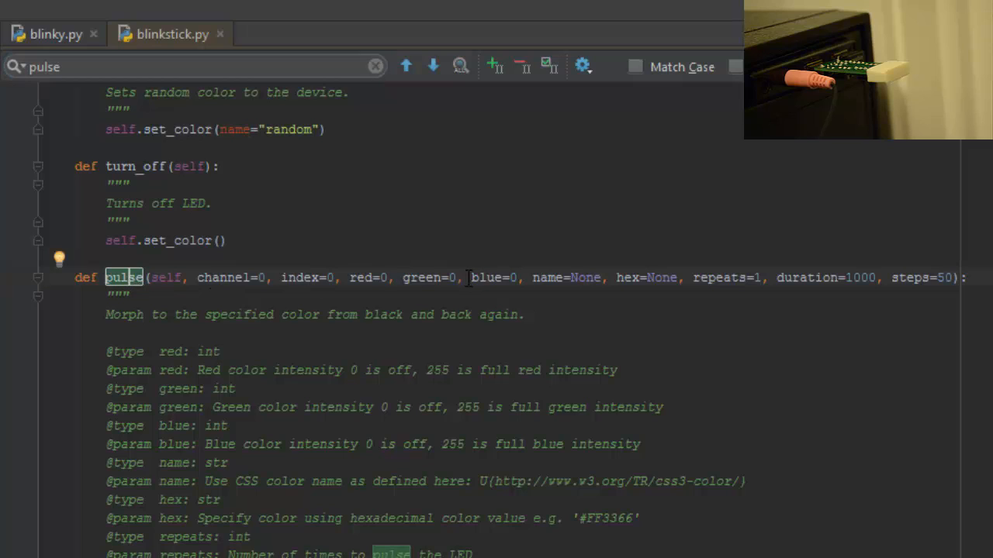
pyautogui.doubleClick(547, 278)
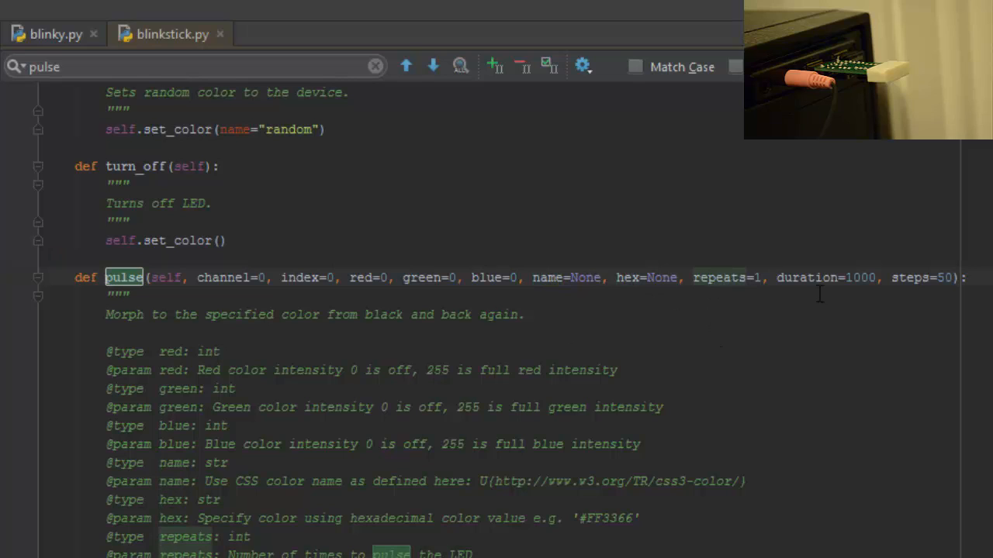
pyautogui.moveTo(776, 278); pyautogui.dragTo(938, 278)
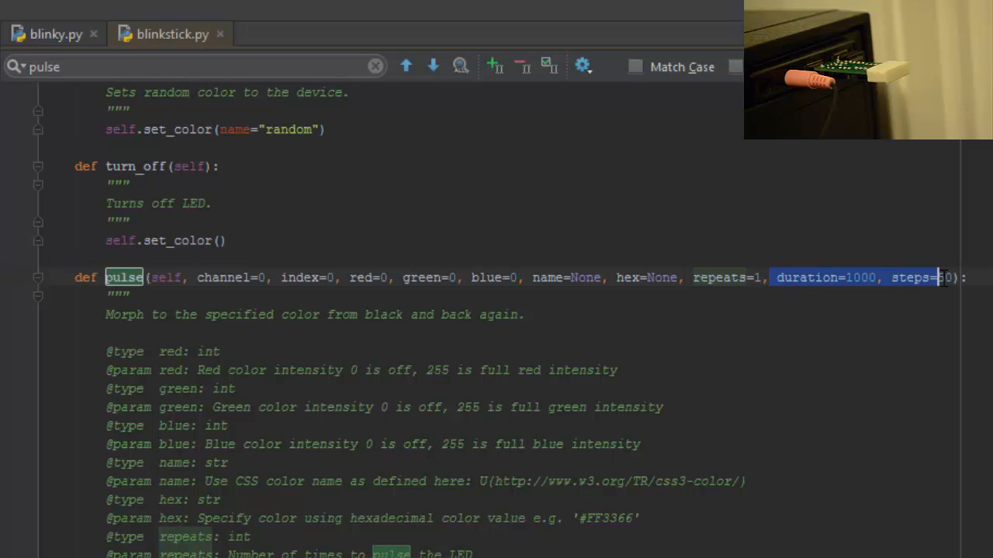
pyautogui.click(815, 278)
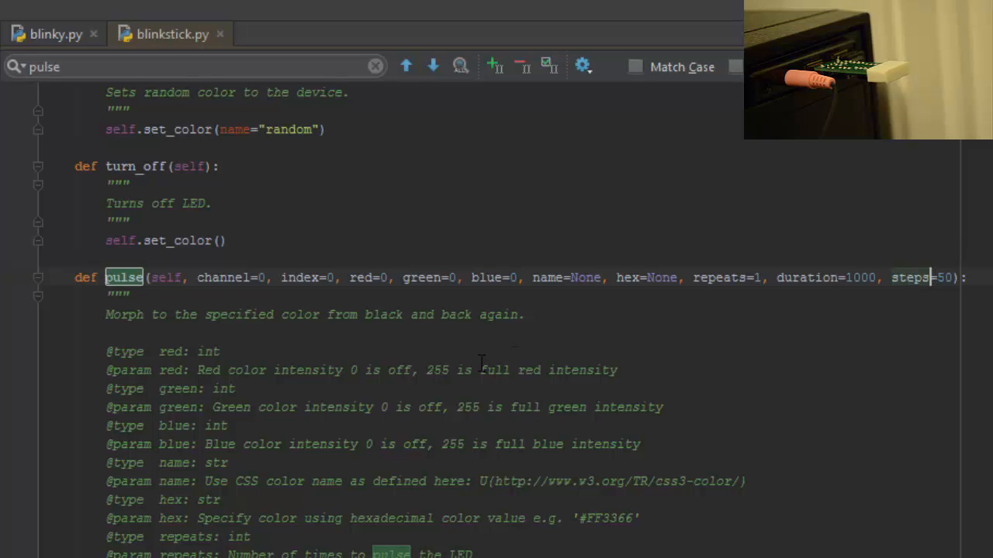
pyautogui.moveTo(457, 388)
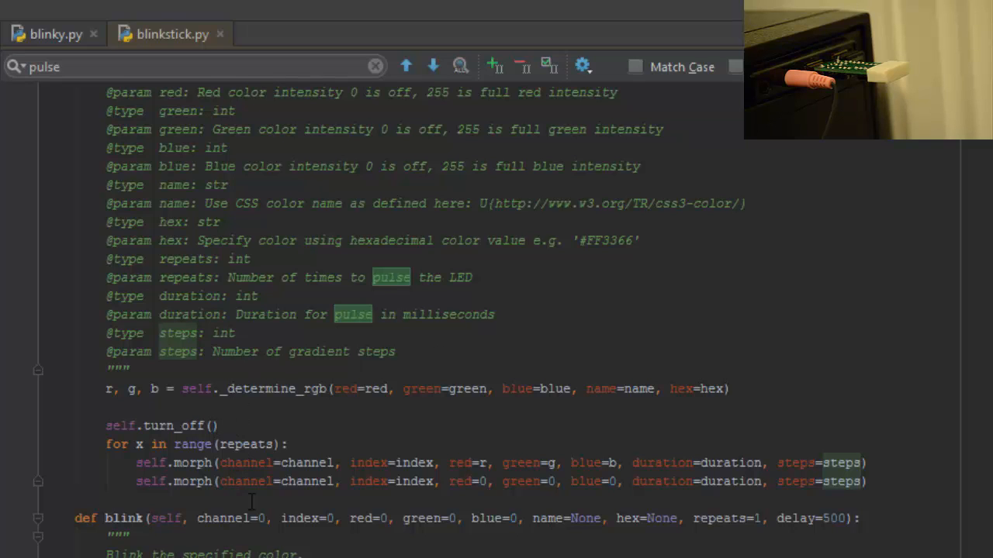
pyautogui.scroll(-3)
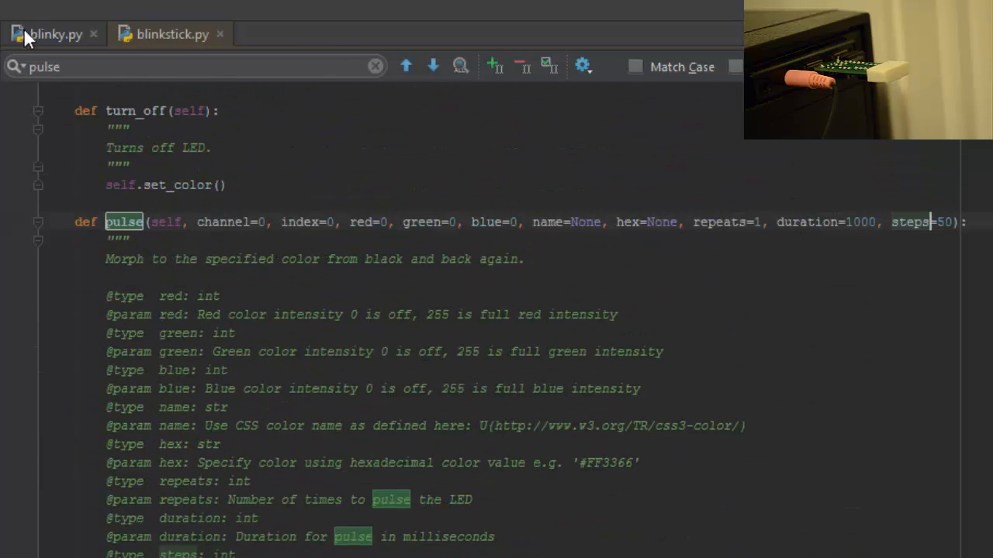
# - In blinky.py's loop, add bstick.pulse(name='indigo', repeats=3)
pyautogui.click(55, 34)
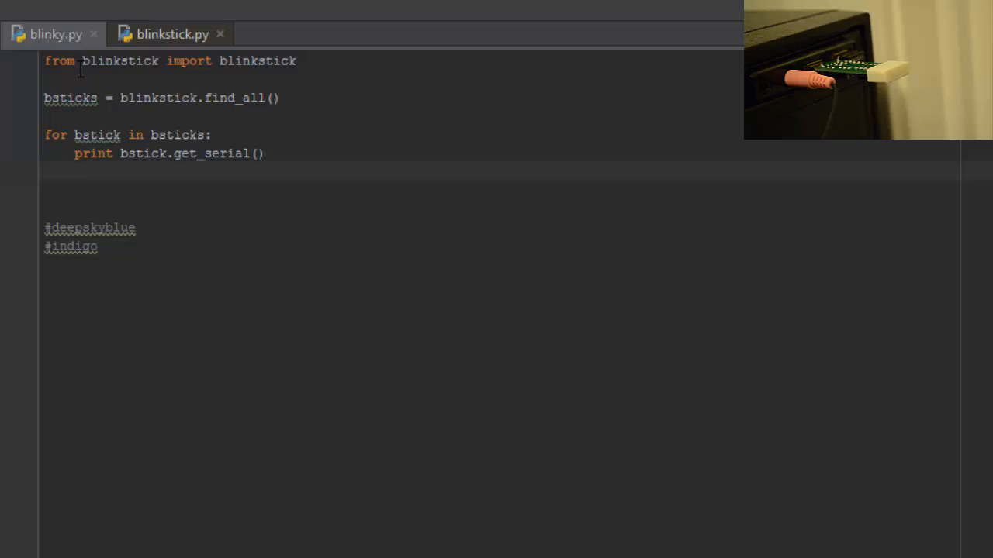
pyautogui.write('bstick.')
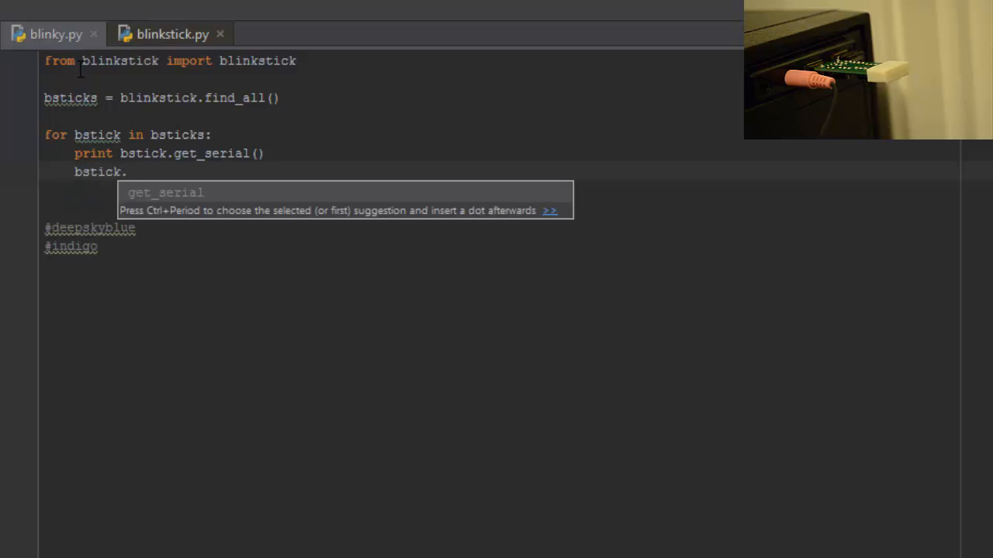
pyautogui.write('b')
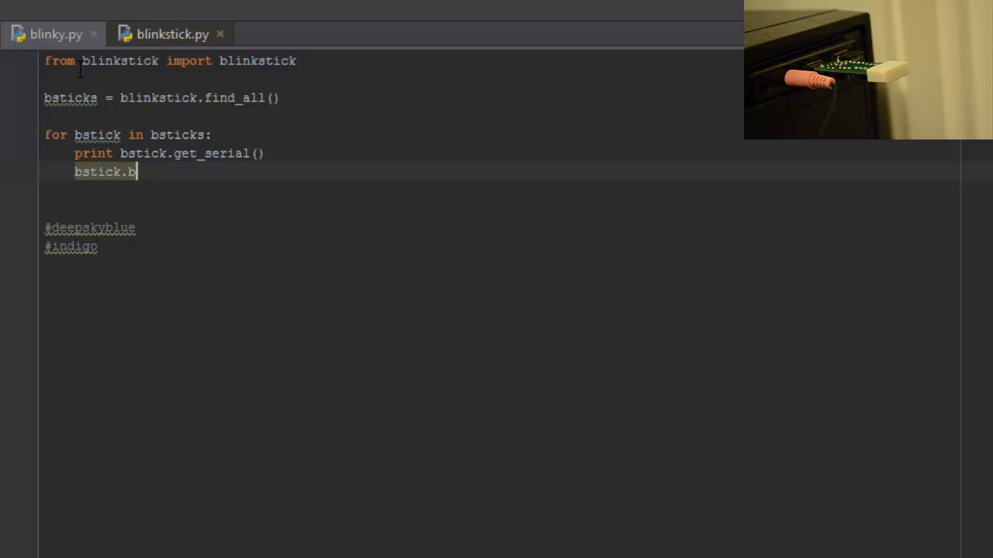
pyautogui.write('ul')
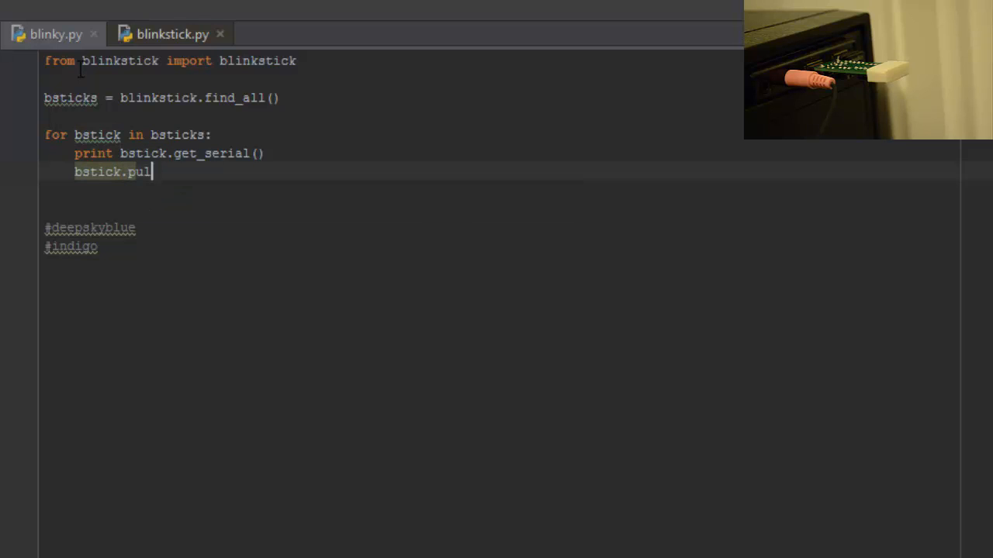
pyautogui.write('se(')
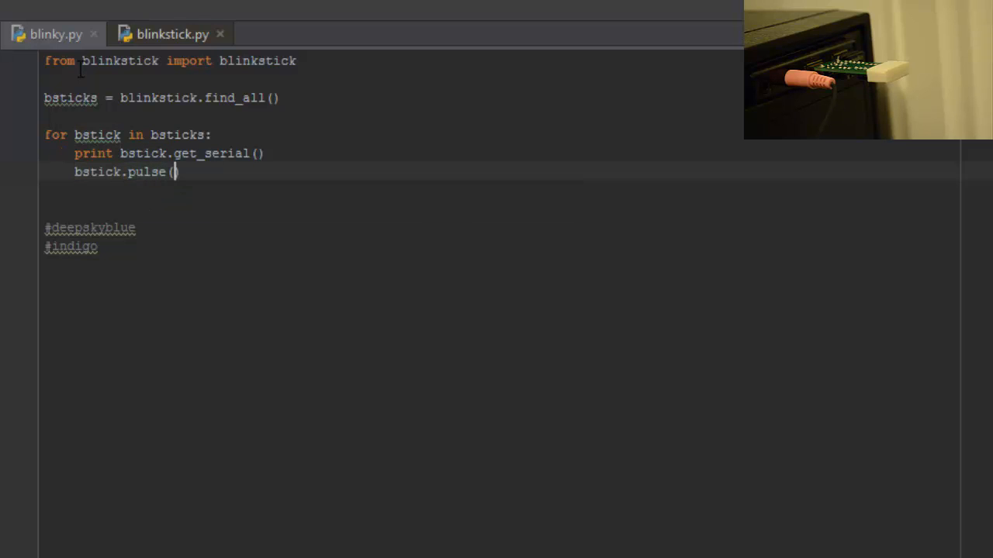
pyautogui.write('name)')
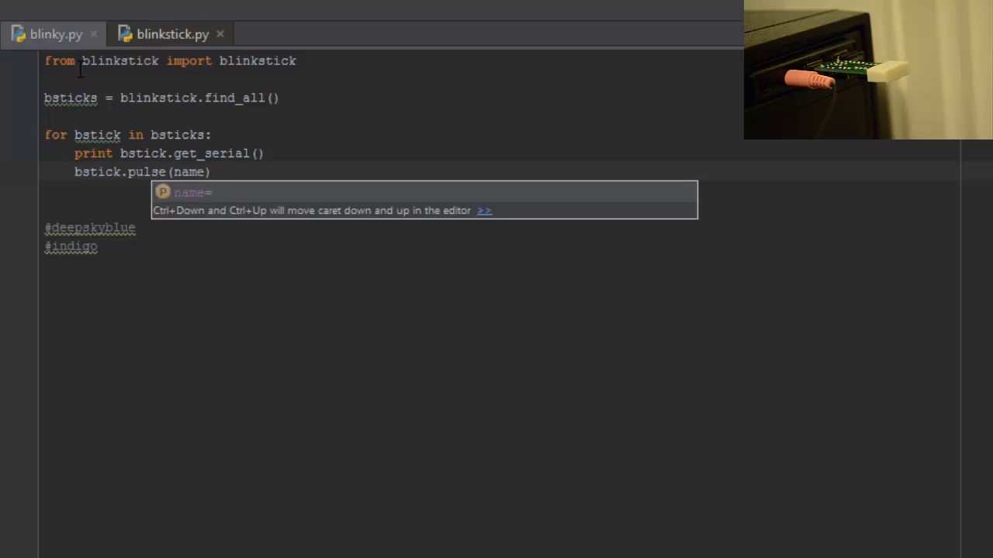
pyautogui.write('indi')
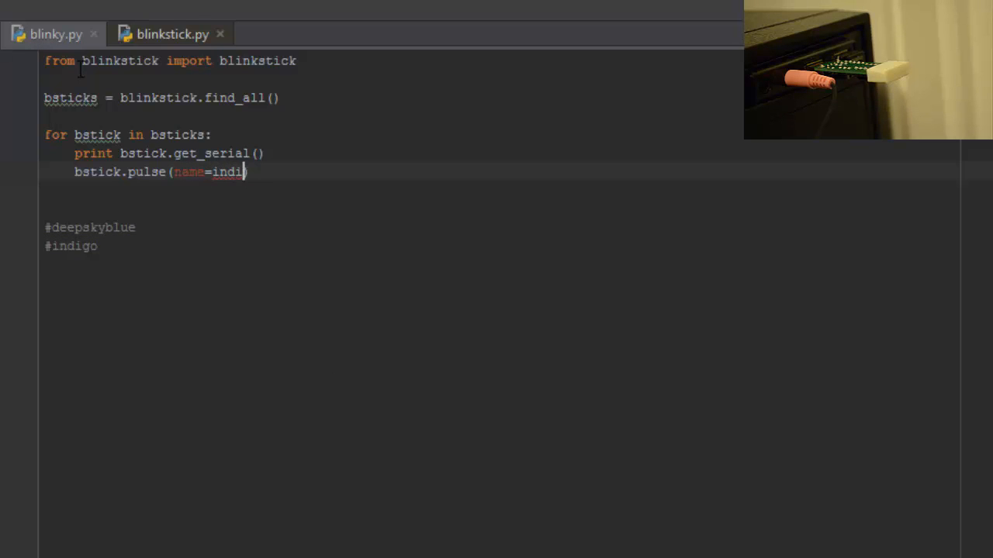
pyautogui.write("go',")
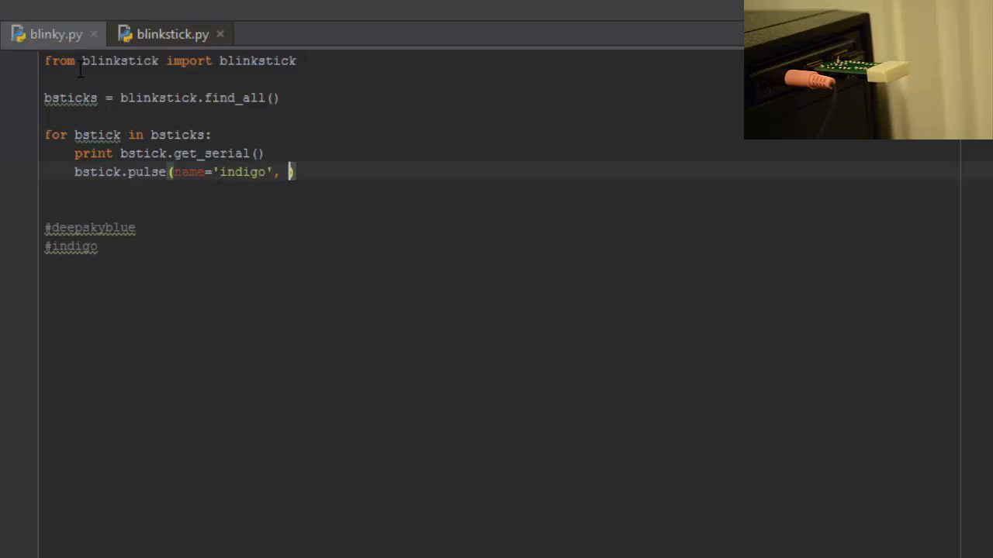
pyautogui.write('repeats=3')
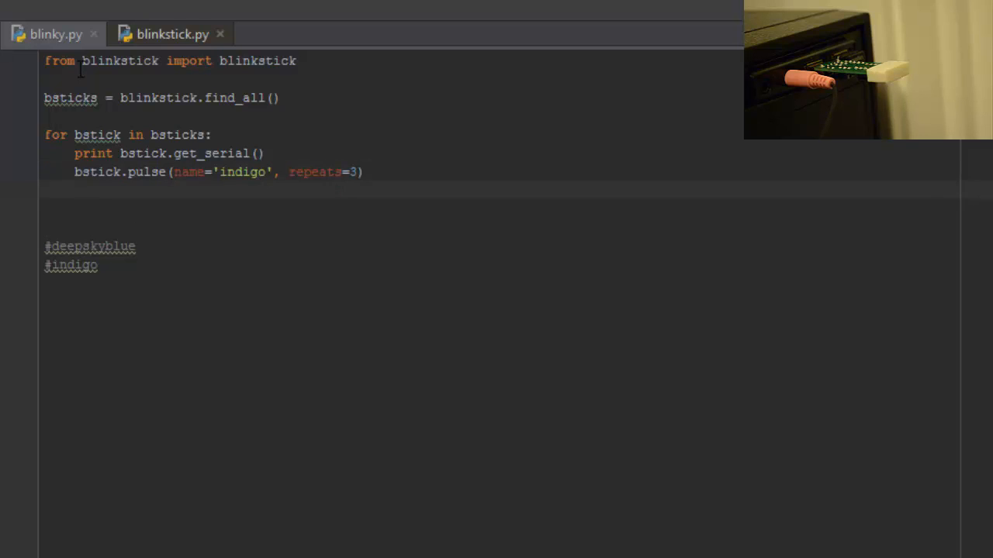
# - Add bstick.blink(name='deepskyblue', repeats=3) after the pulse call
pyautogui.write('bst')
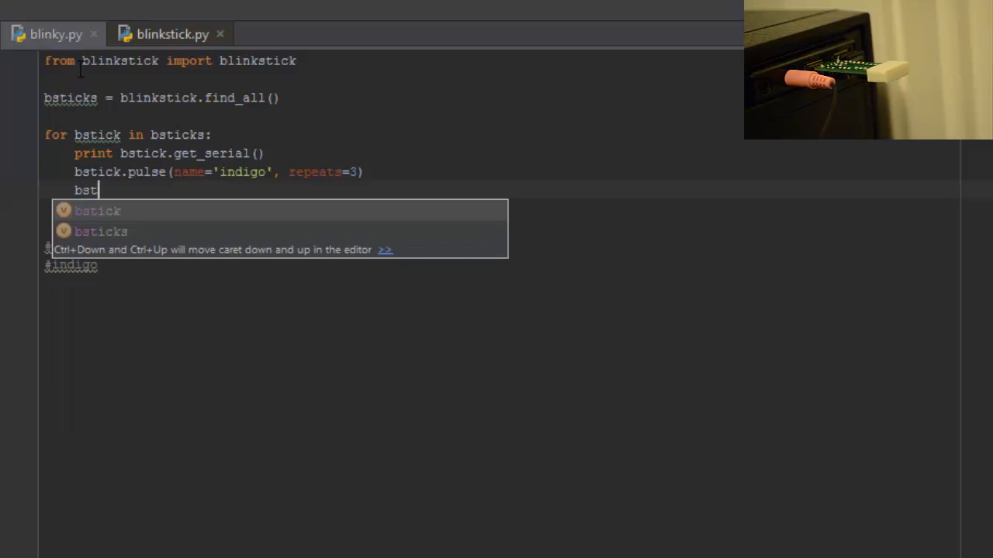
pyautogui.write('ick.bl')
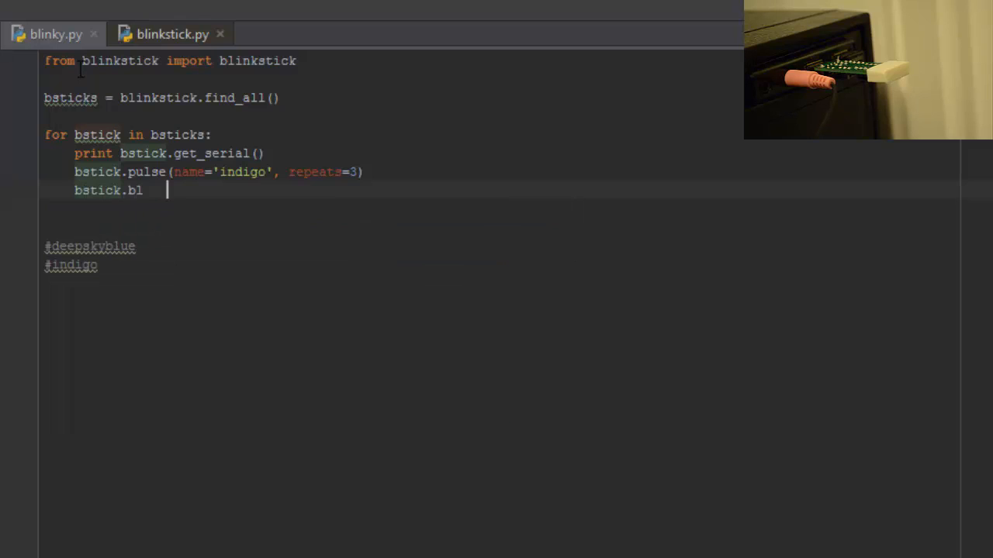
pyautogui.press('BackSpace')
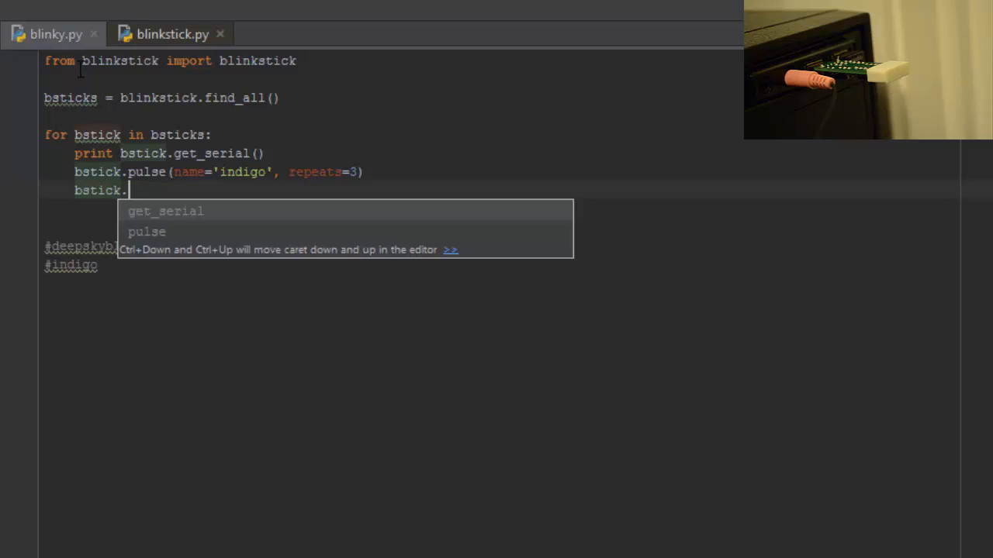
pyautogui.write('blink')
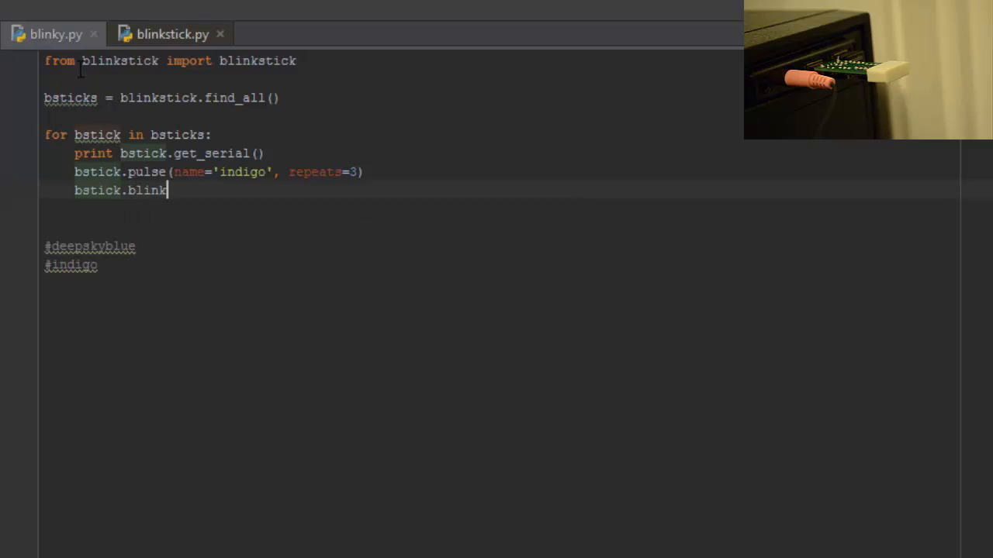
pyautogui.write('(name)')
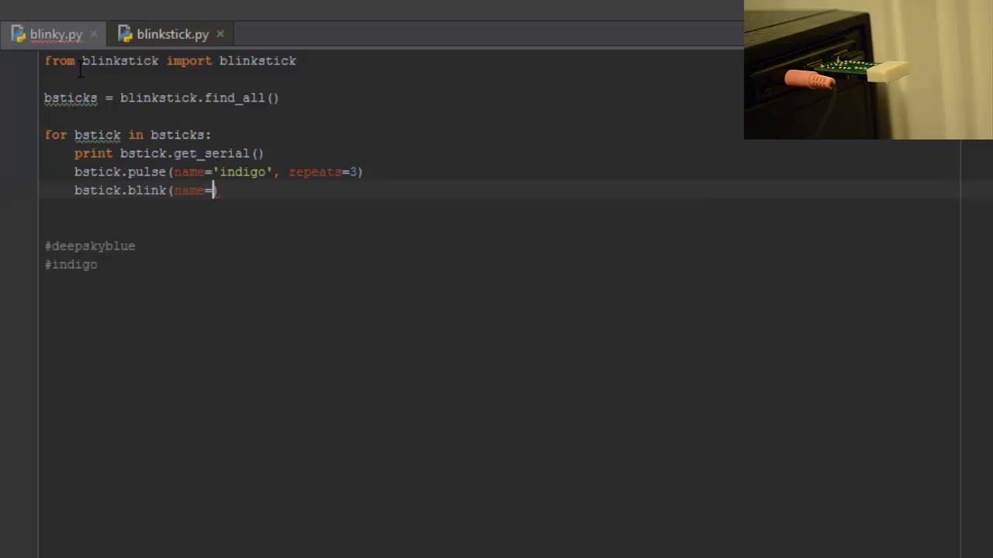
pyautogui.write("deepsky'")
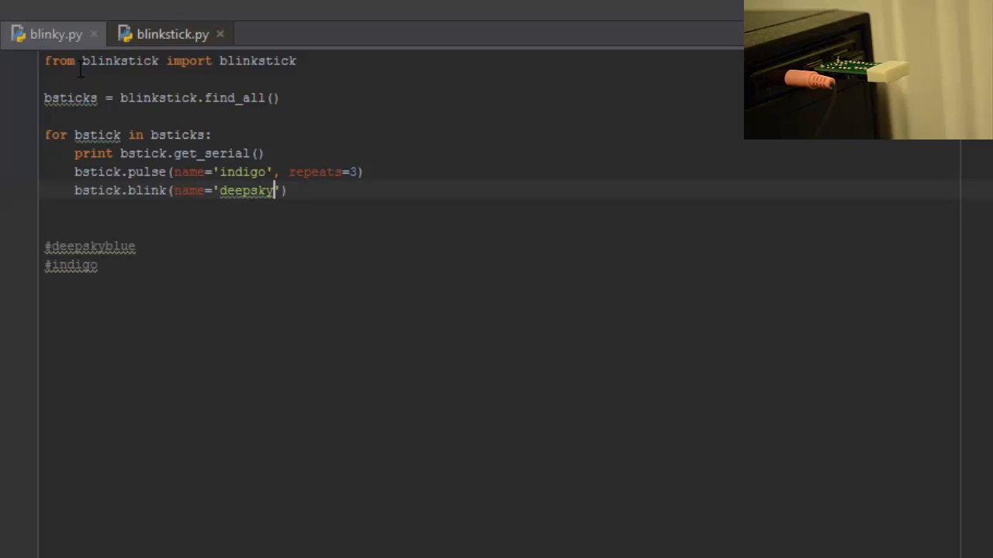
pyautogui.write('blue')
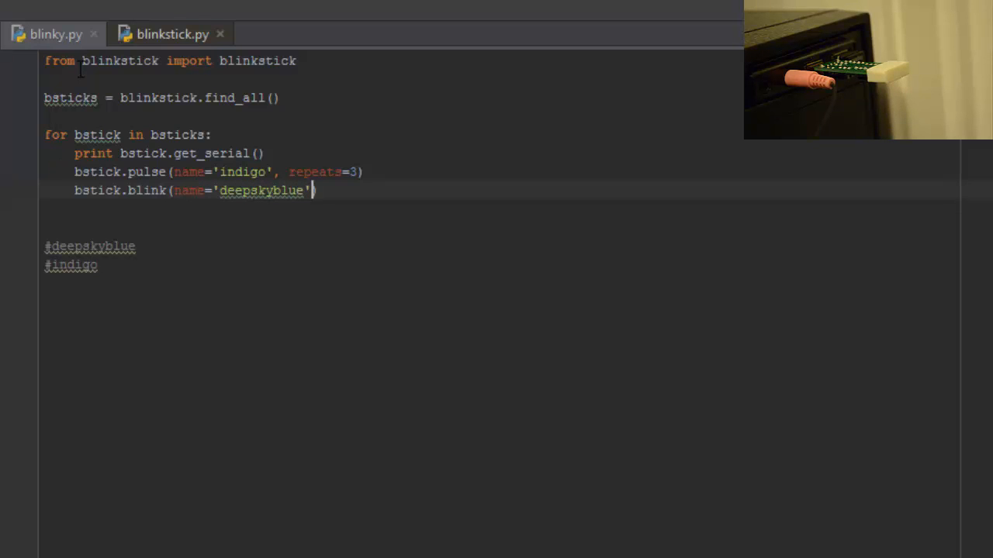
pyautogui.write(', repeats=')
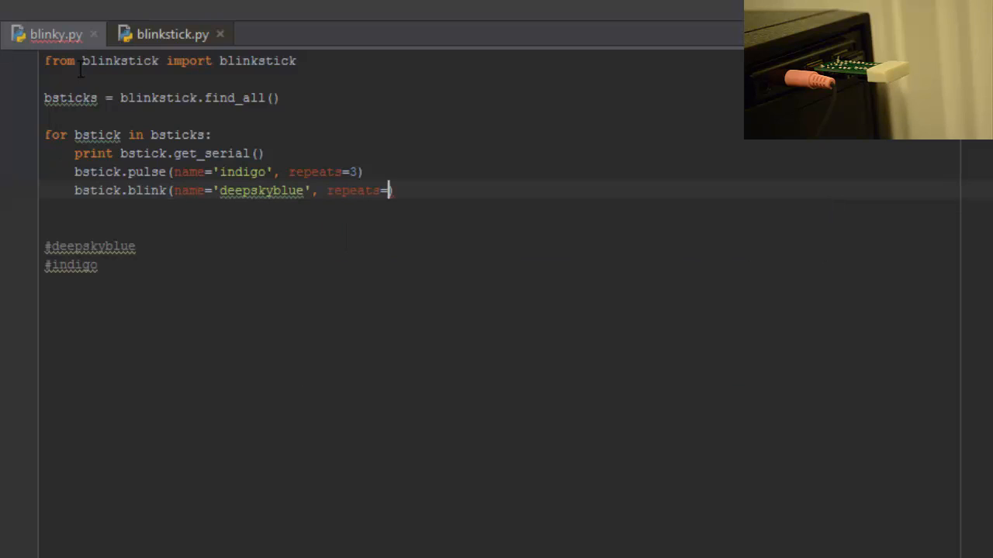
pyautogui.write('3')
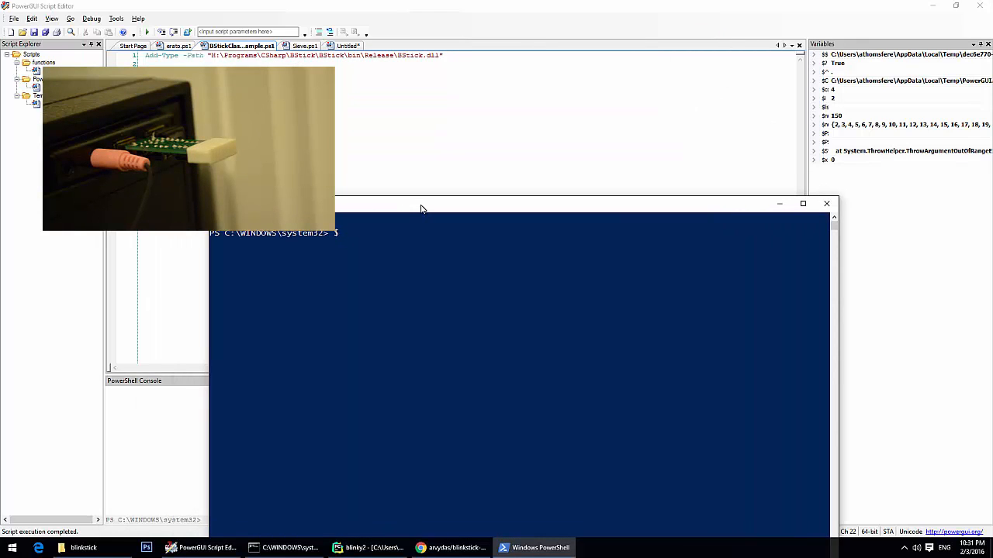
# - Type a $bFire.SirenBlink call with $Device in PowerShell, then return to PyCharm's blinky2 project
pyautogui.write('b')
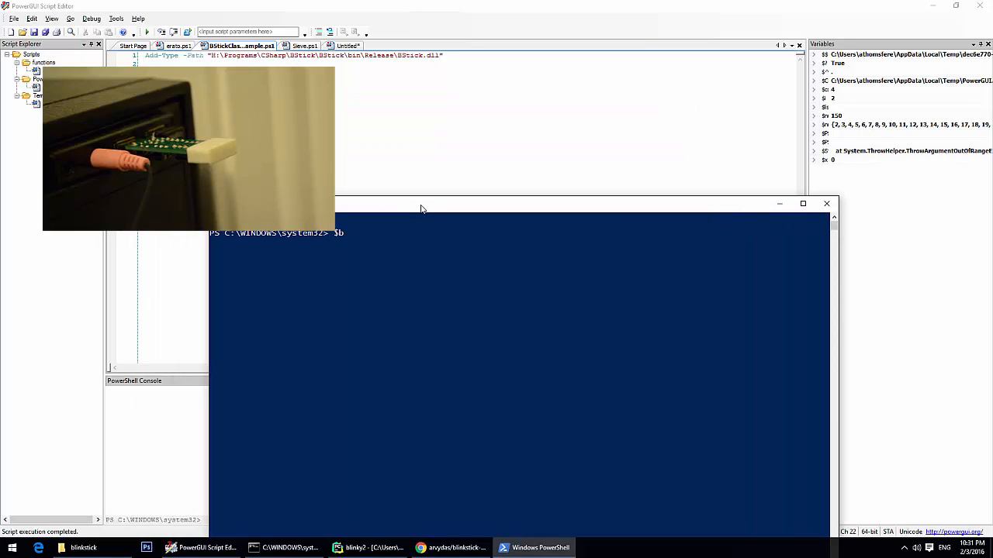
pyautogui.write('Fire')
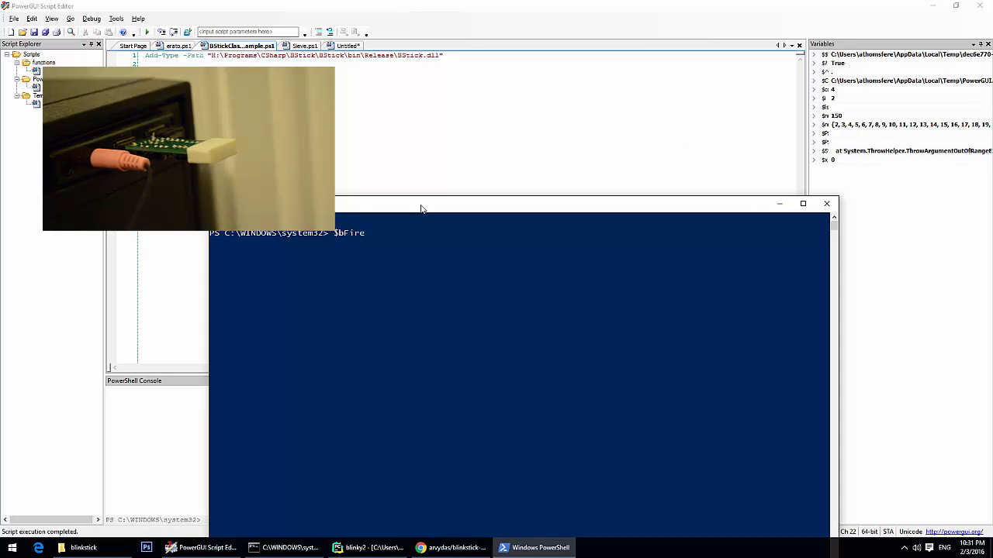
pyautogui.write('.SirenBlink(')
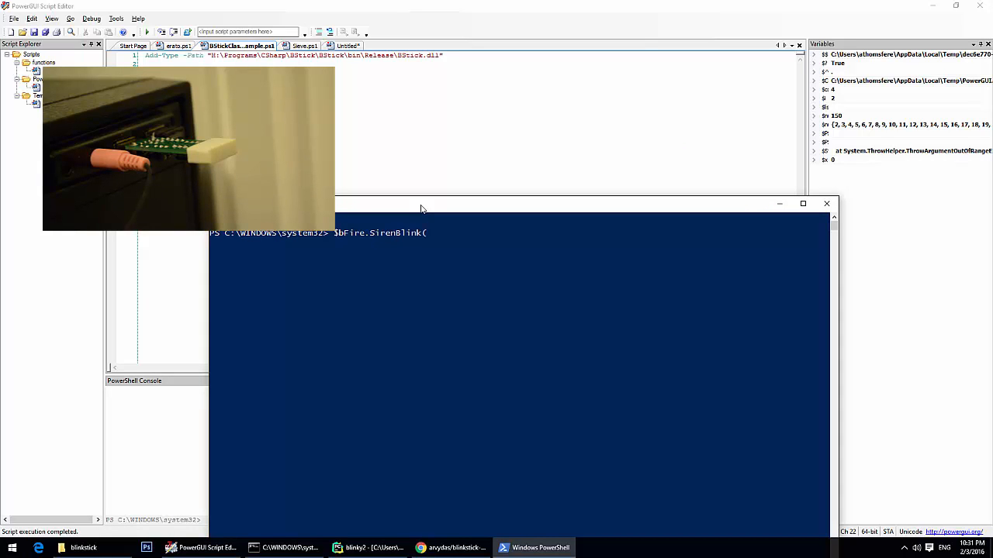
pyautogui.write('$b1')
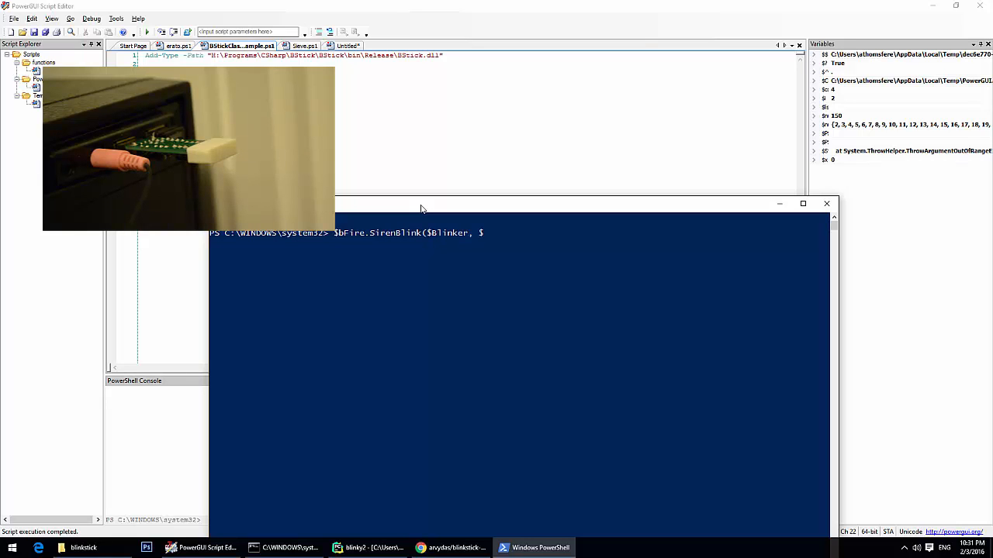
pyautogui.write('$Device')
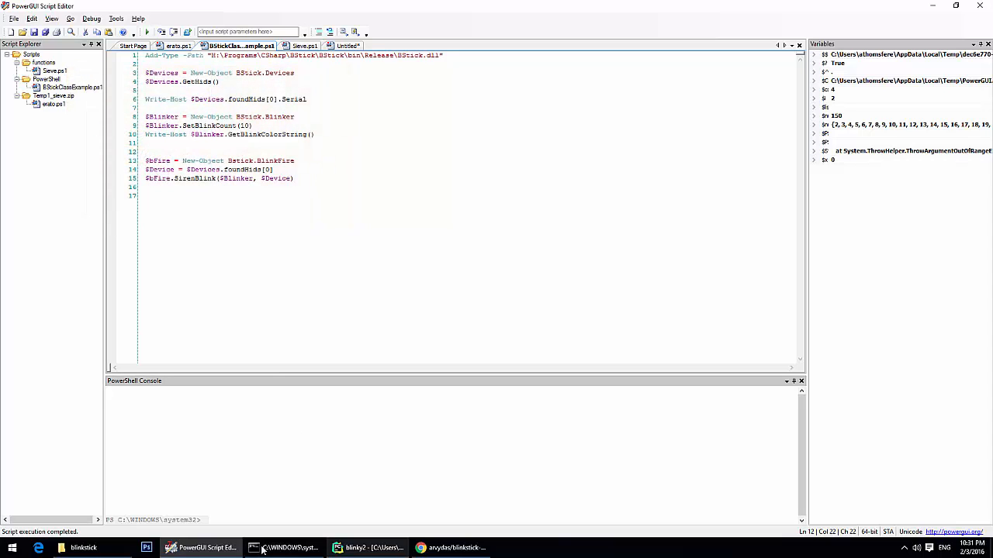
pyautogui.click(368, 549)
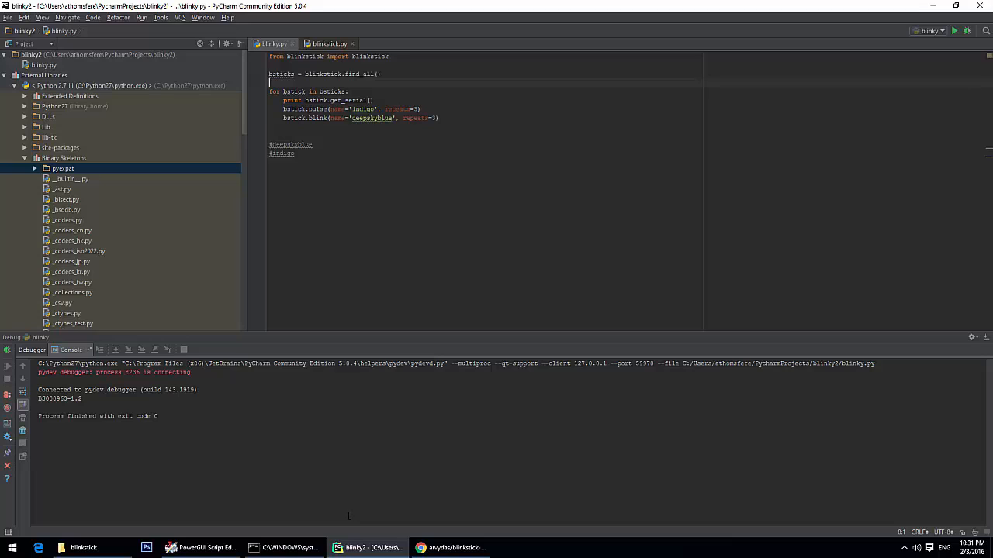